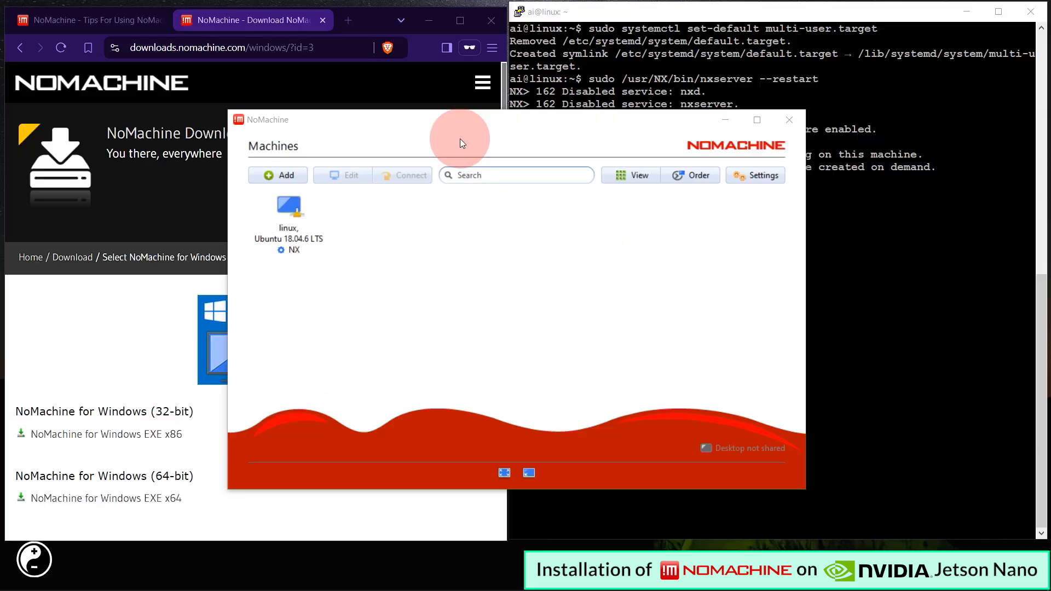
mouse_move(390, 129)
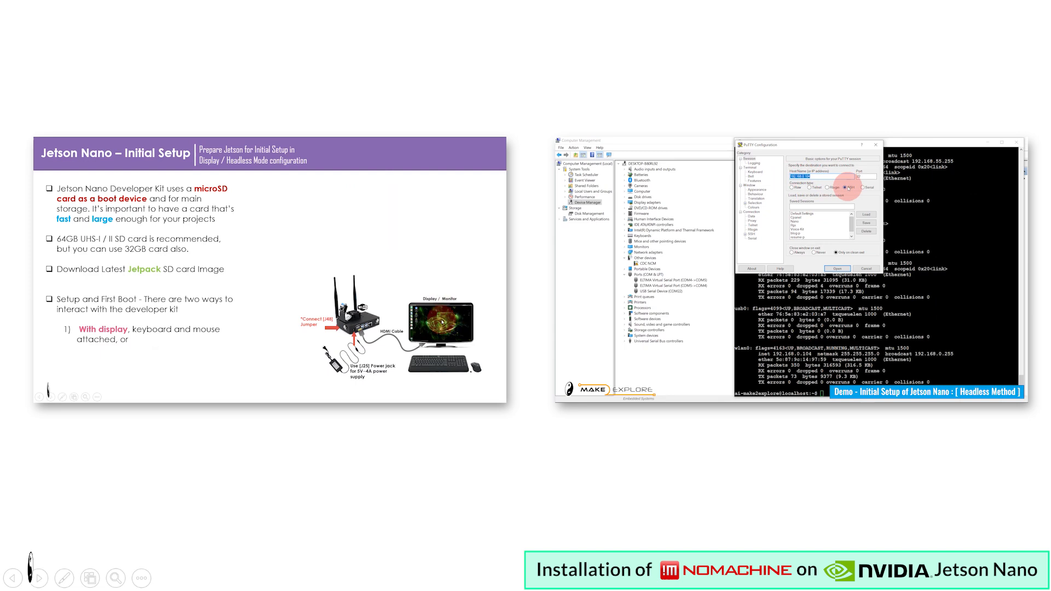
- Advance the slide show to reveal the Jetson Nano developer kit picture
click(835, 268)
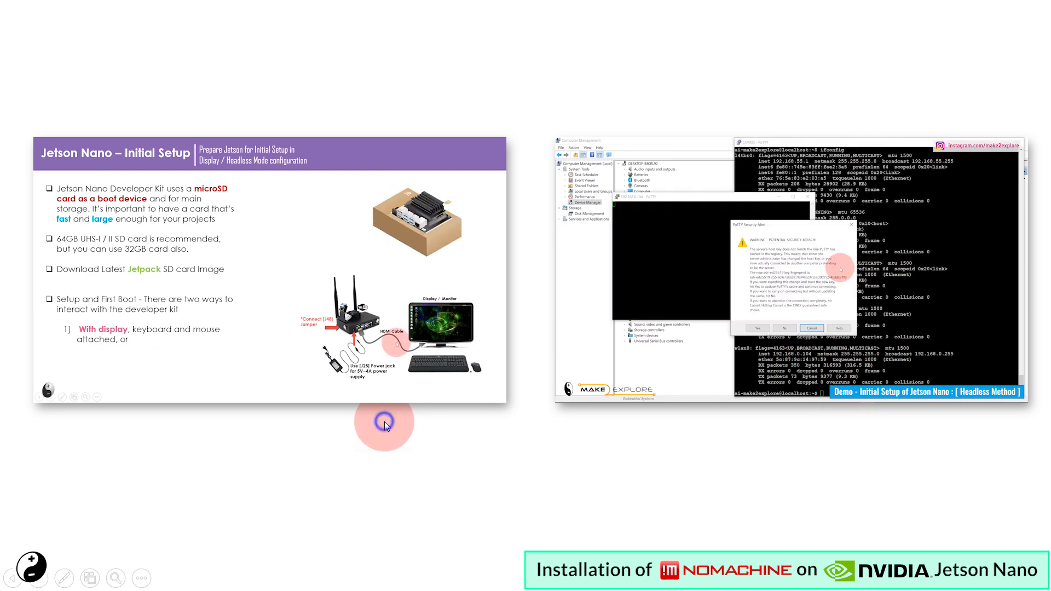
click(384, 422)
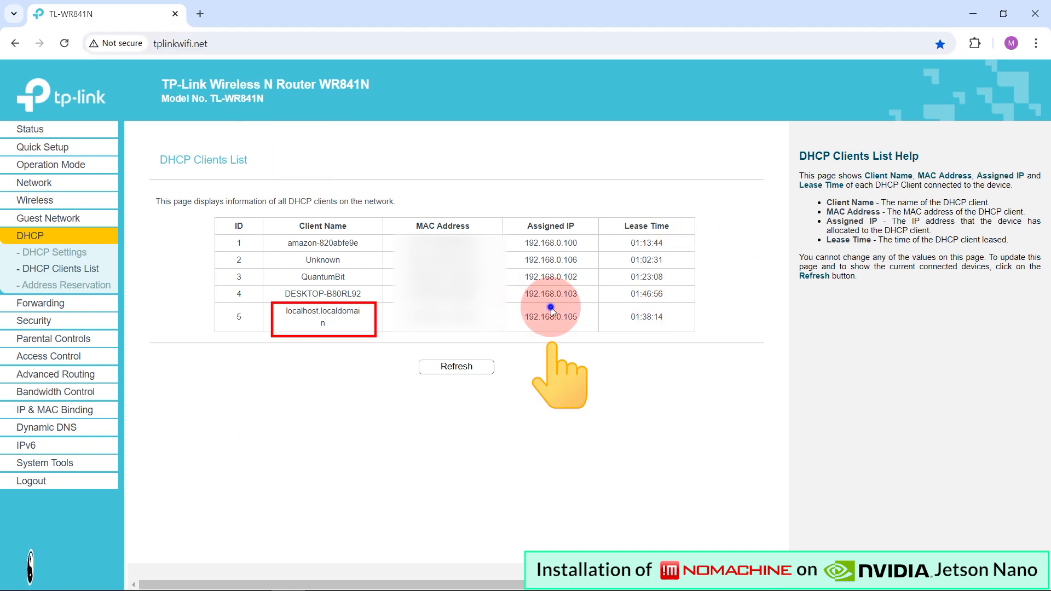
- Bring up the window switcher after reading localhost.localdomain's IP 192.168.0.105
key(alt+tab)
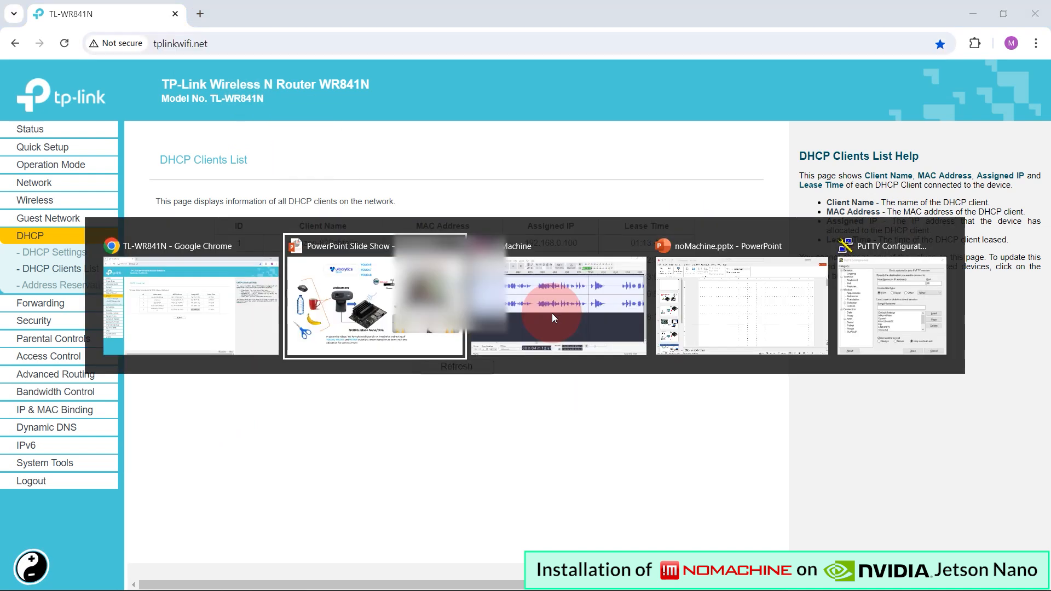
- Configure a PuTTY SSH session to 192.168.0.105 saved as JetsonNano
click(890, 246)
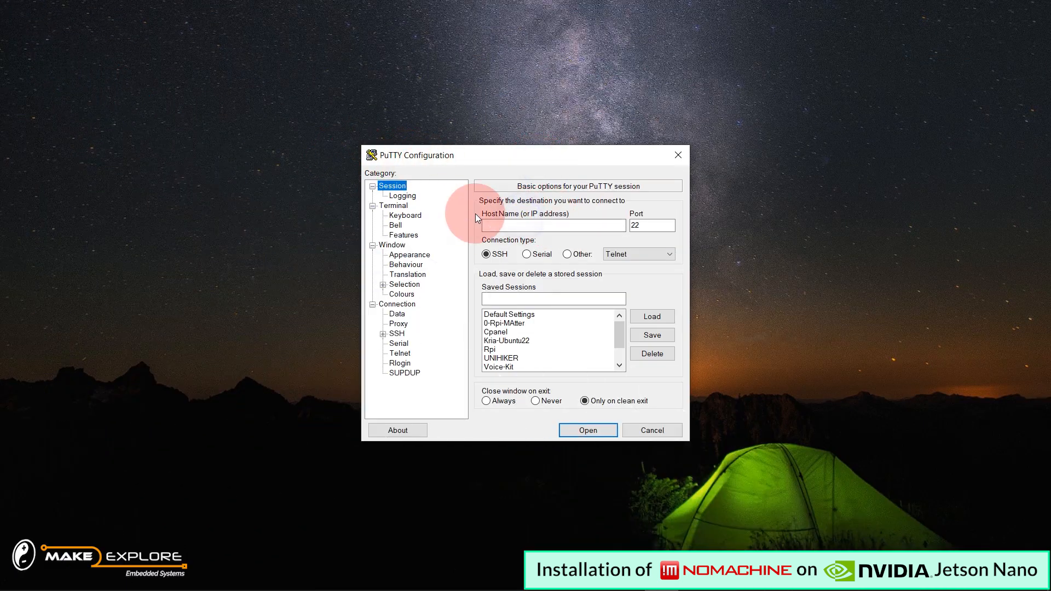
click(552, 226)
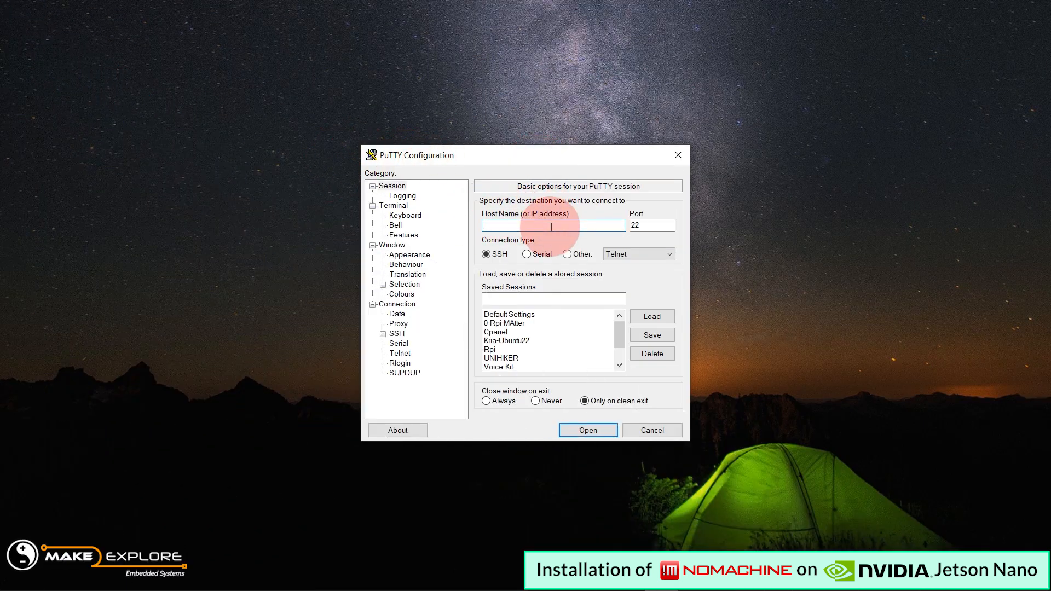
text(192.168.0.105)
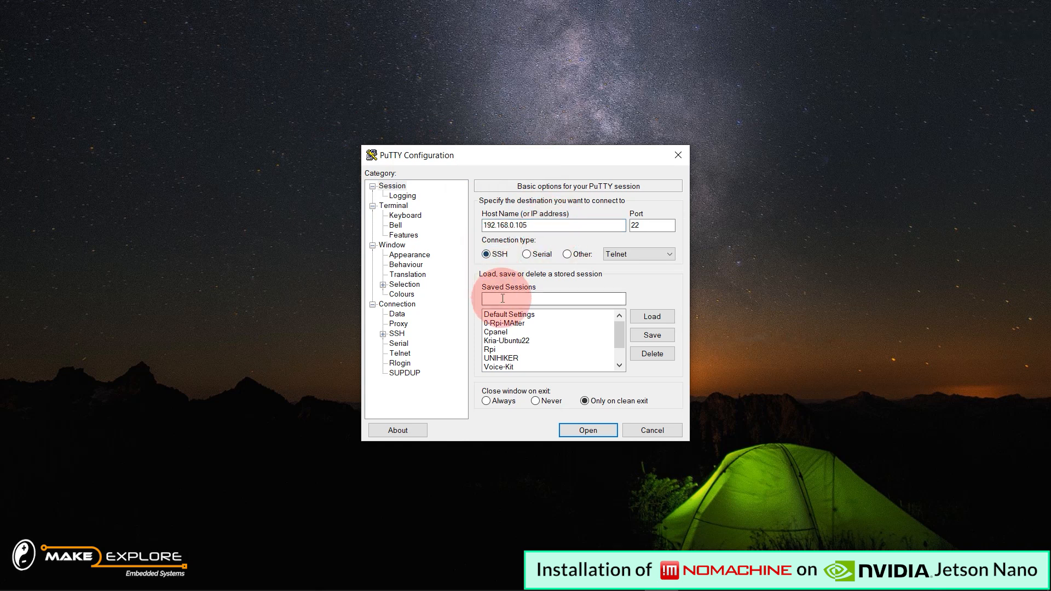
text(JetsonNano)
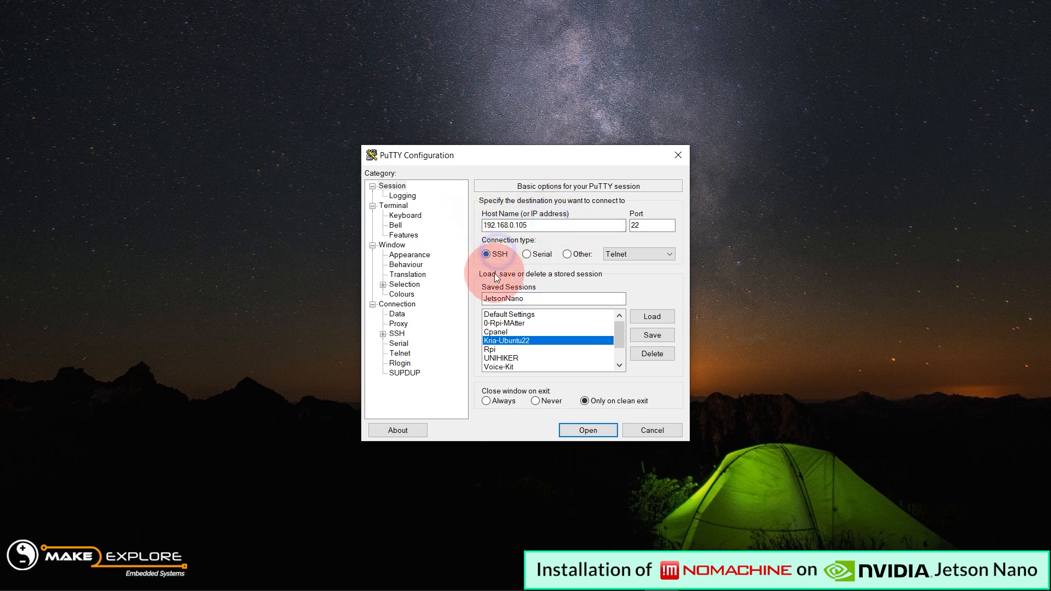
click(587, 429)
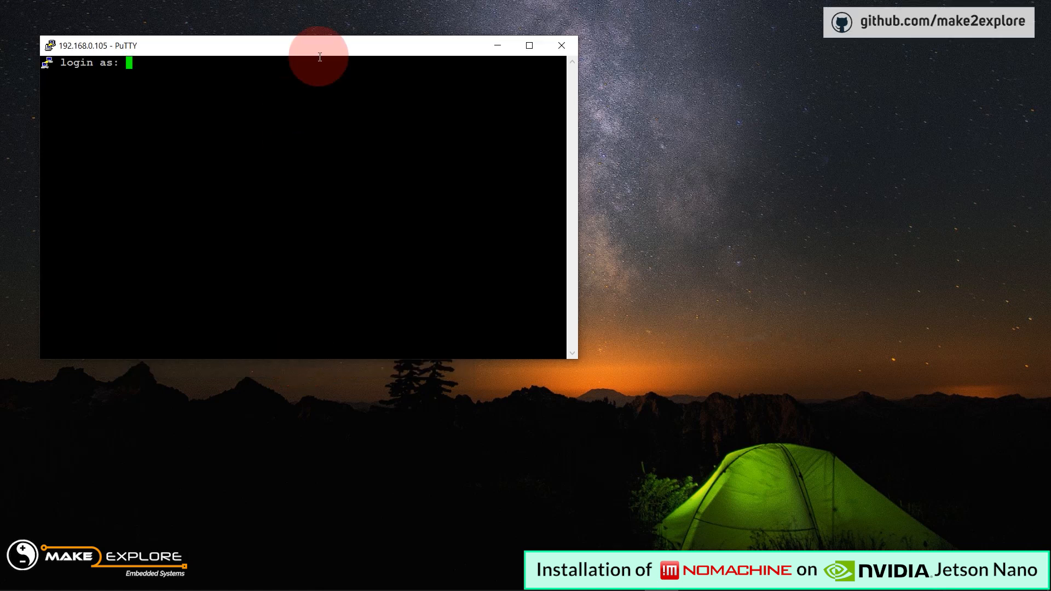
- Log in to the Jetson Nano as user ai and begin a sudo apt update
text(ai)
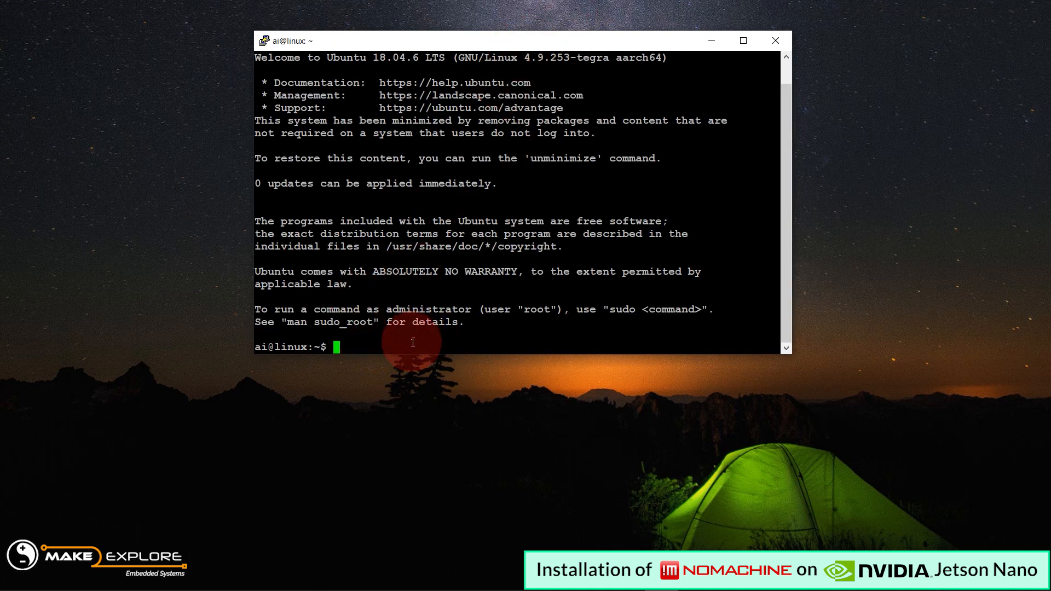
text(sudo apt)
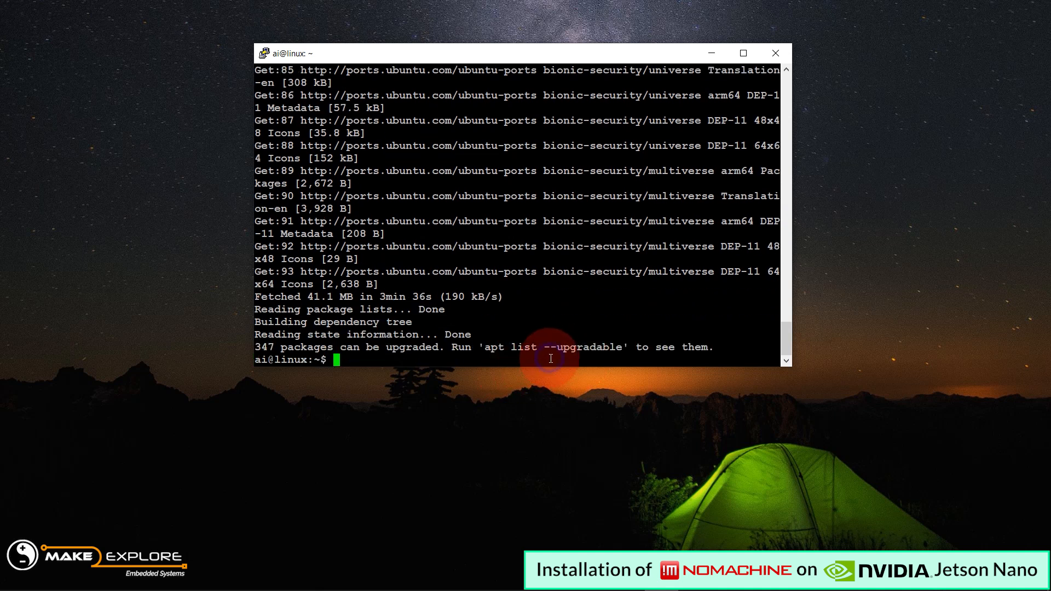
- Run 'sudo apt install python3-pip' and answer y to install it with its dependencies
text(clear)
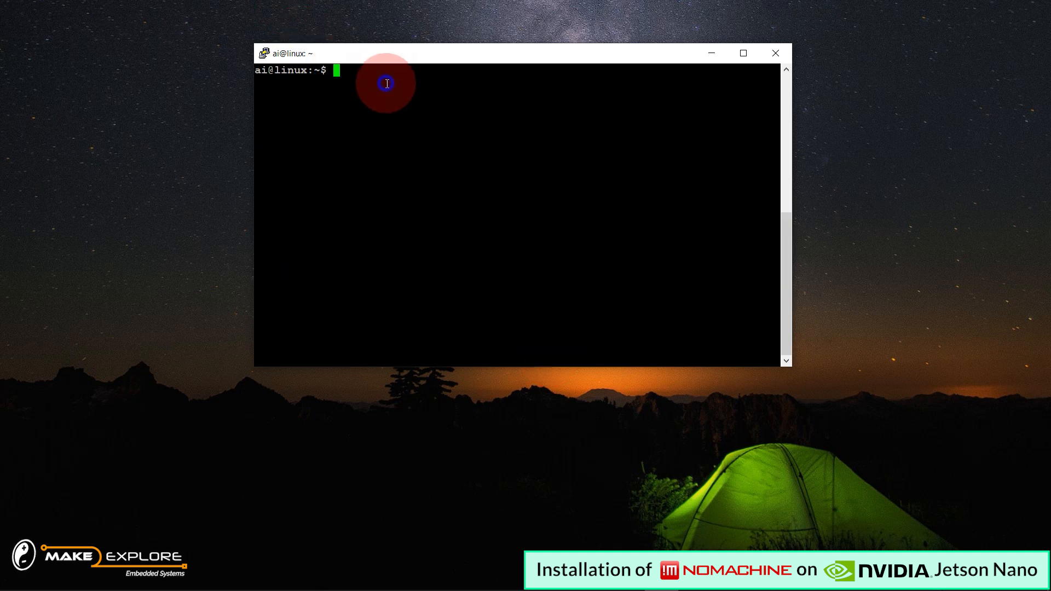
text(sudp)
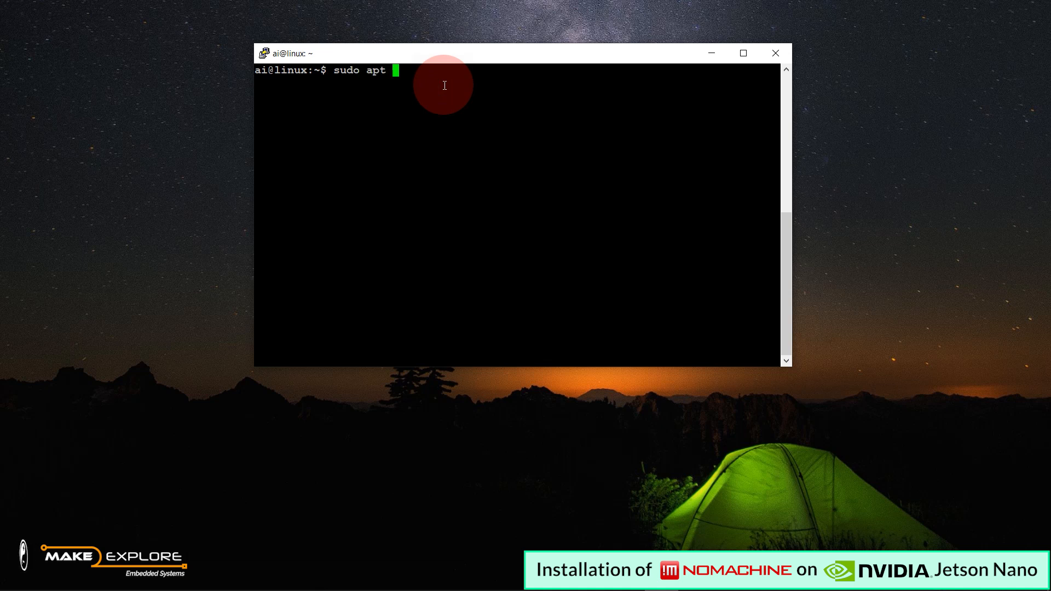
text(install py)
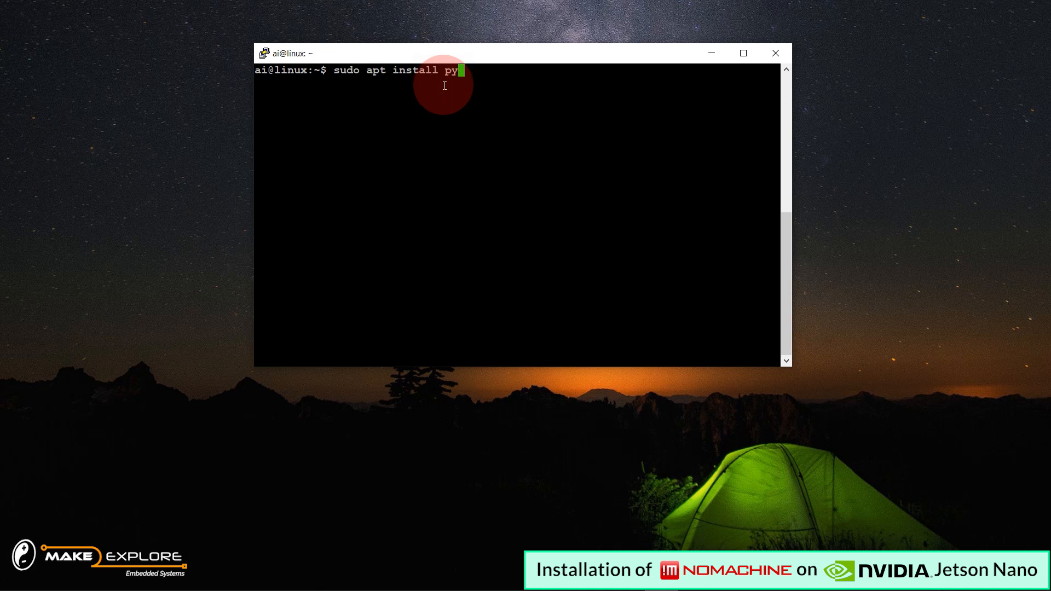
text(thon3-pip)
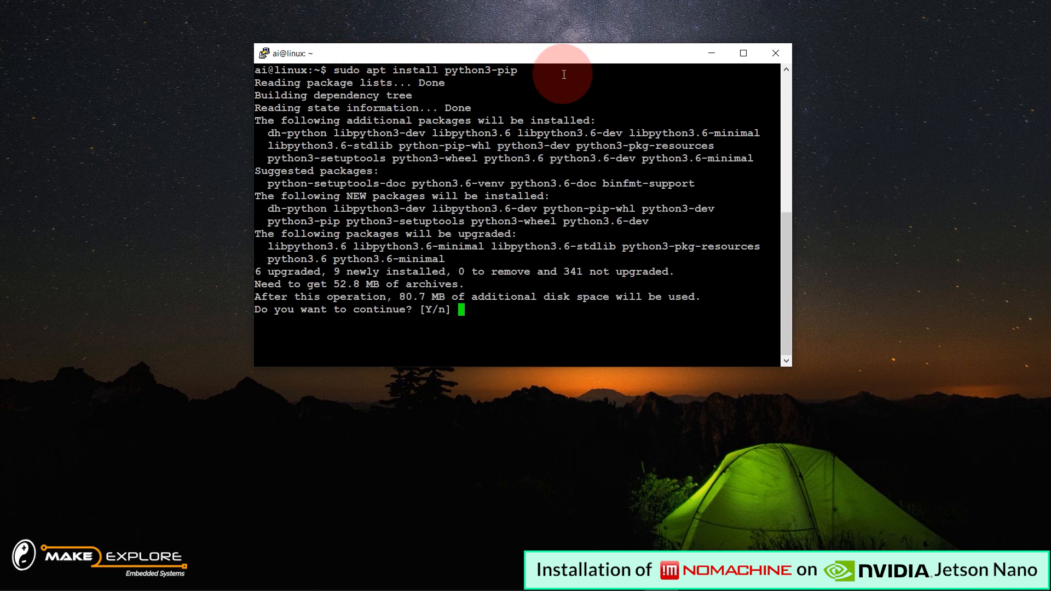
text(y)
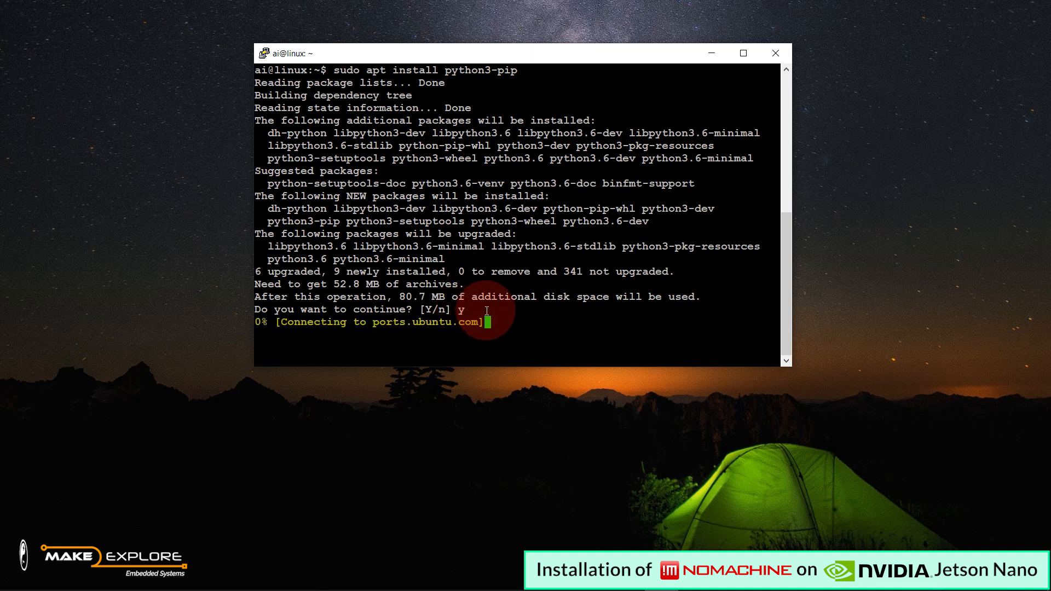
key(Return)
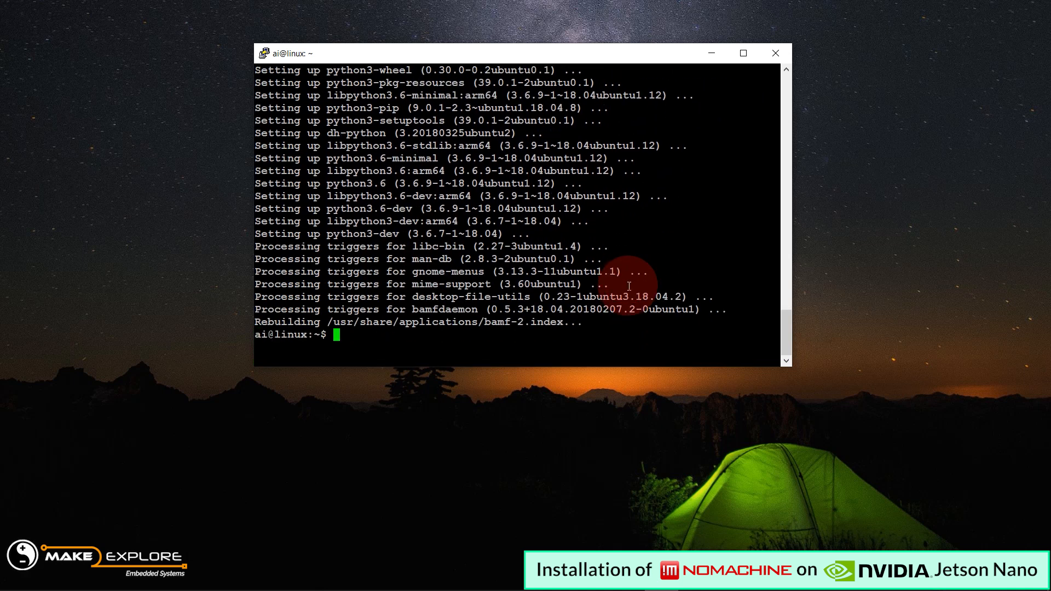
text(sudo)
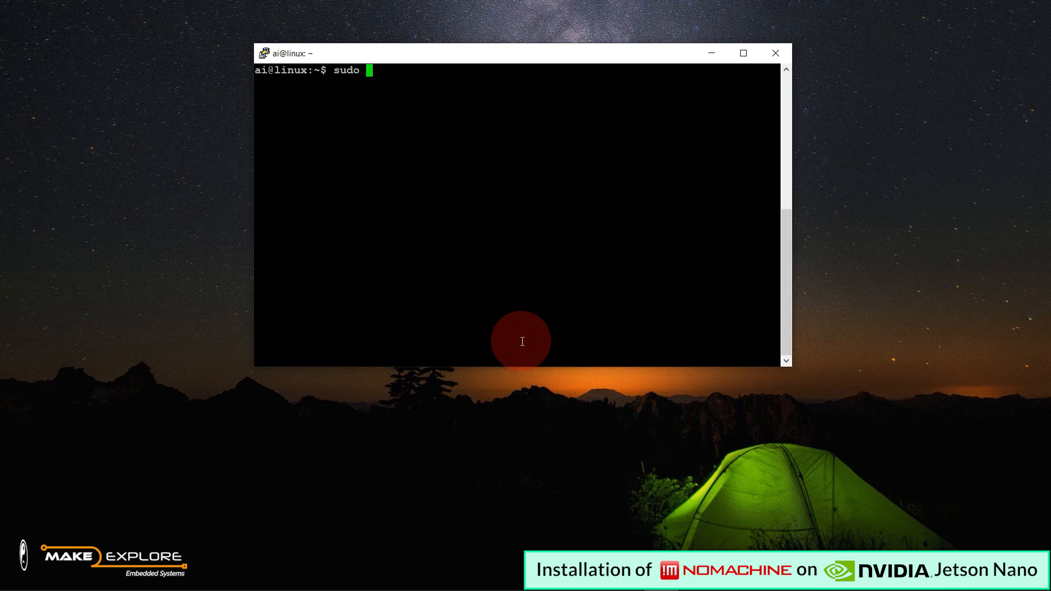
- Run 'sudo pip3 install -U jetson-stats' to install the jtop monitoring tool
text(pip3 install)
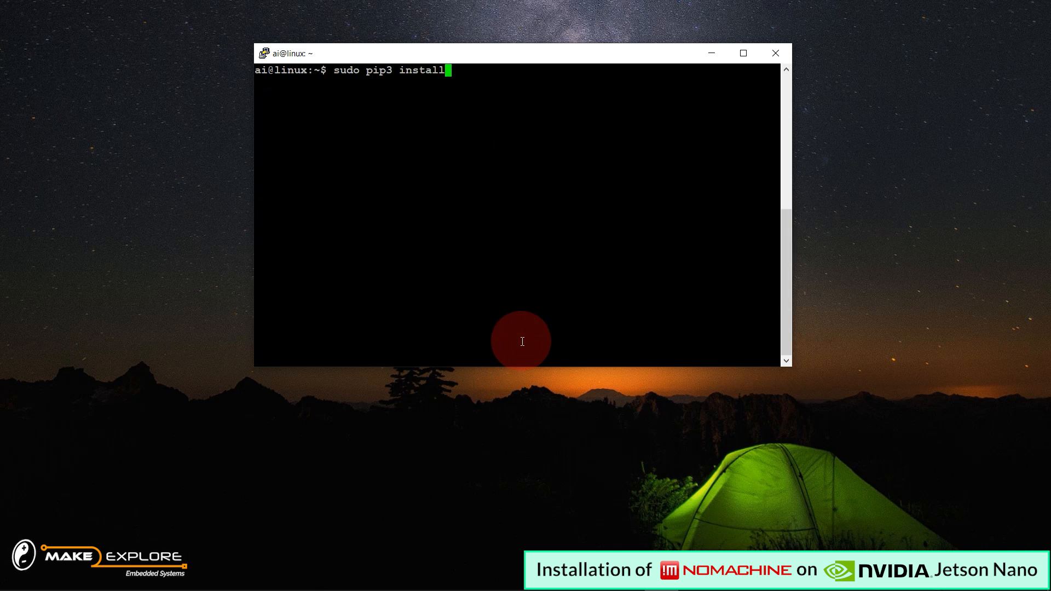
text(-U jetson-stat)
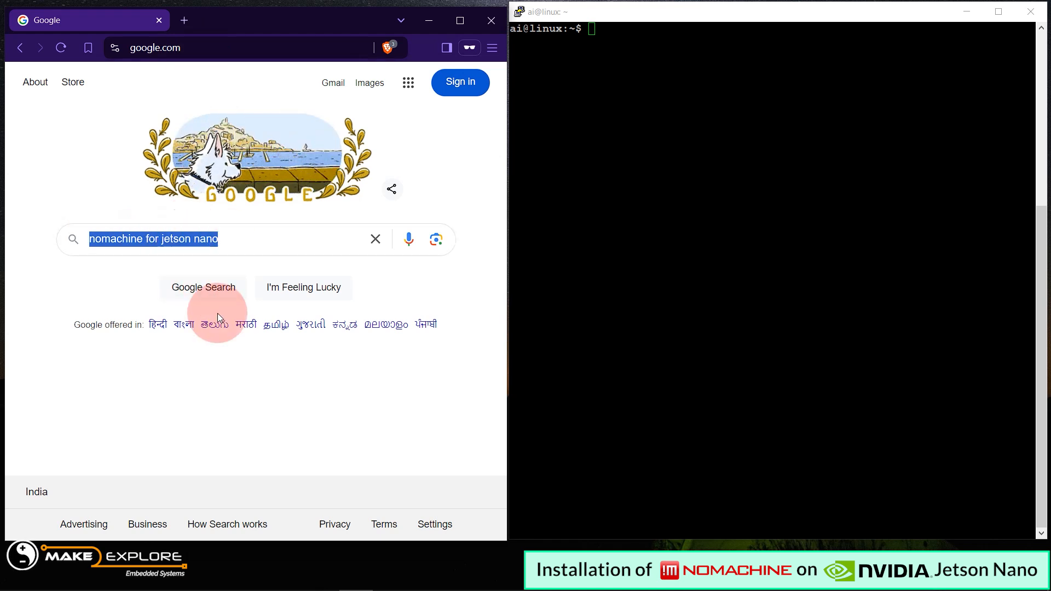
- Search Google for 'nomachine for jetson nano' and open the kb.nomachine.com tips article
click(203, 287)
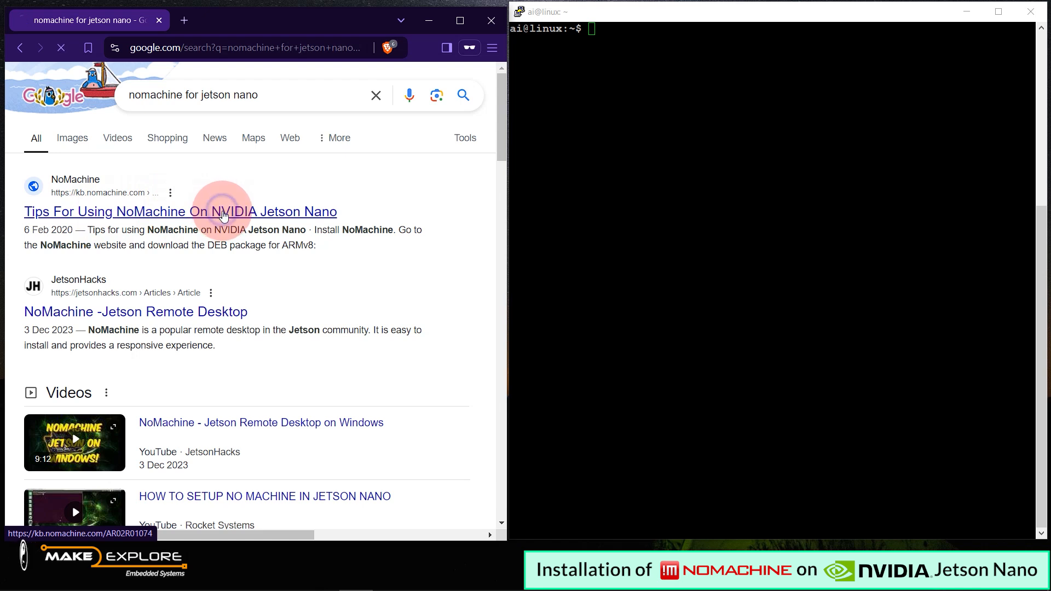
click(181, 211)
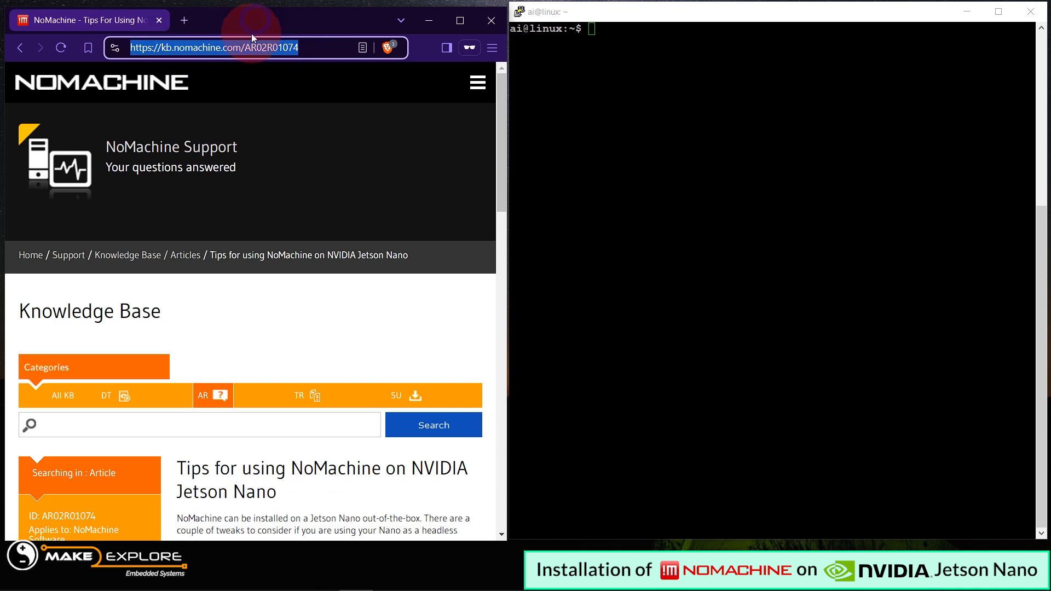
- Highlight the article's prerequisite sentence about the required Ubuntu image, then return to the terminal
scroll(down, 3)
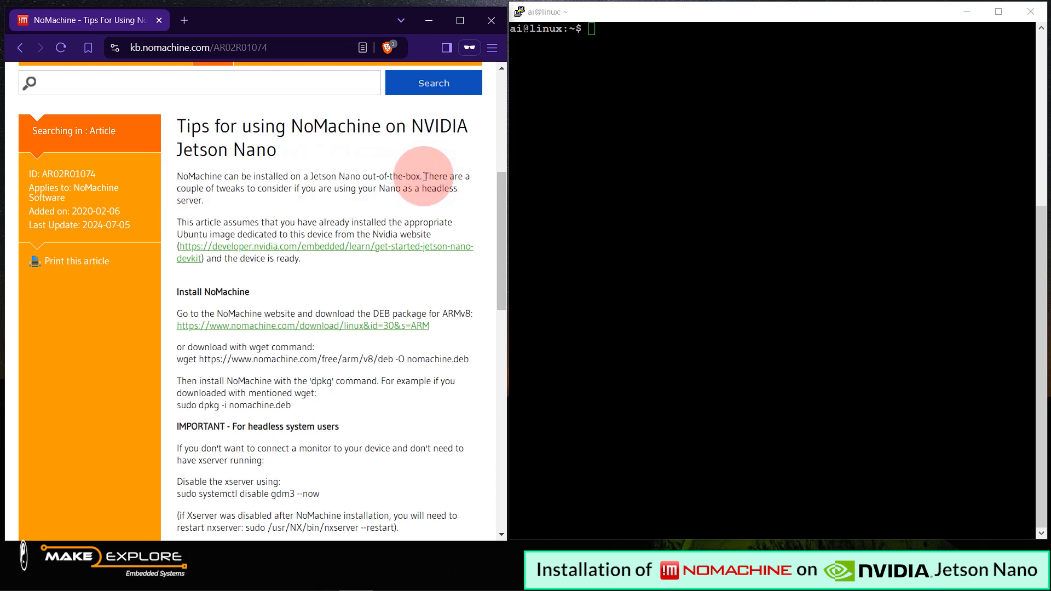
drag(425, 176, 303, 189)
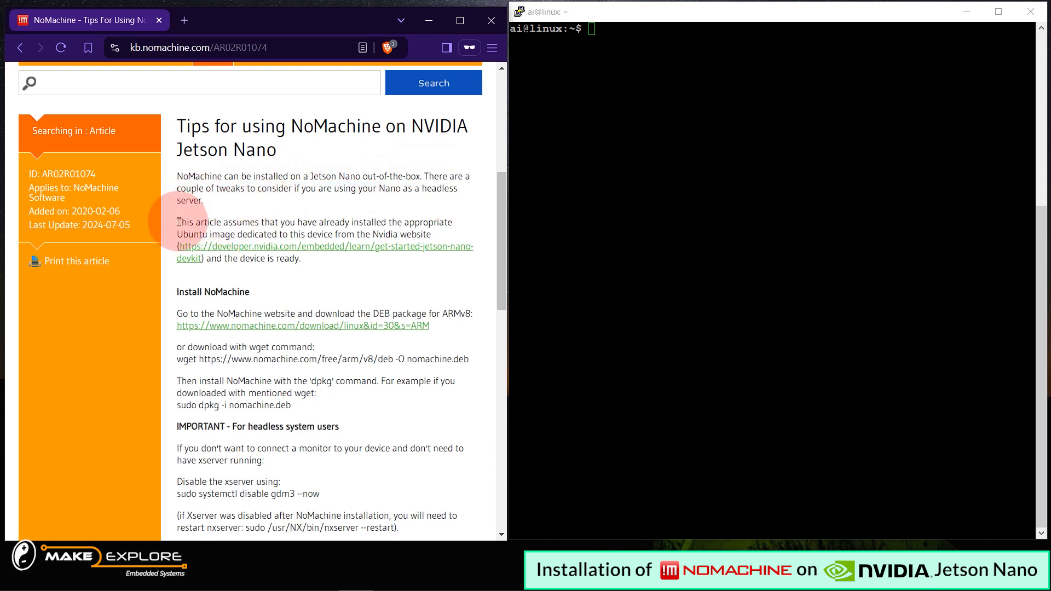
drag(176, 222, 359, 223)
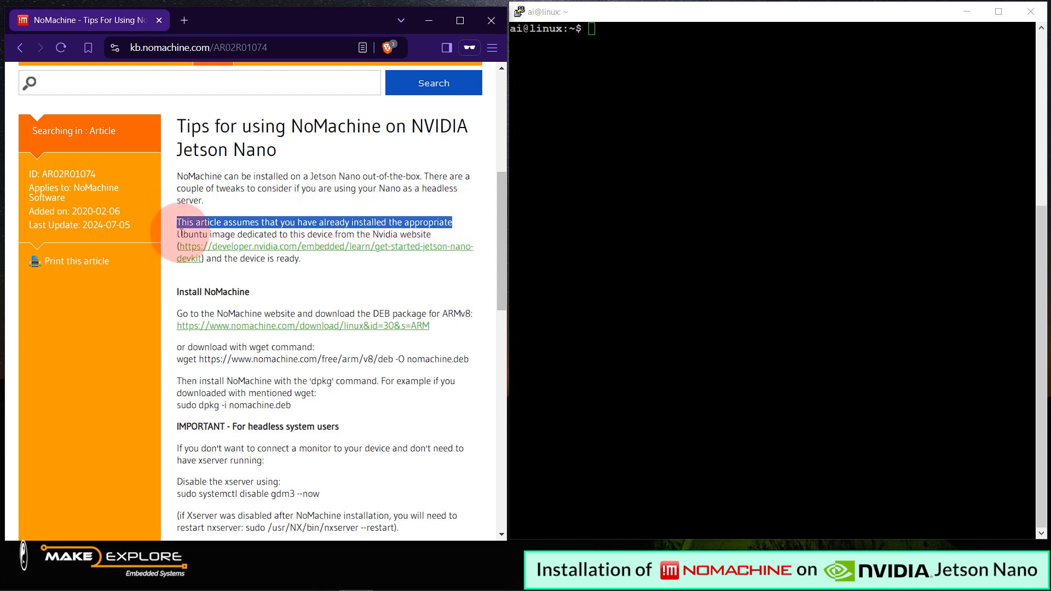
drag(453, 222, 347, 234)
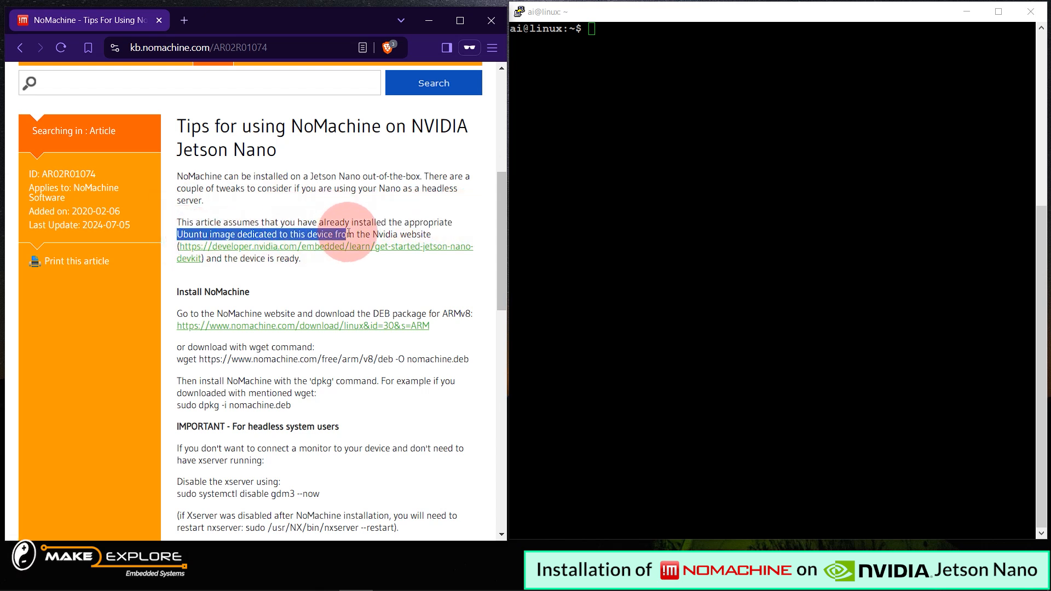
drag(348, 234, 312, 260)
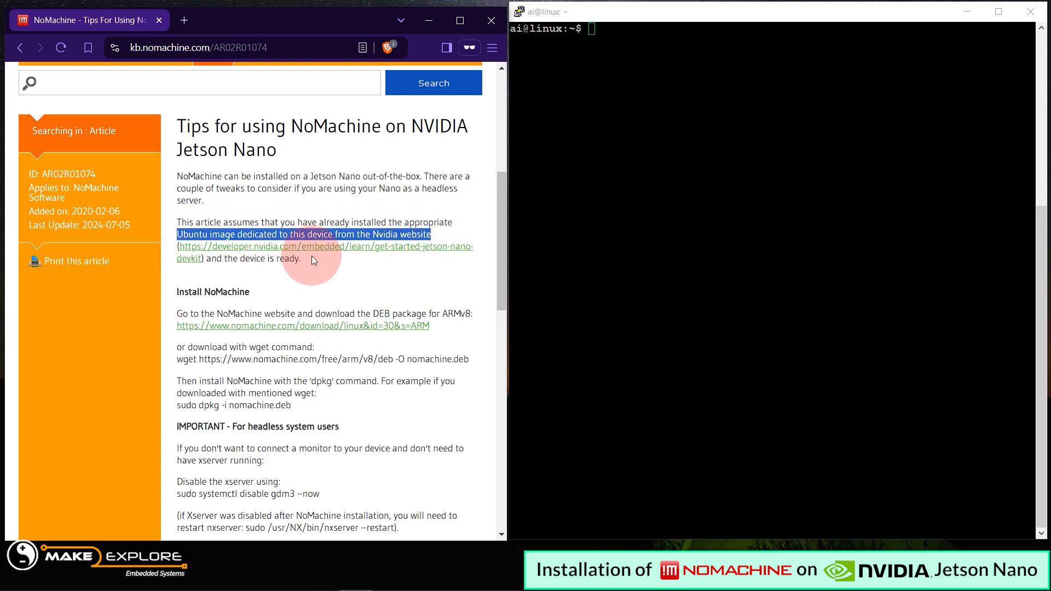
click(309, 271)
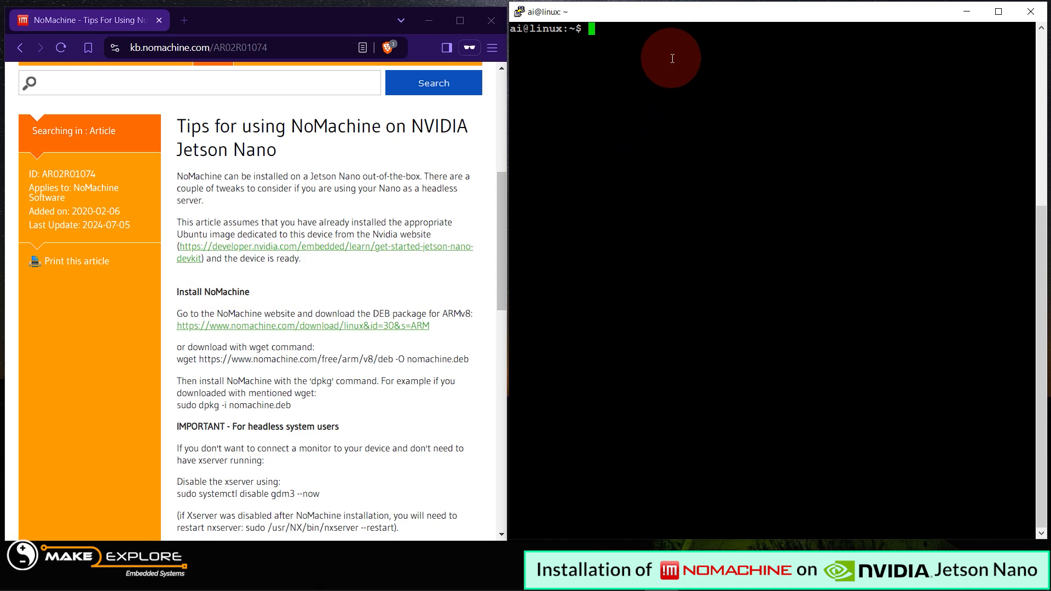
- Run jtop, see the jtop.service access error, and enter 'sudo reboot now'
text(jtop)
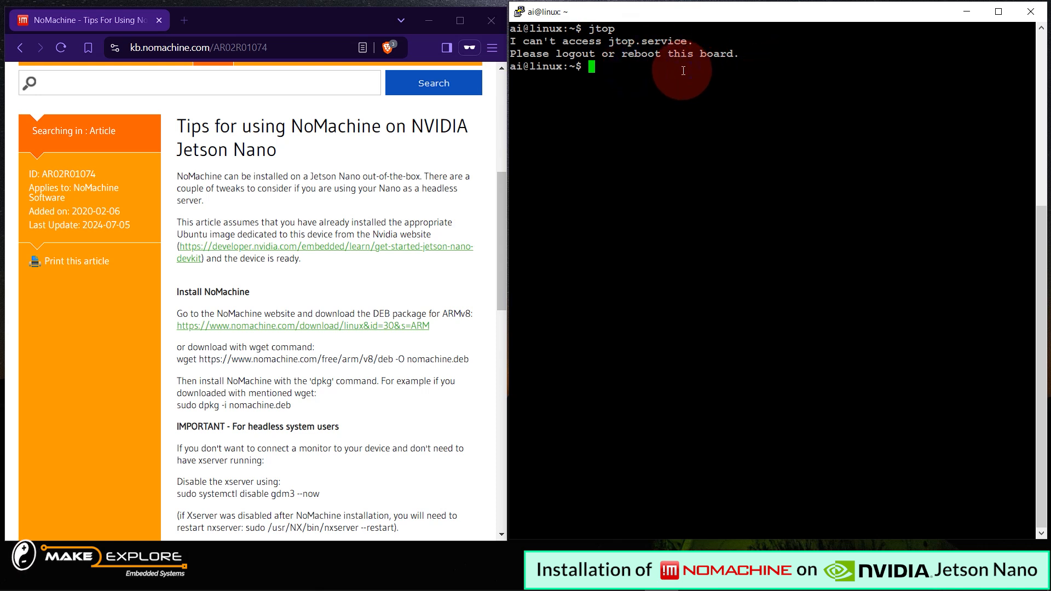
text(sudo)
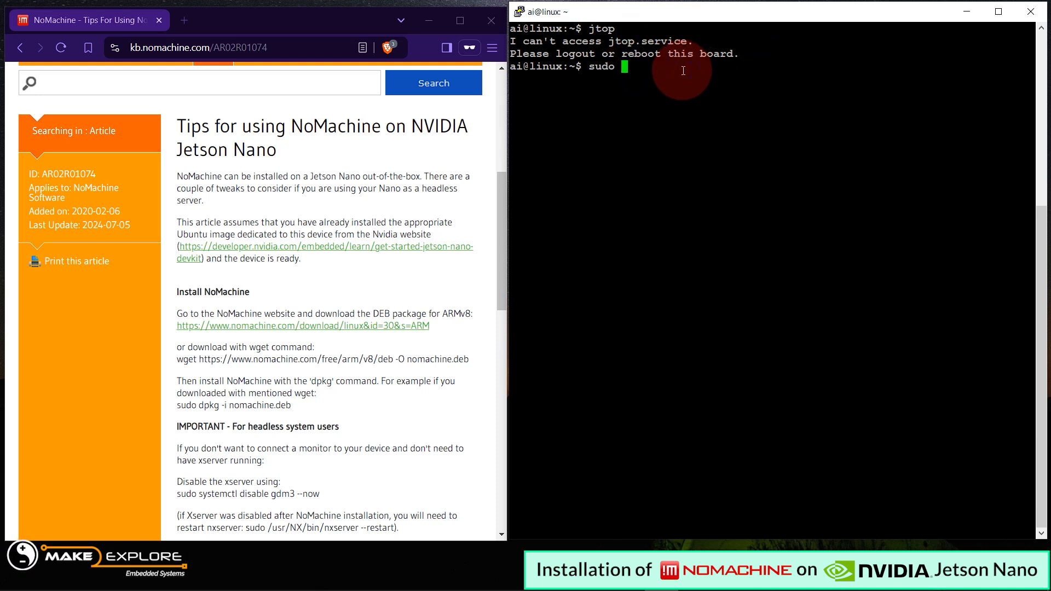
text(reboot now)
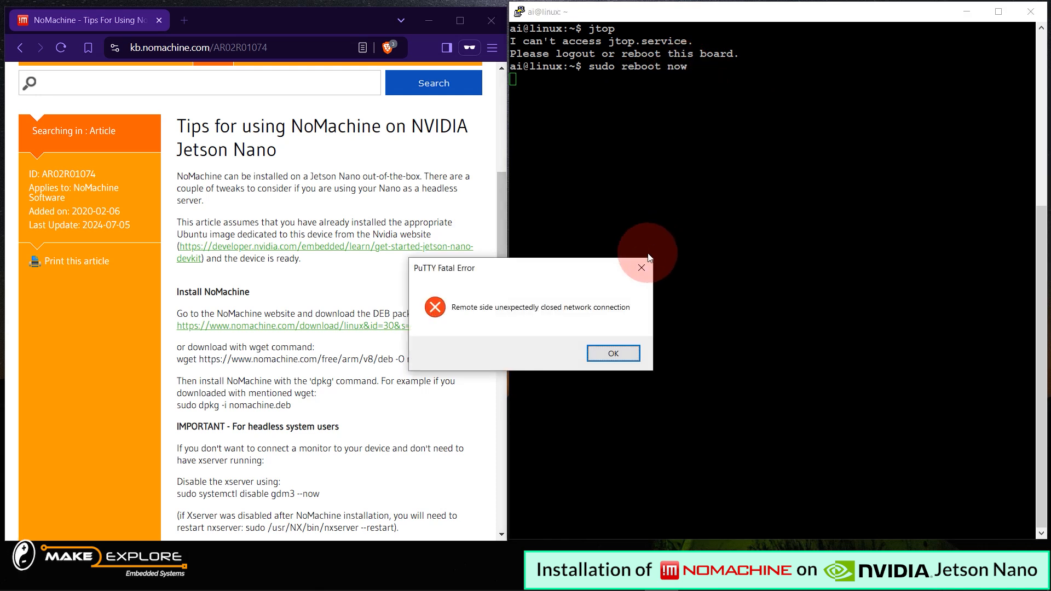
- Dismiss the PuTTY lost-connection error, reconnect to the Jetson and run jtop again
click(611, 353)
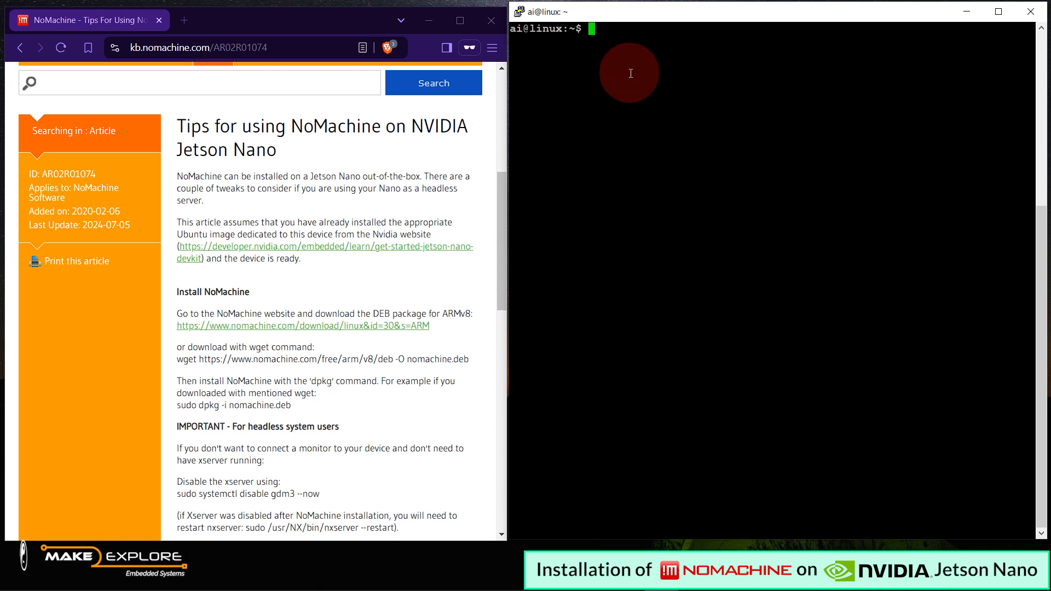
text(jtop)
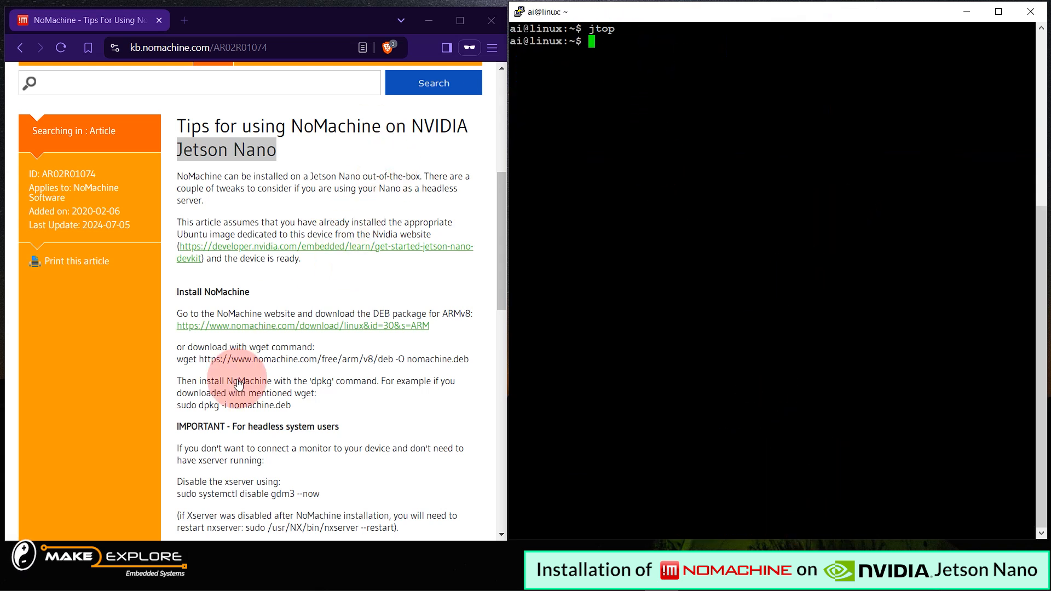
mouse_move(180, 294)
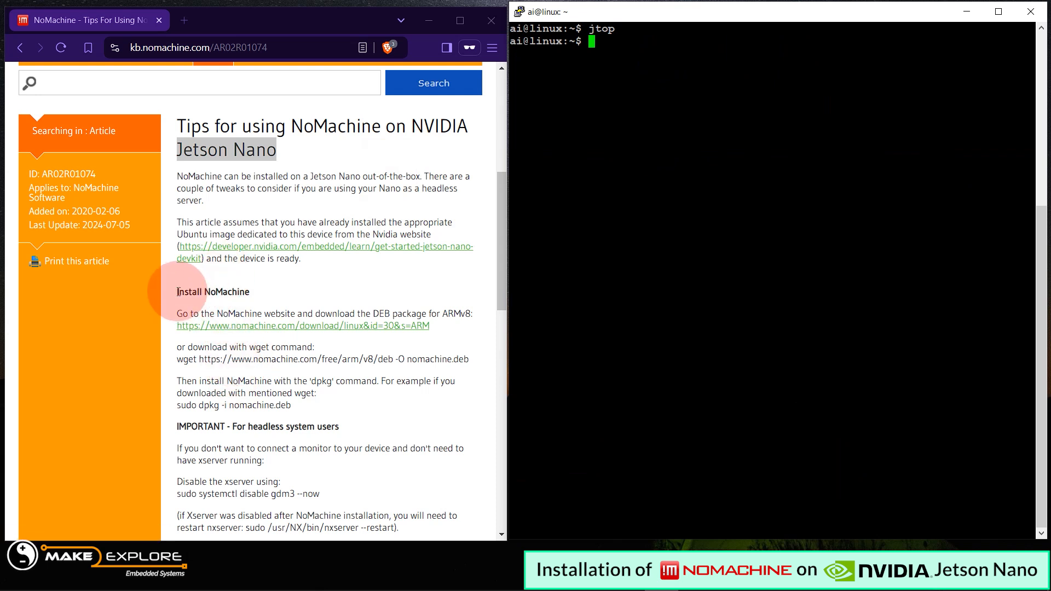
- Download the NoMachine ARM package with wget as nomachine.deb and list it with ls
double_click(211, 291)
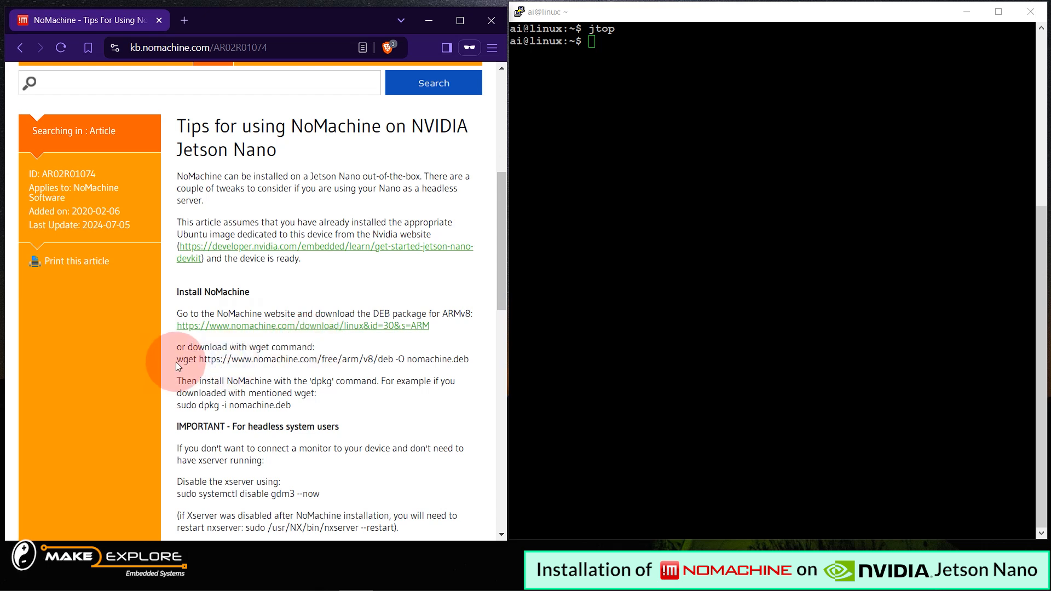
double_click(183, 359)
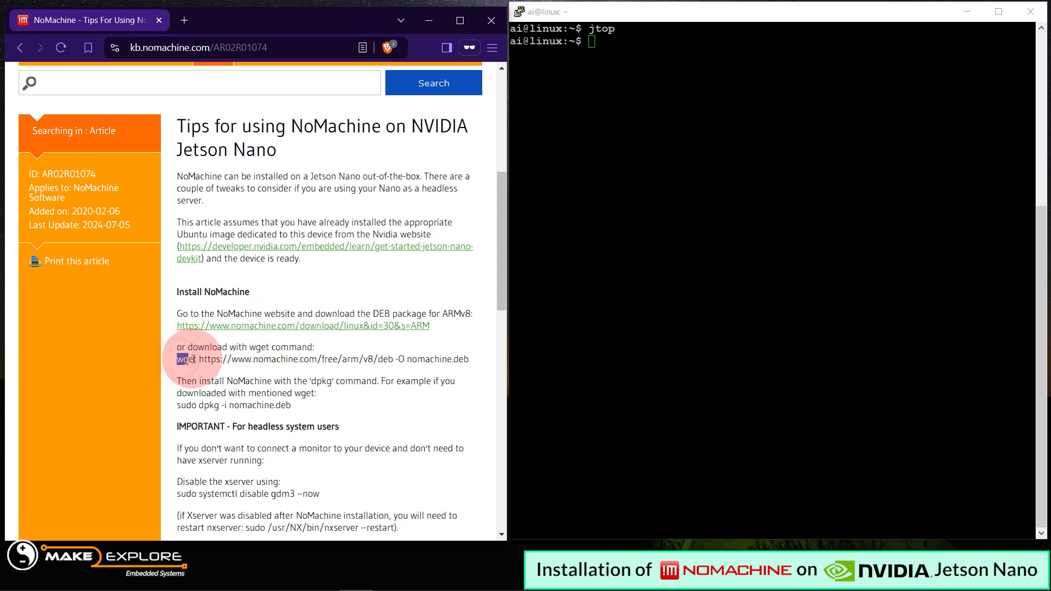
drag(177, 359, 469, 359)
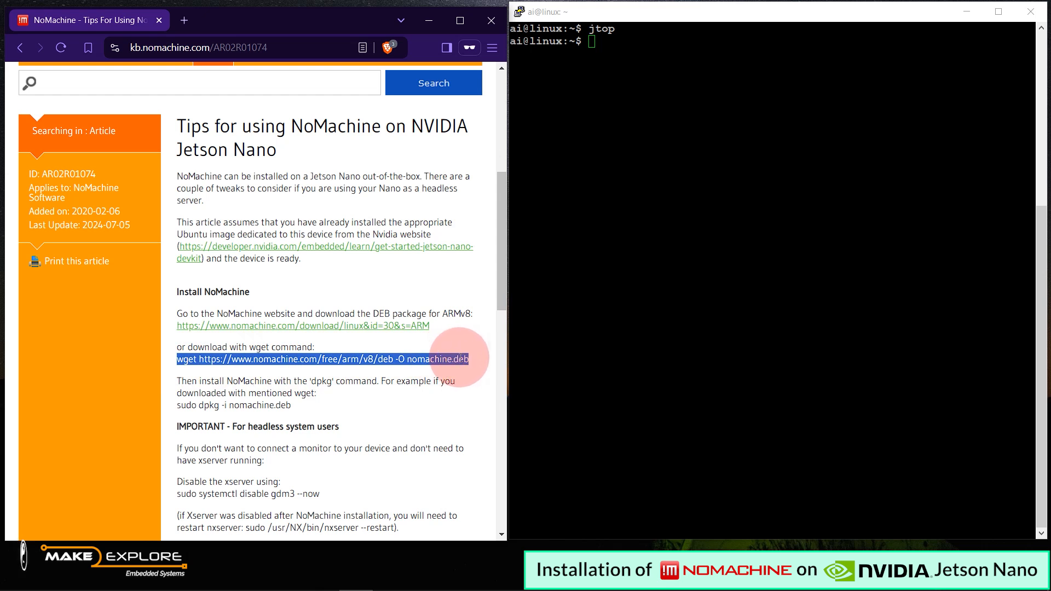
mouse_move(623, 66)
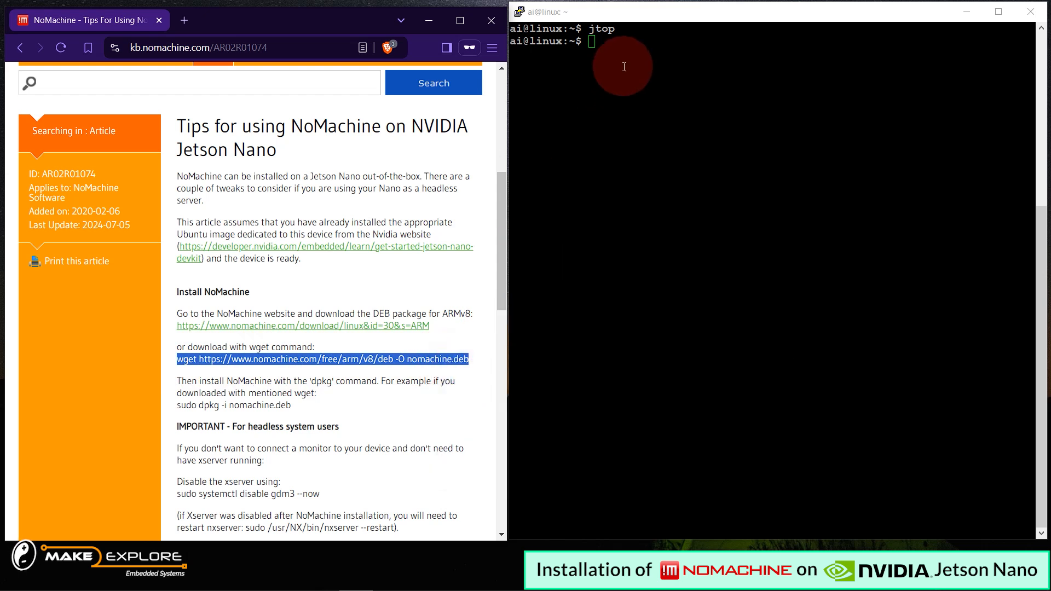
text(wget https://www.nomachine.com/free/arm/v8/deb -O nomachine.deb)
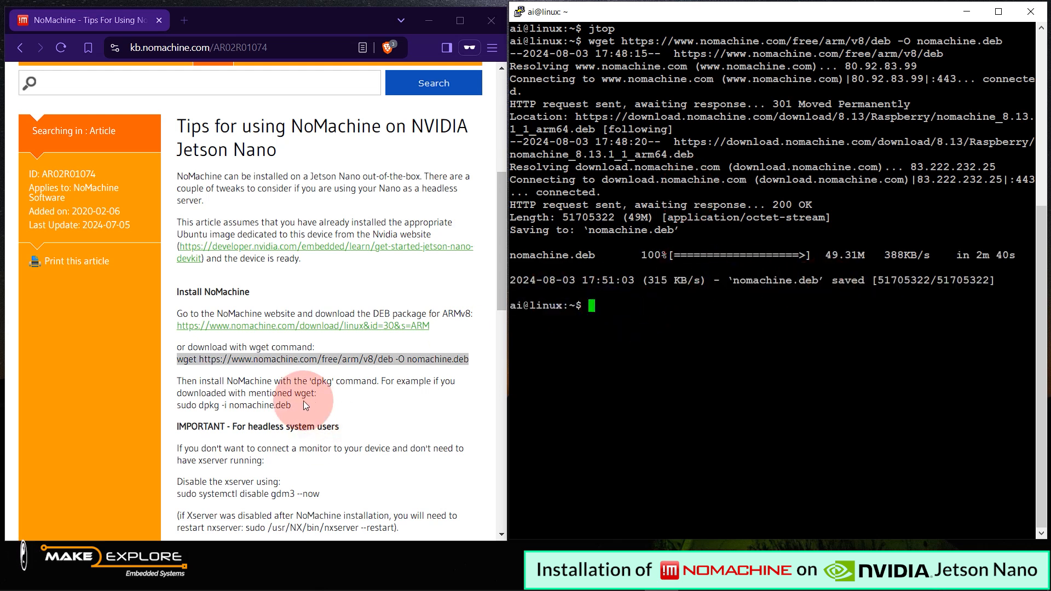
text(ls)
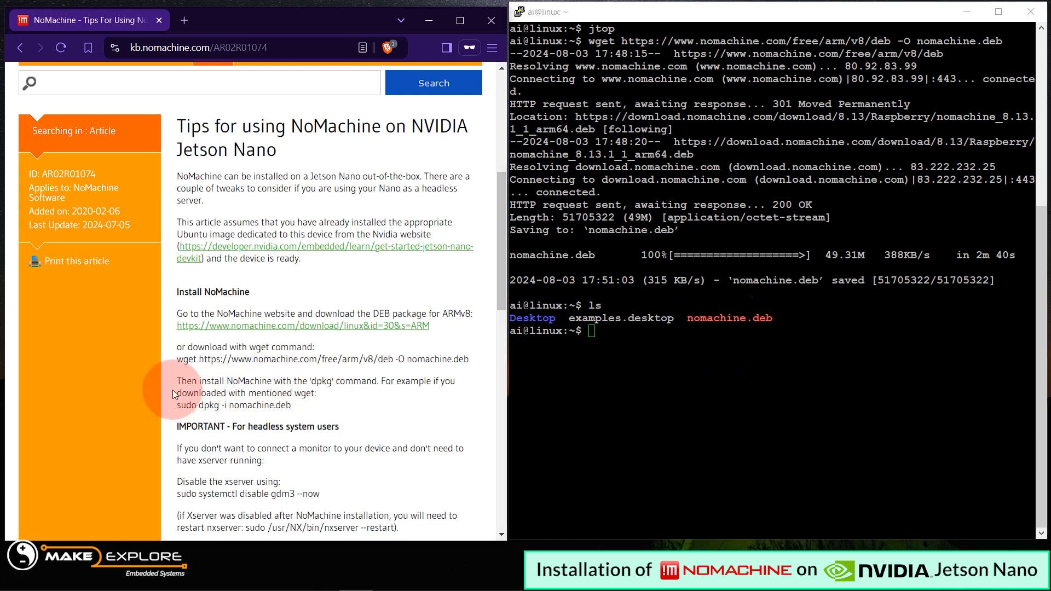
- Install the package with 'sudo dpkg -i nomachine.deb' copied from the article
drag(175, 381, 452, 381)
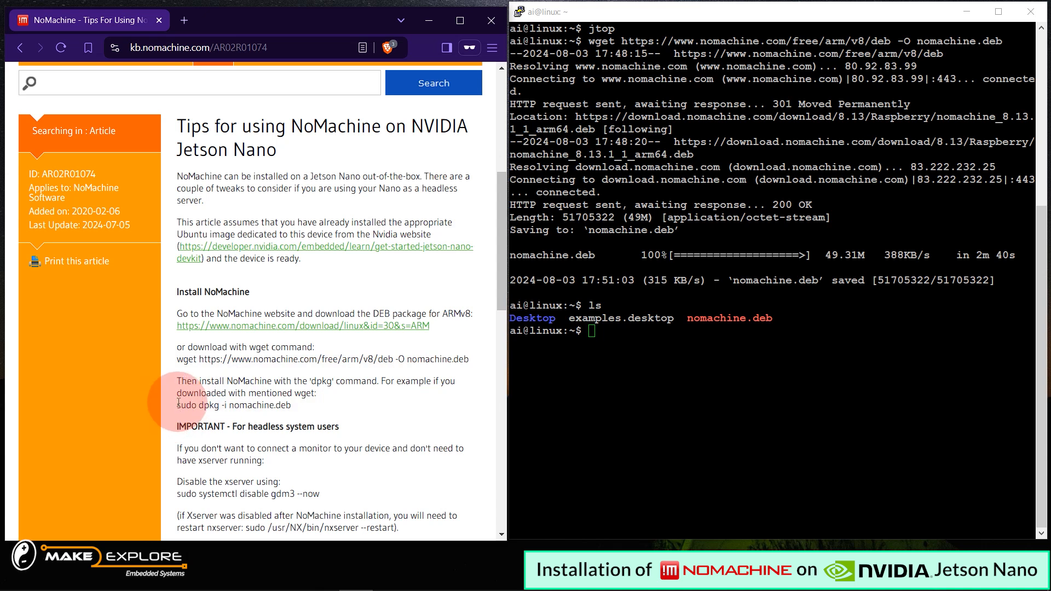
right_click(231, 405)
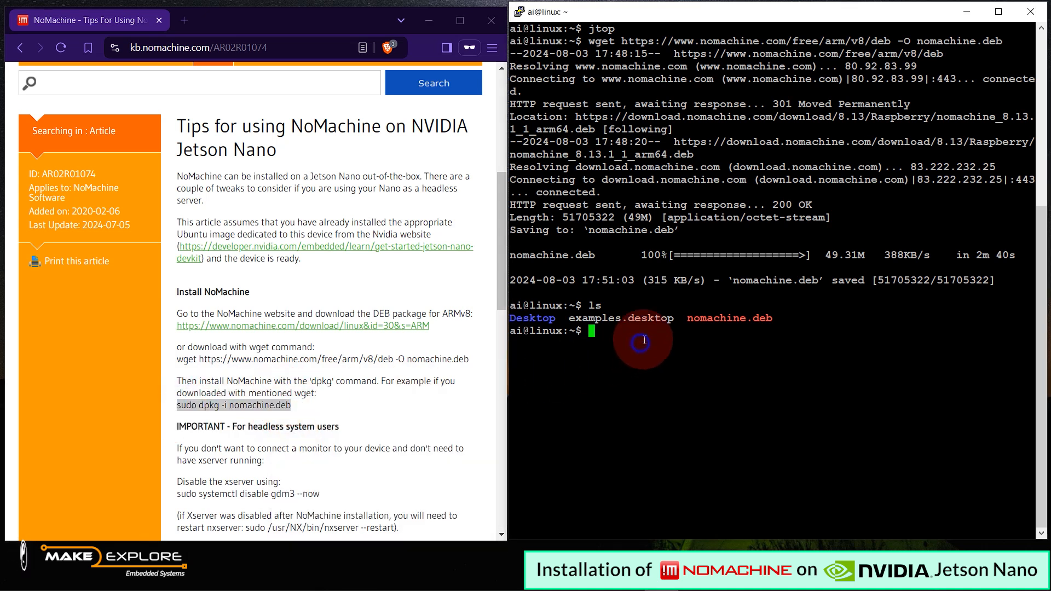
text(sudo dpkg -i nomachine.deb)
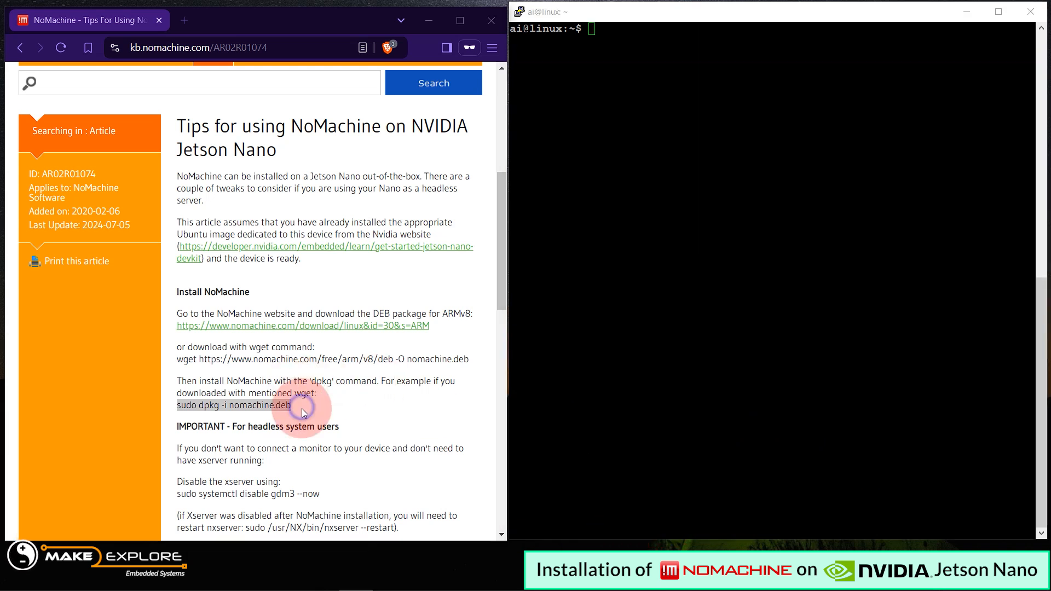
- Disable the gdm3 display manager with 'sudo systemctl disable gdm3 --now' from the headless note
scroll(down, 3)
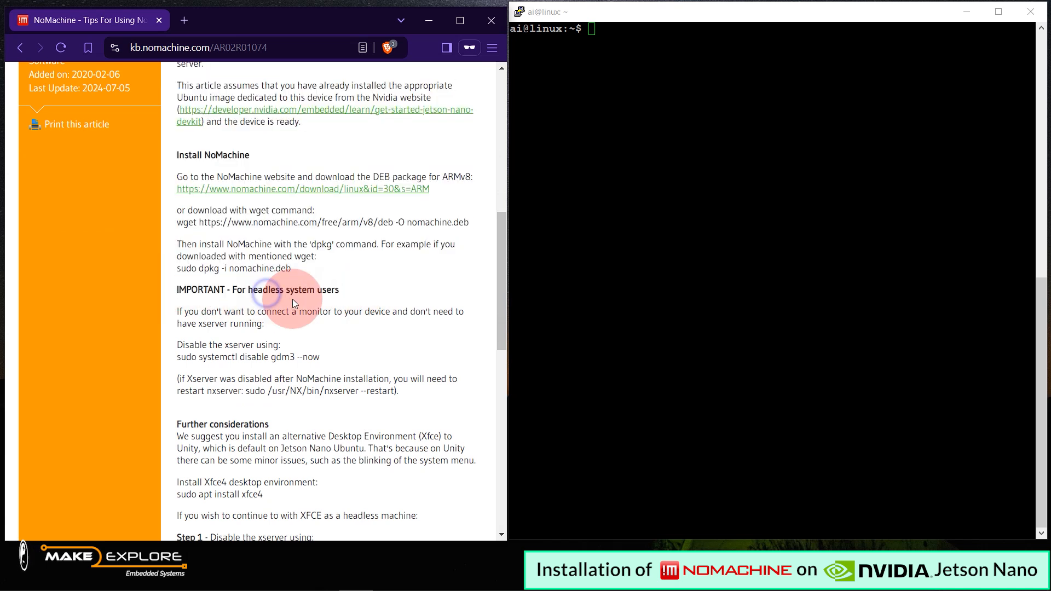
double_click(281, 289)
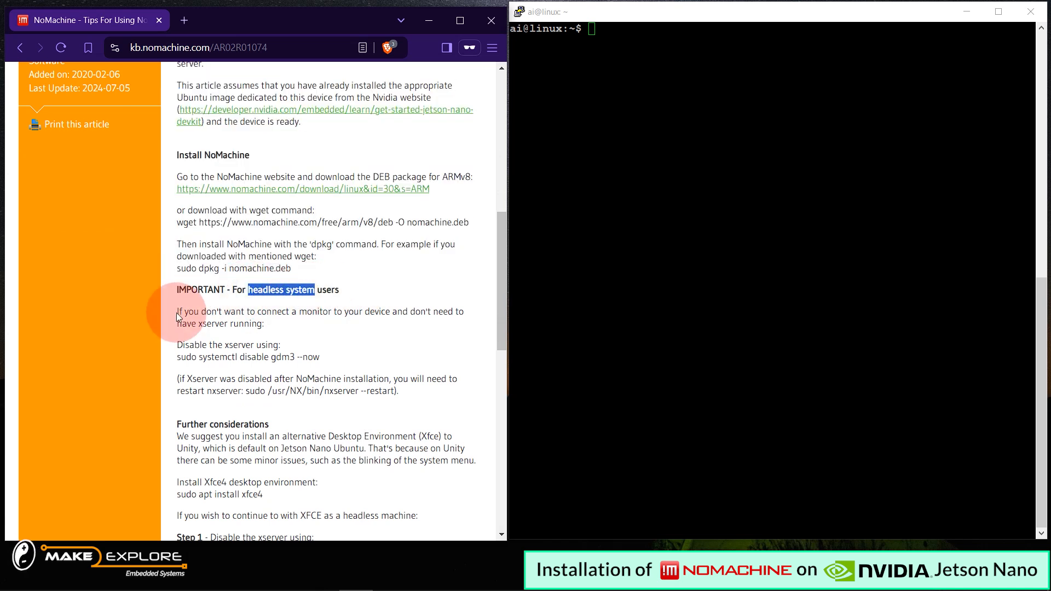
drag(177, 310, 264, 324)
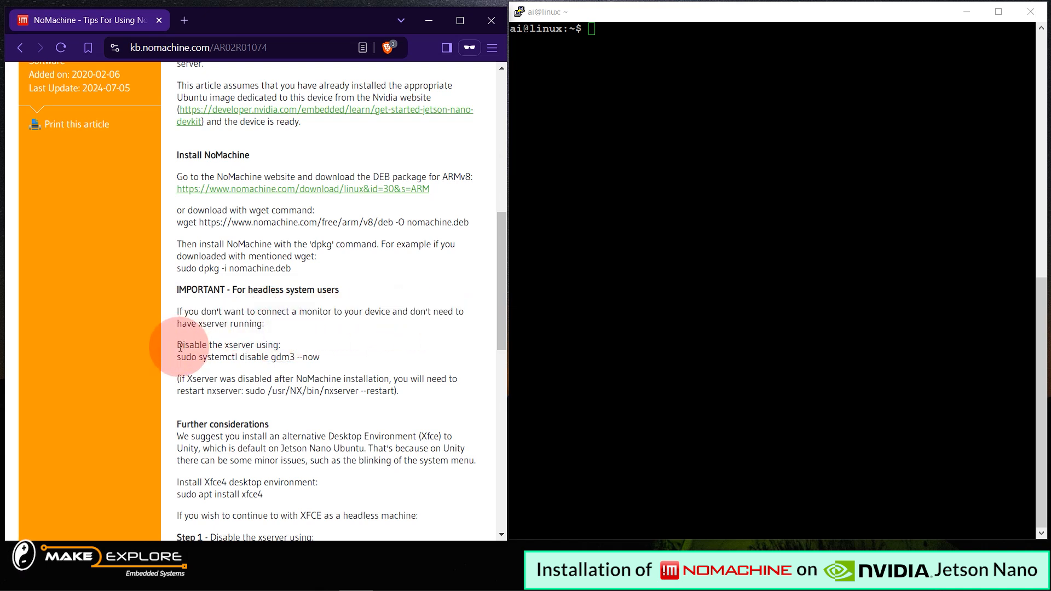
double_click(228, 345)
text(sudo systemctl disable gdm3 --now)
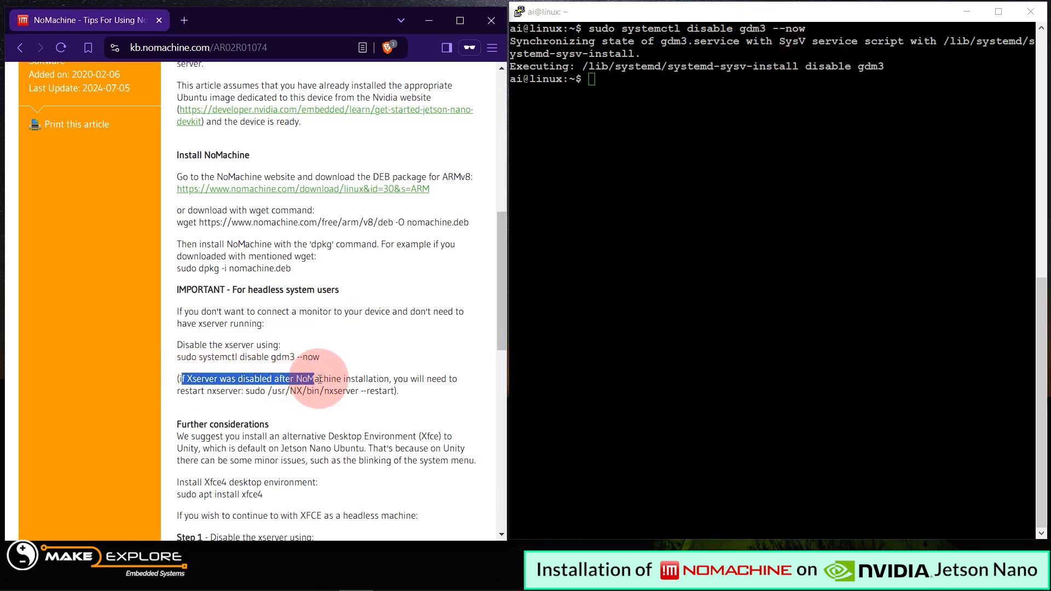
- Restart the NoMachine server with 'sudo /usr/NX/bin/nxserver --restart'
click(261, 401)
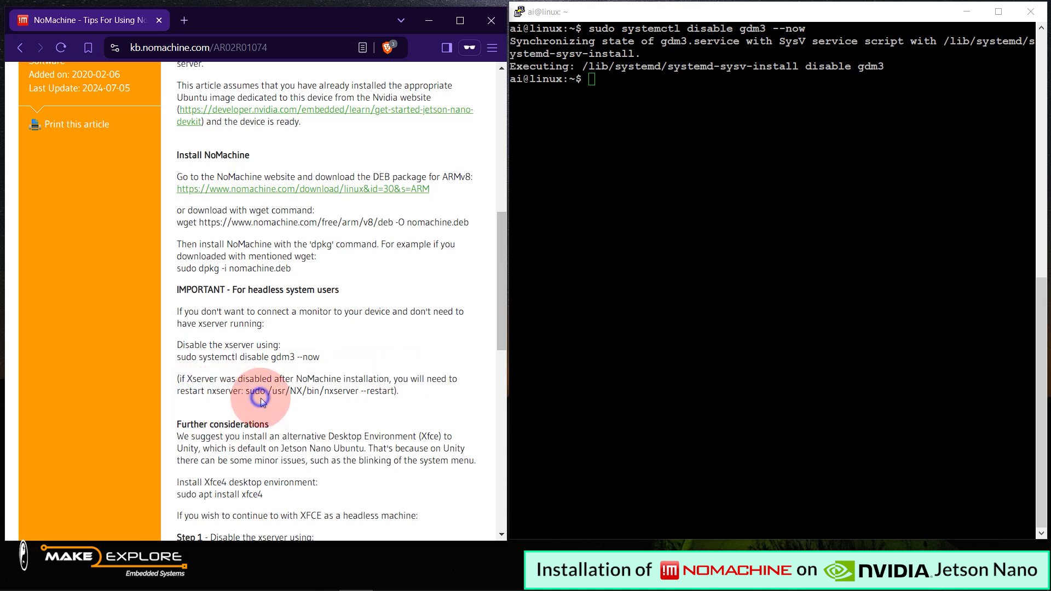
drag(246, 391, 396, 391)
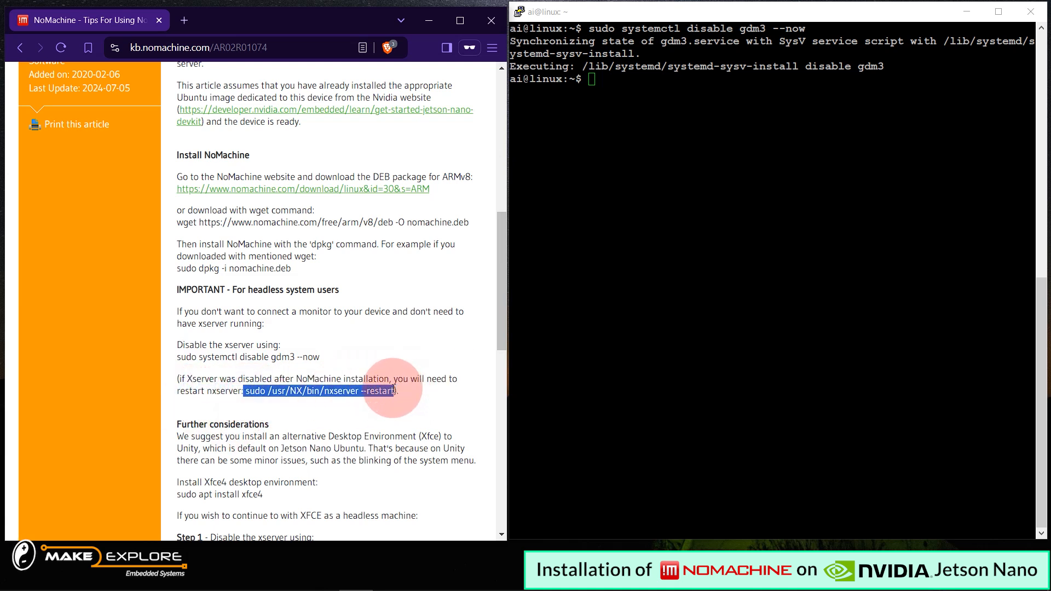
text(sudo /usr/NX/bin/nxserver --restart)
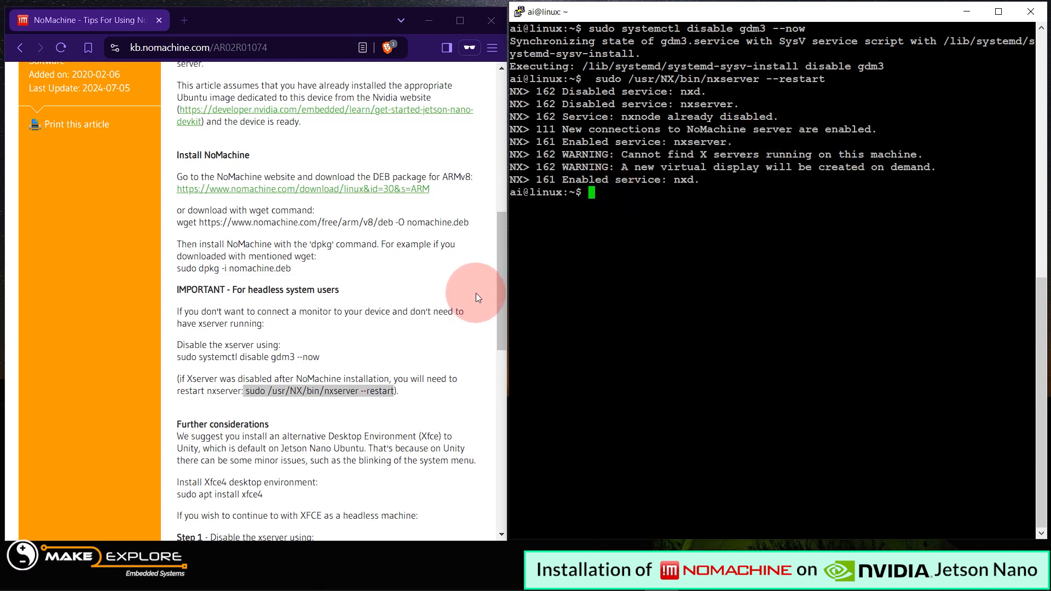
- Review the alternative-desktop note and copy the 'sudo apt install xfce4' command
scroll(down, 3)
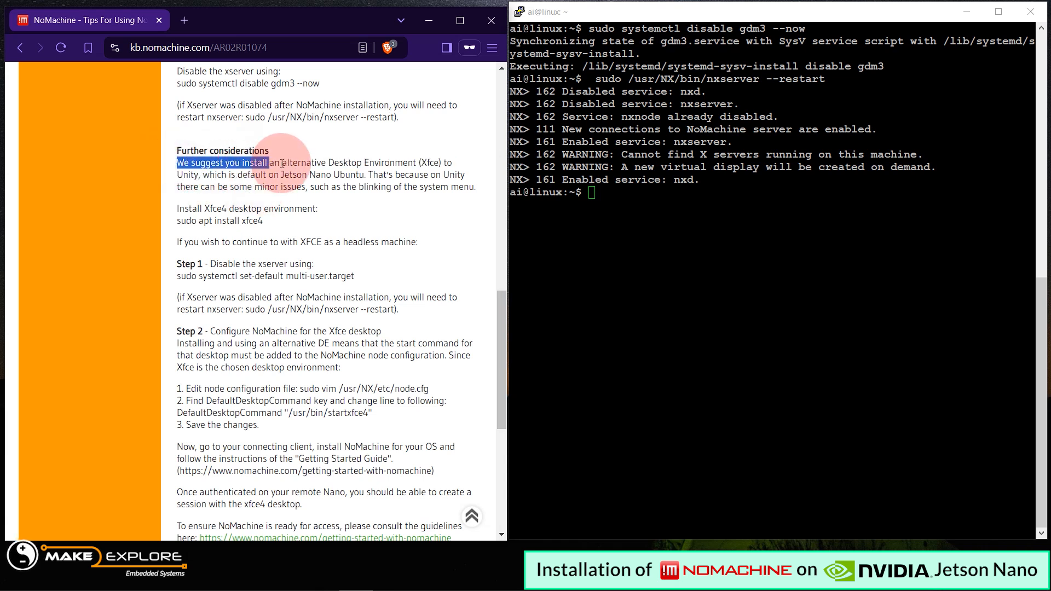
drag(265, 162, 442, 162)
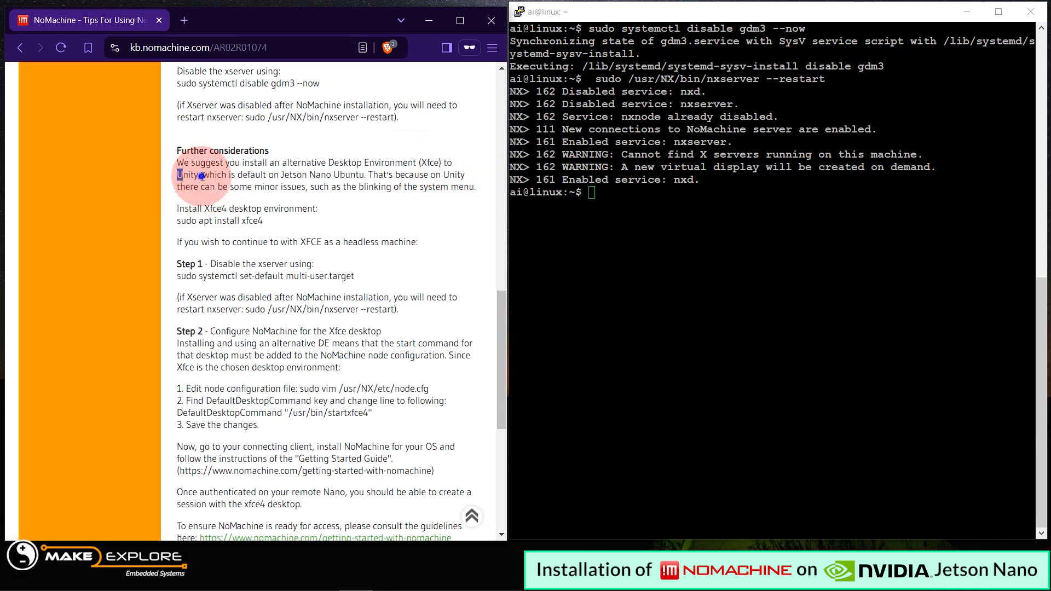
drag(202, 176, 368, 175)
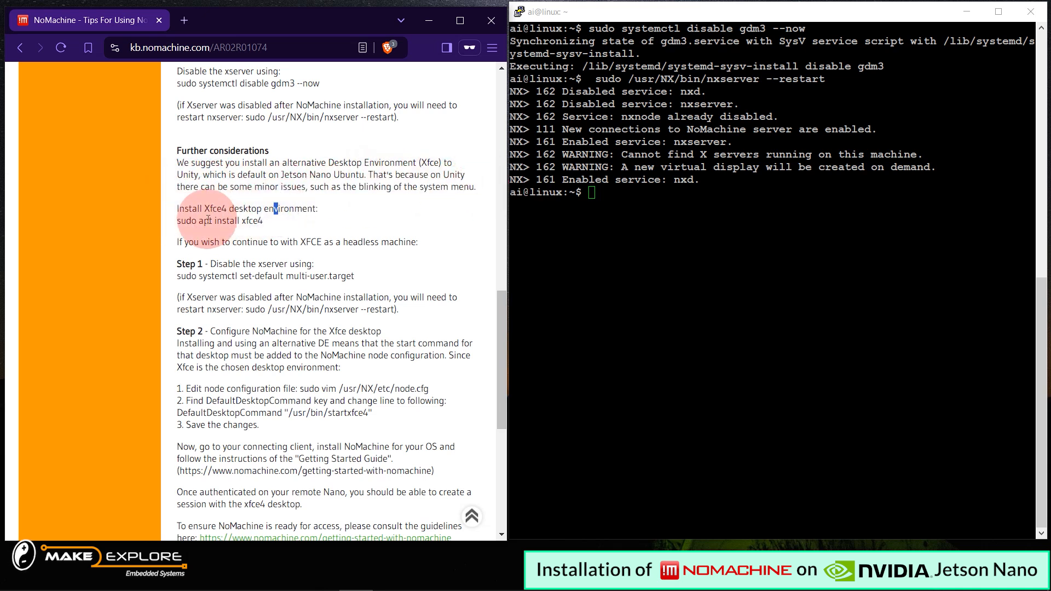
double_click(186, 208)
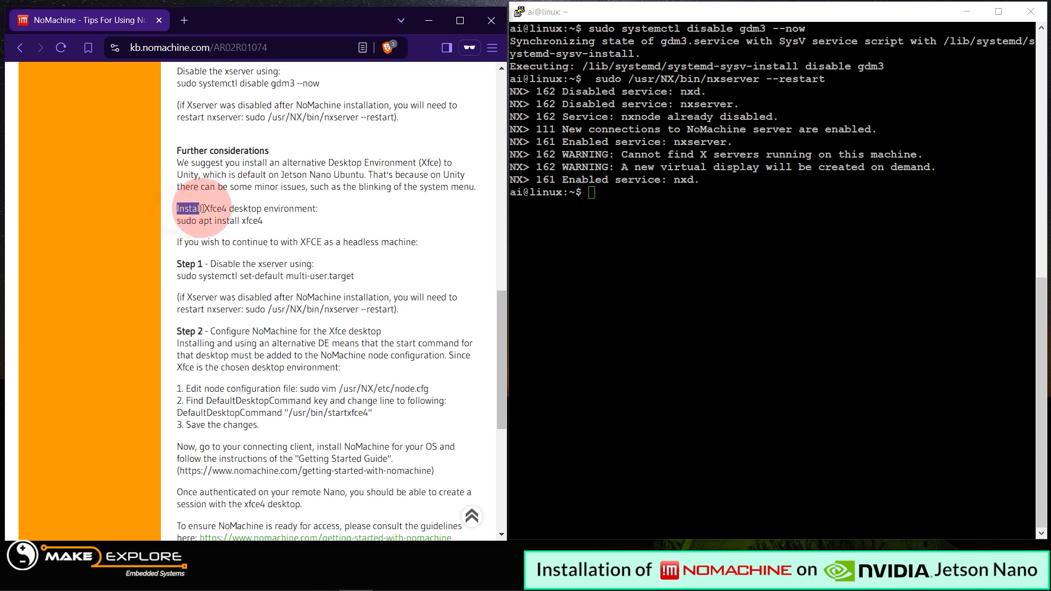
drag(186, 208, 317, 208)
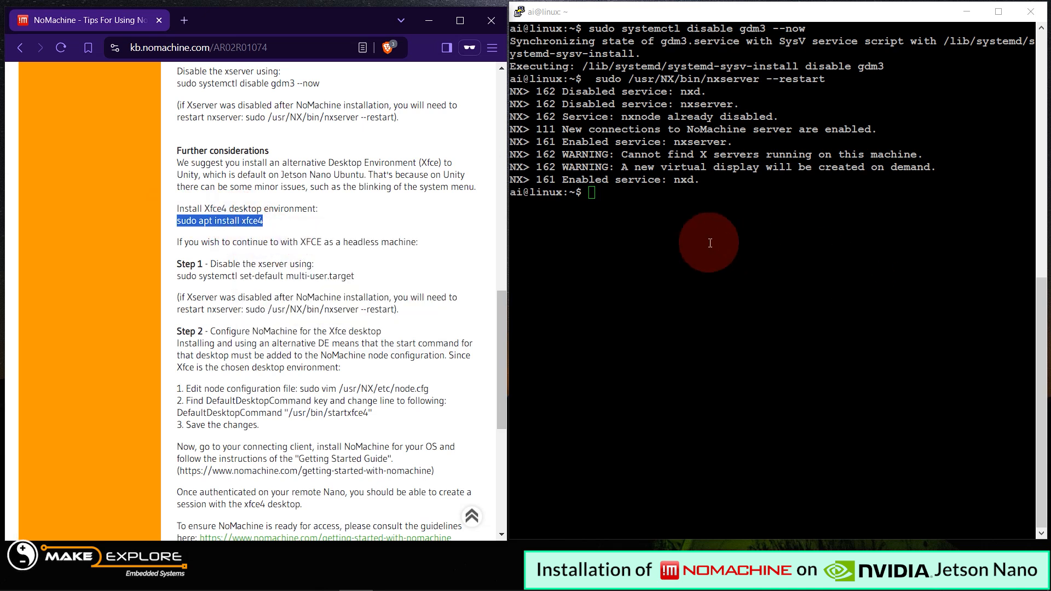
- Run 'sudo apt install xfce4' on the Nano and answer y to install the packages
text(sudo apt install xfce4)
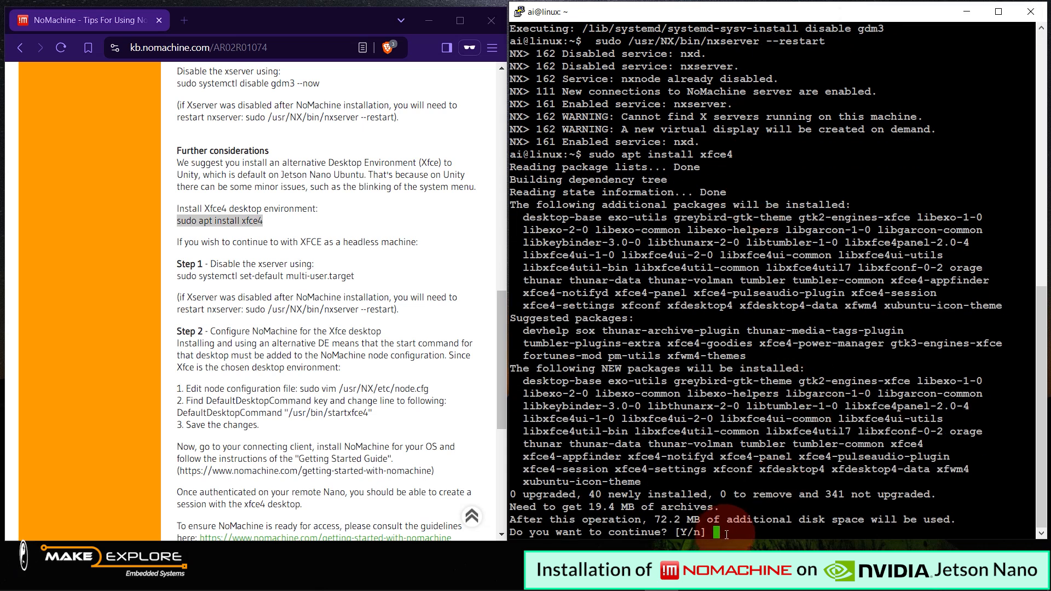
text(y)
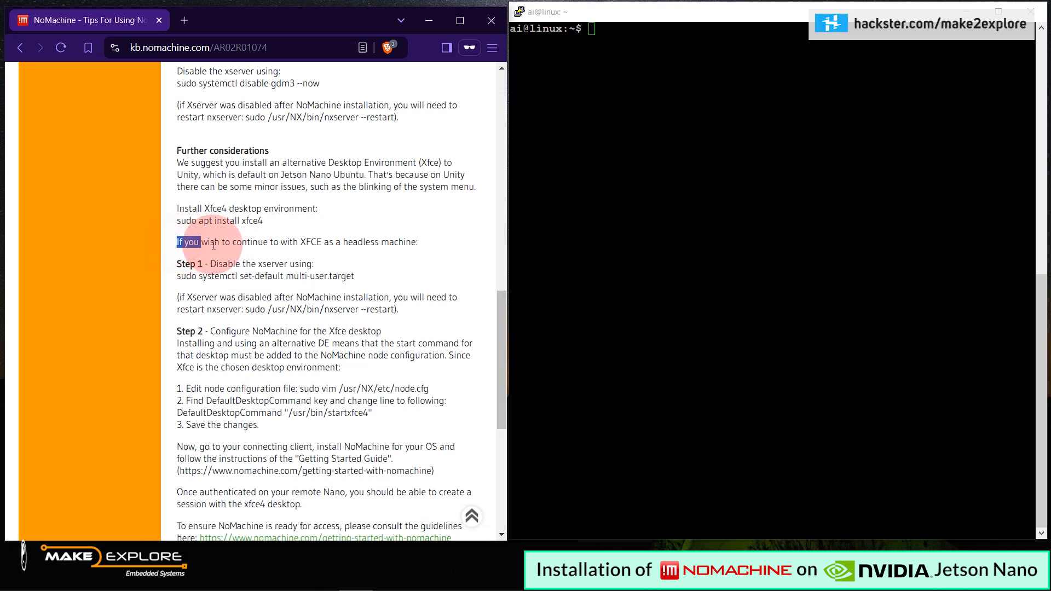
- Run 'sudo systemctl set-default multi-user.target' copied from the headless Xfce note
drag(177, 242, 299, 241)
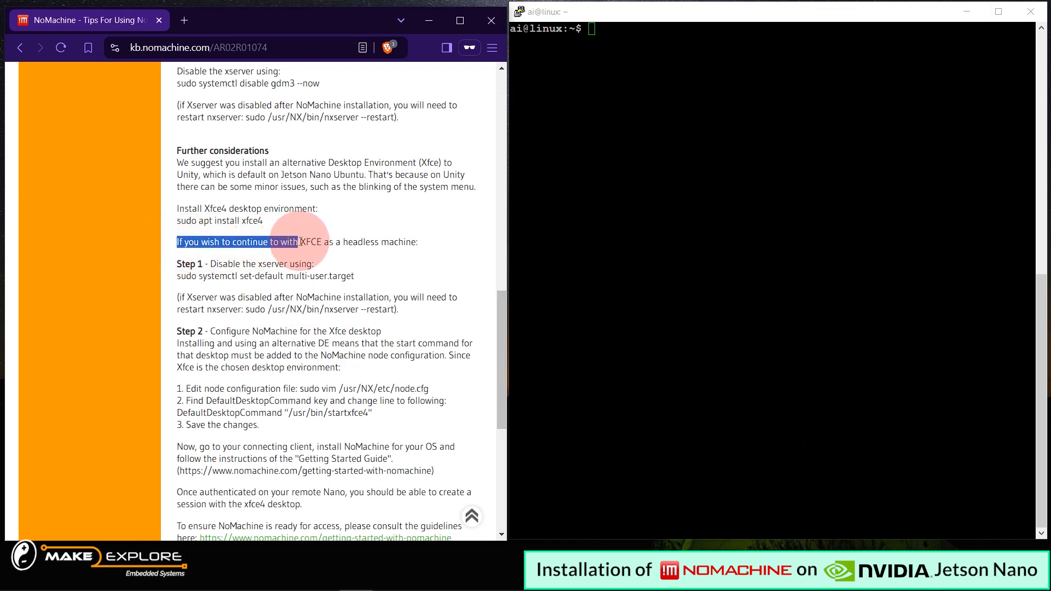
drag(298, 242, 418, 242)
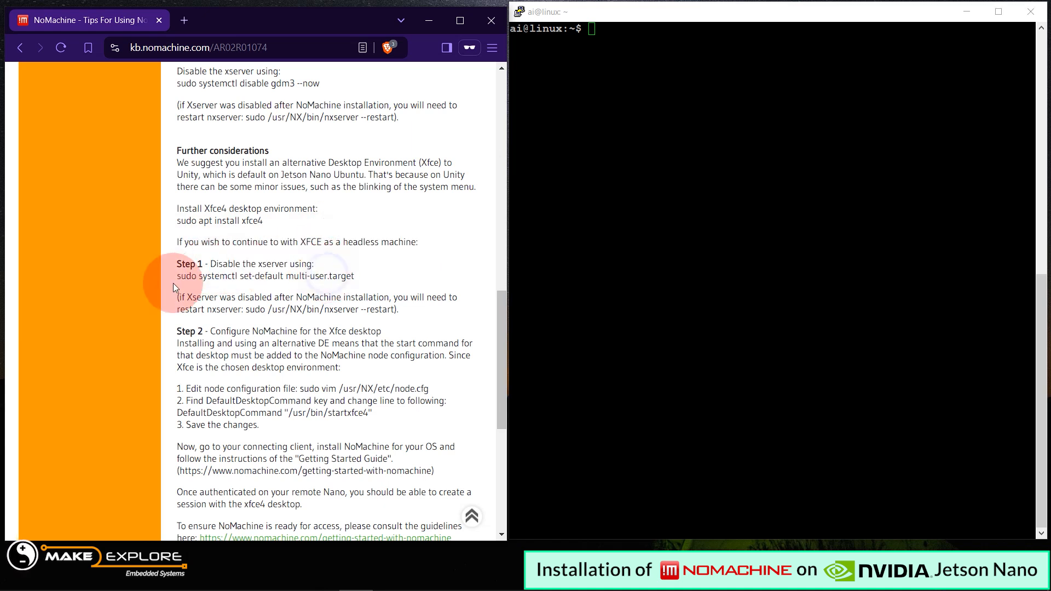
drag(176, 276, 356, 276)
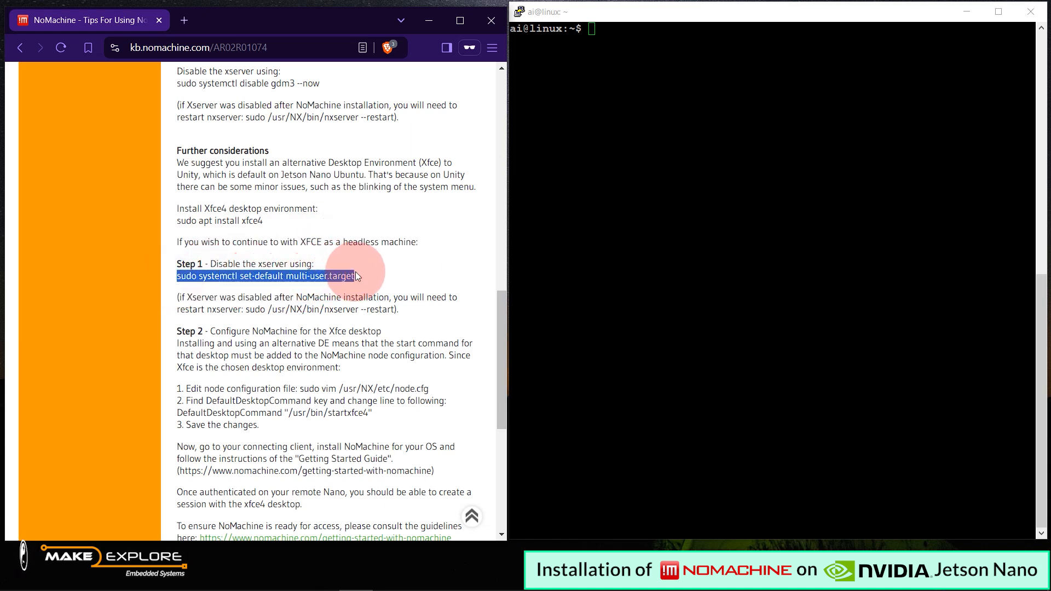
text(sudo systemctl set-default multi-user.target)
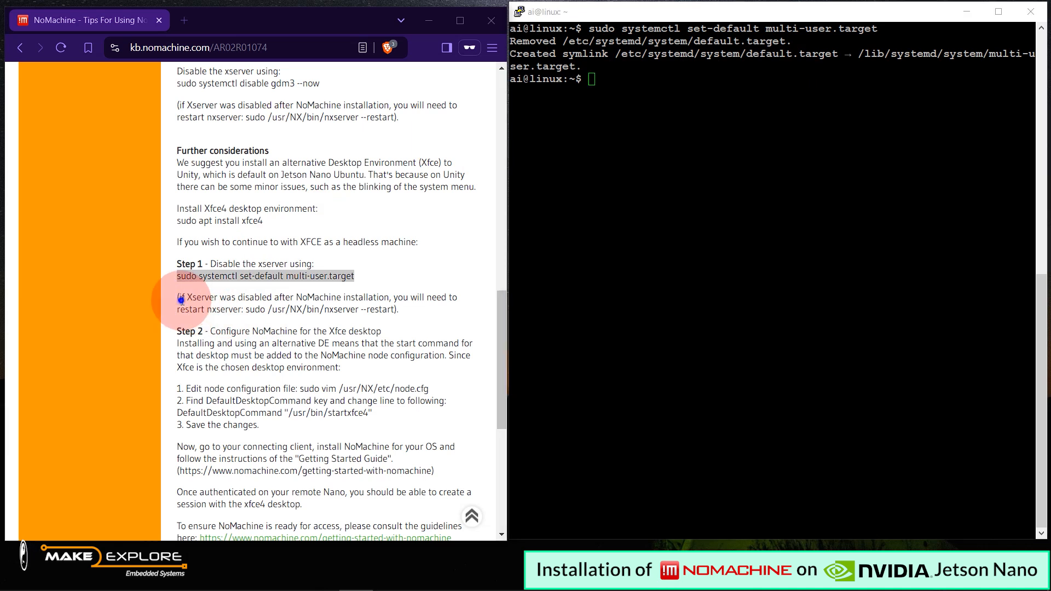
drag(178, 296, 368, 309)
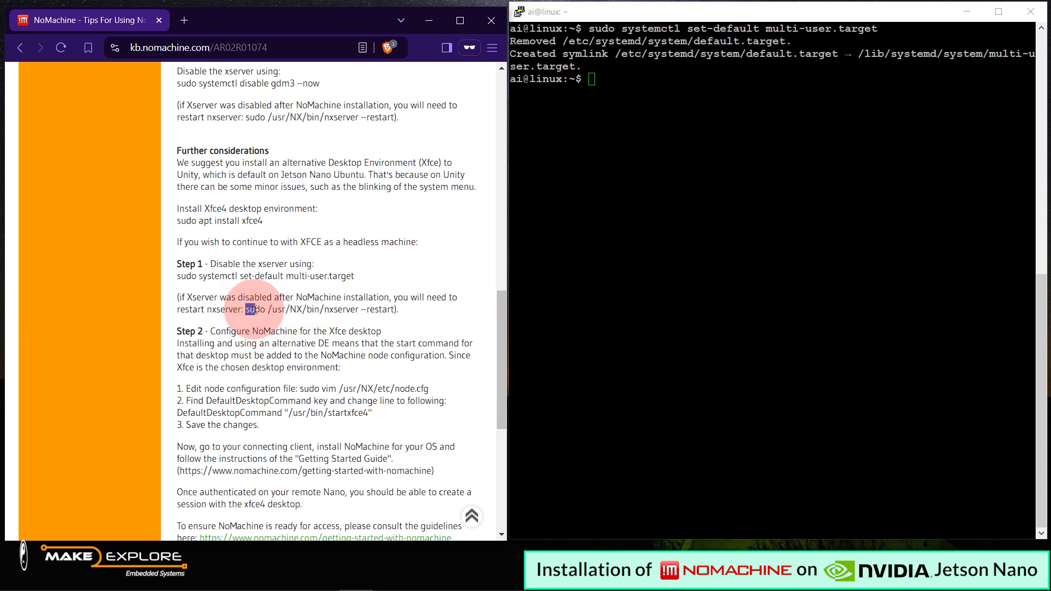
- Run 'sudo /usr/NX/bin/nxserver --restart' again from the article
drag(252, 308, 397, 308)
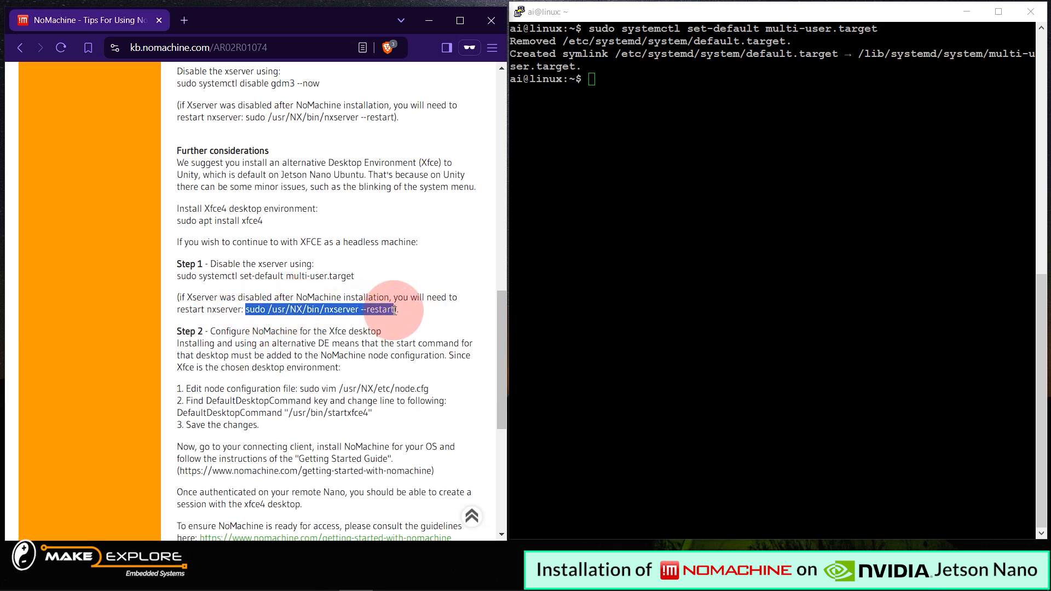
text(sudo /usr/NX/bin/nxserver --restart)
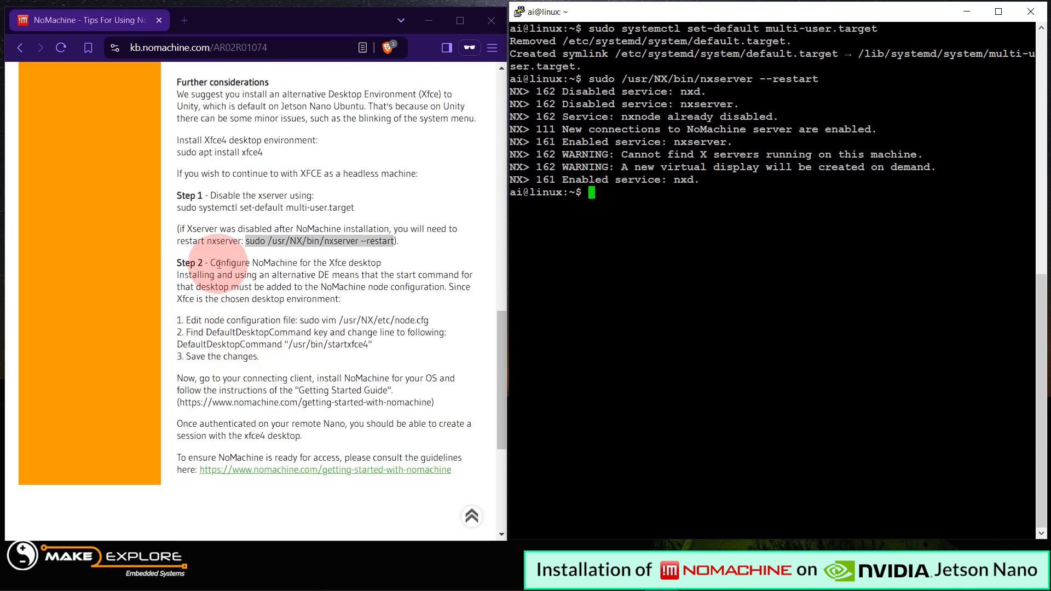
drag(211, 262, 381, 261)
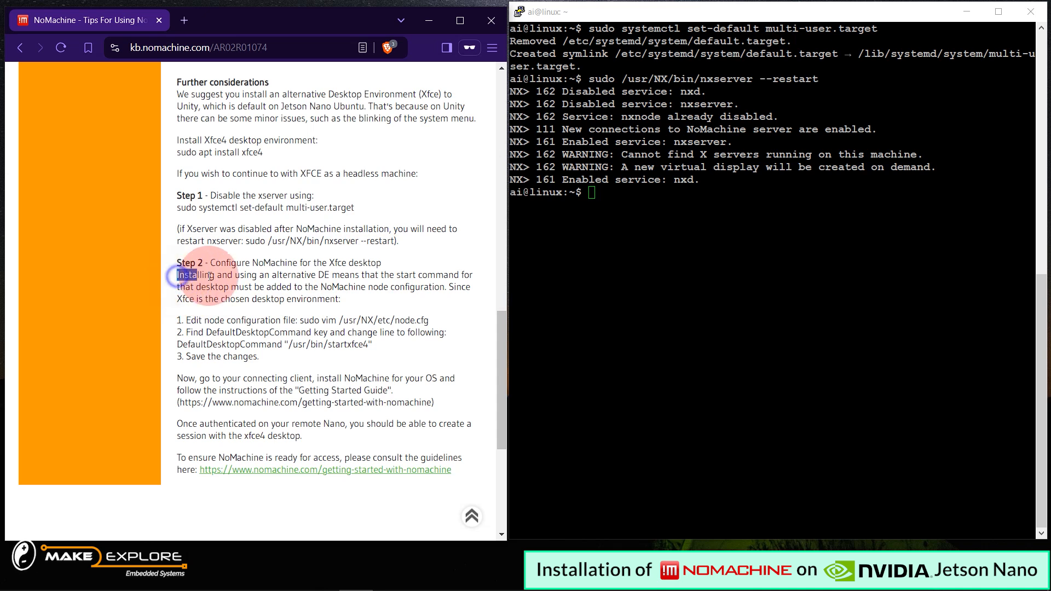
drag(177, 275, 389, 287)
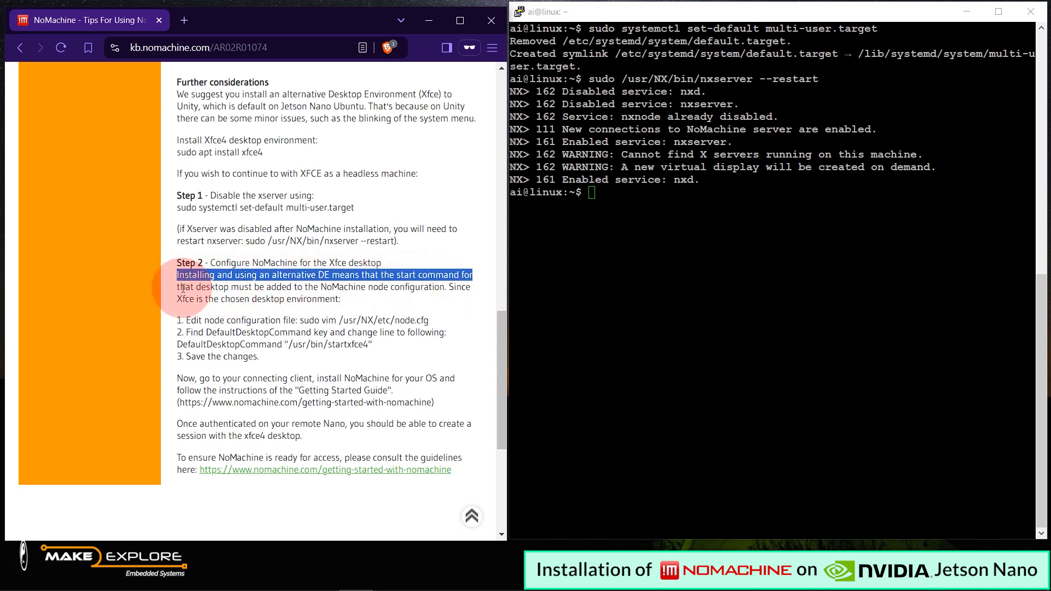
drag(178, 286, 442, 299)
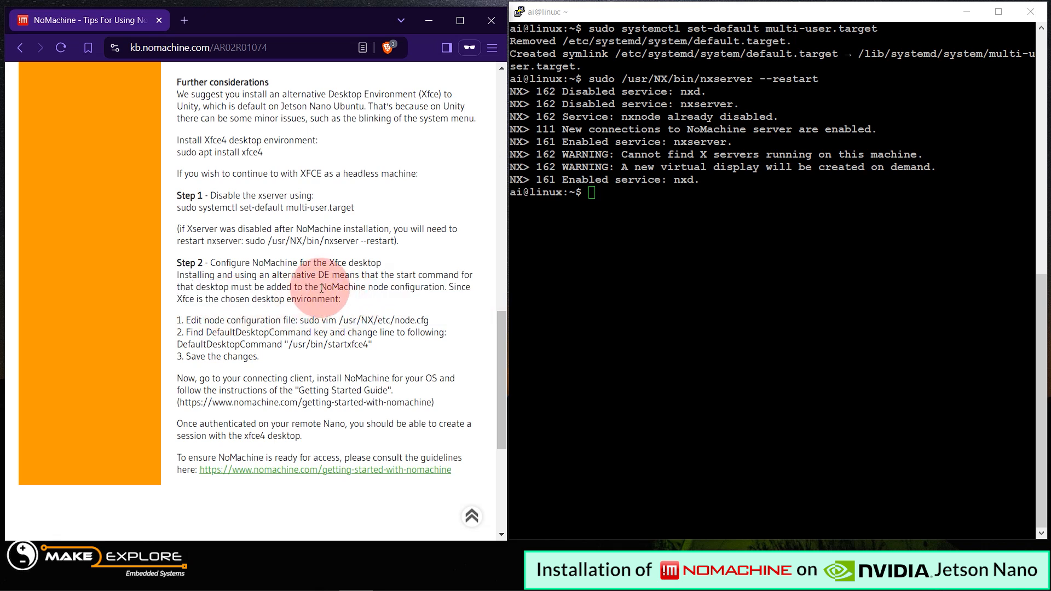
double_click(194, 320)
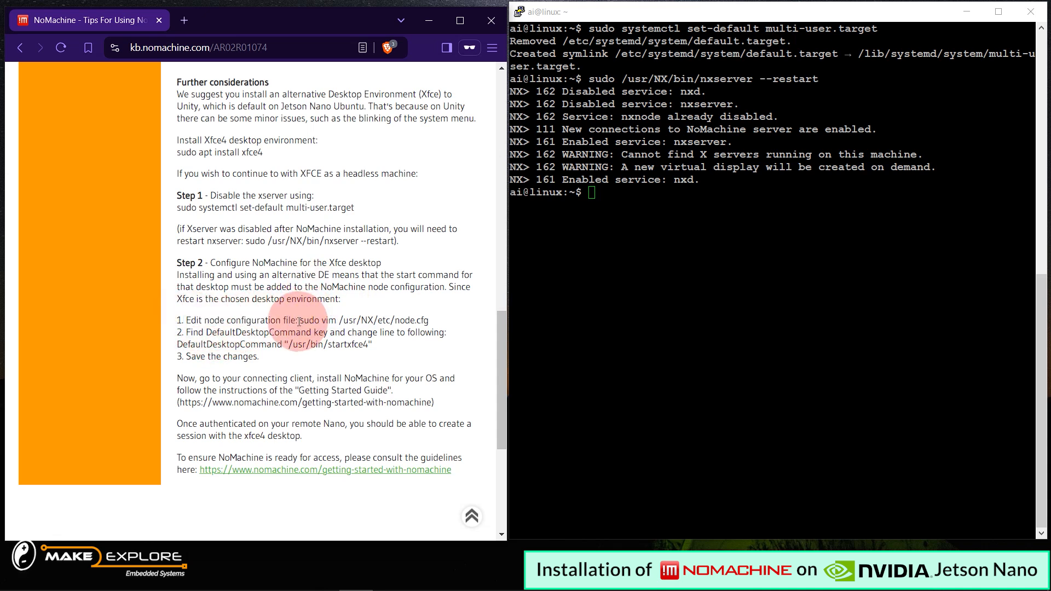
drag(300, 320, 414, 320)
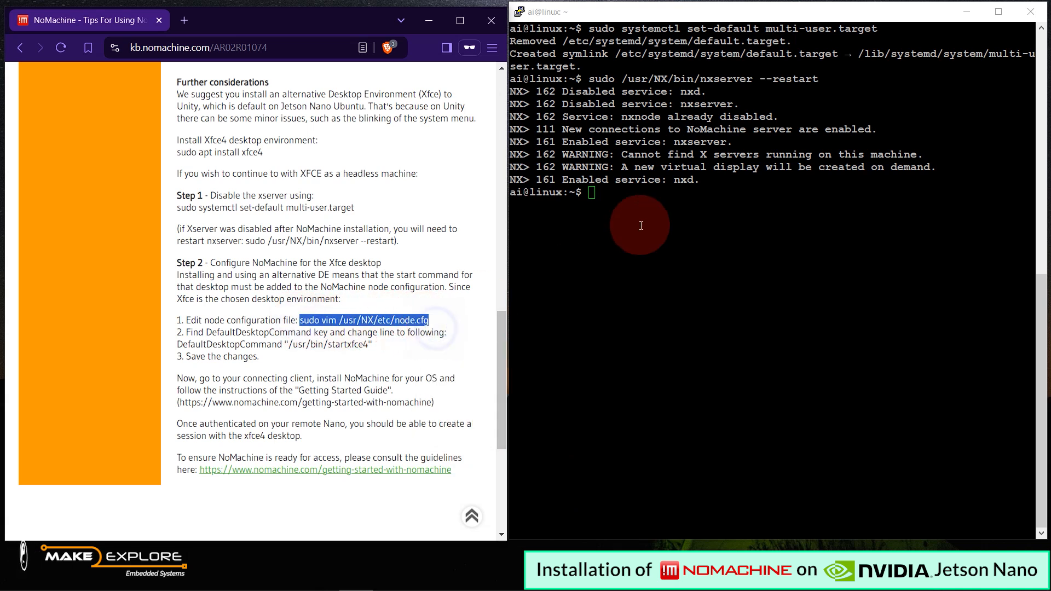
- Edit /usr/NX/etc/node.cfg in vim, in insert mode at the DefaultDesktopCommand line
text(sudo vim /usr/NX/etc/node.cfg)
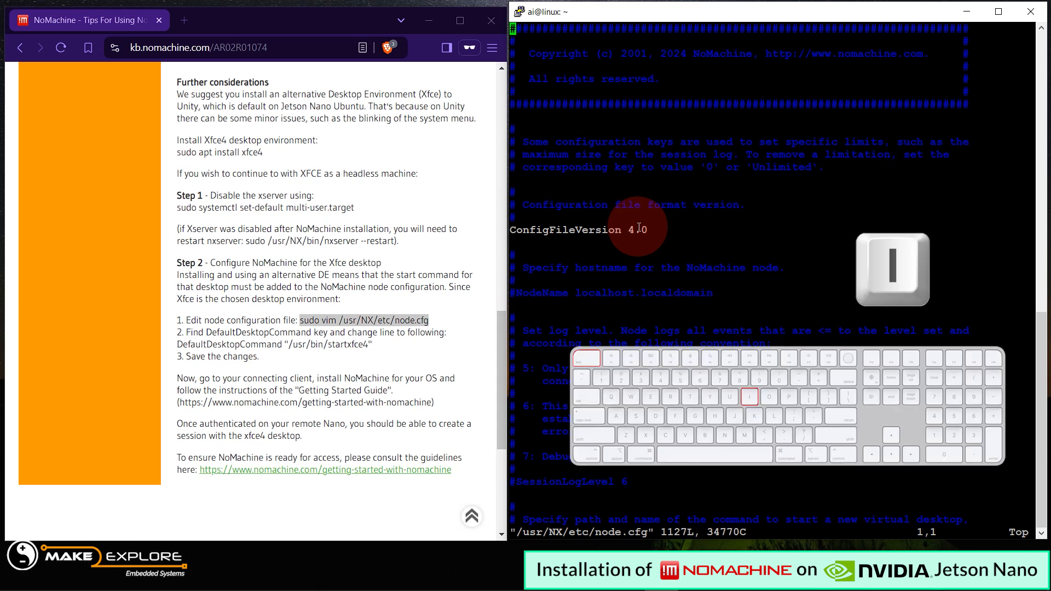
key(i)
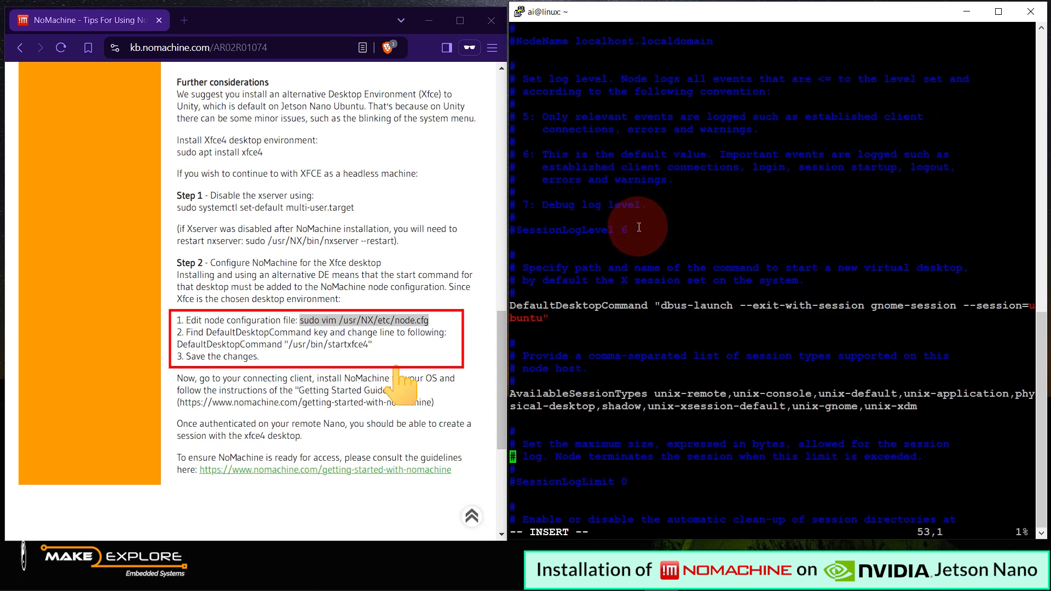
scroll(down, 3)
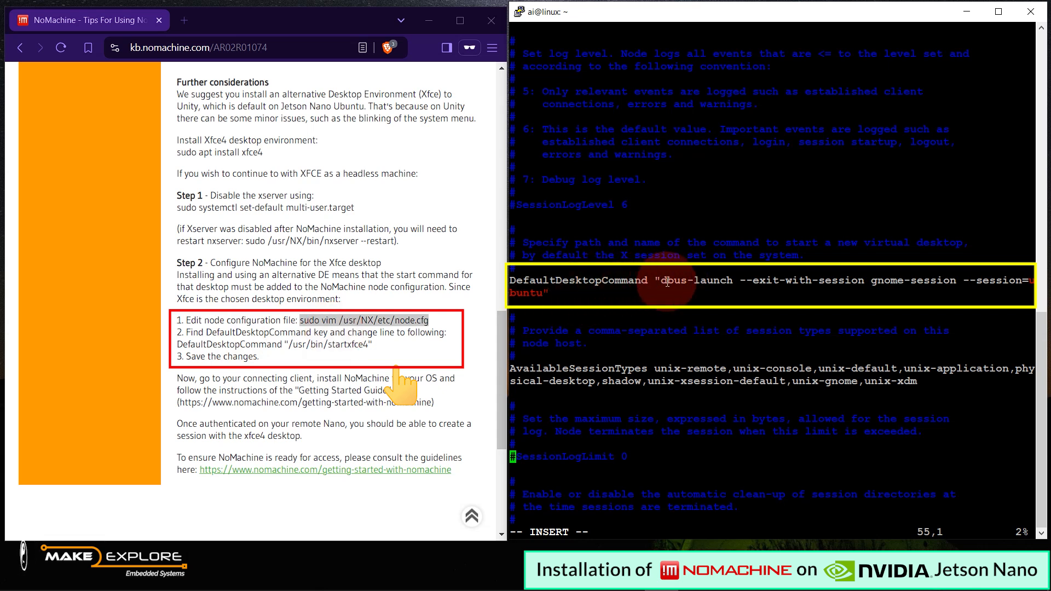
scroll(down, 3)
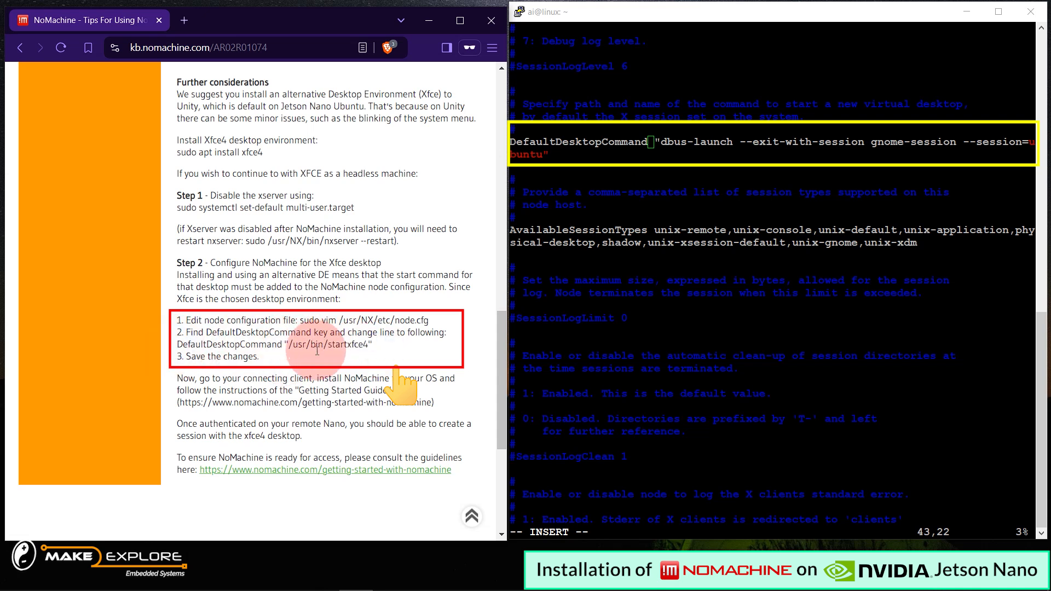
- Replace the gnome-session value with "/usr/bin/startxfce4", then write and quit vim with :wq
double_click(328, 343)
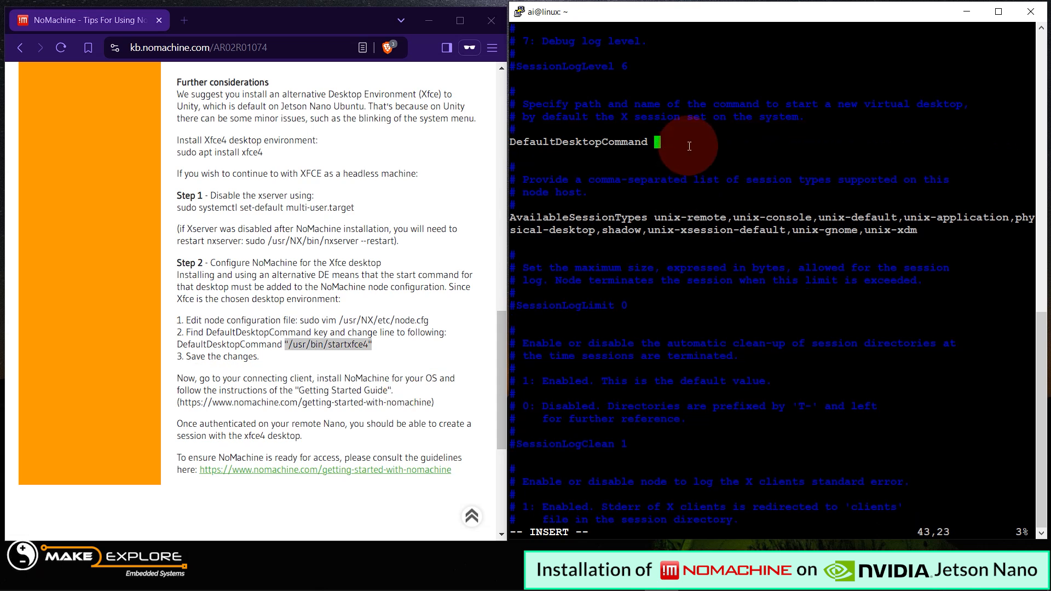
text("/usr/bin/startxfce4")
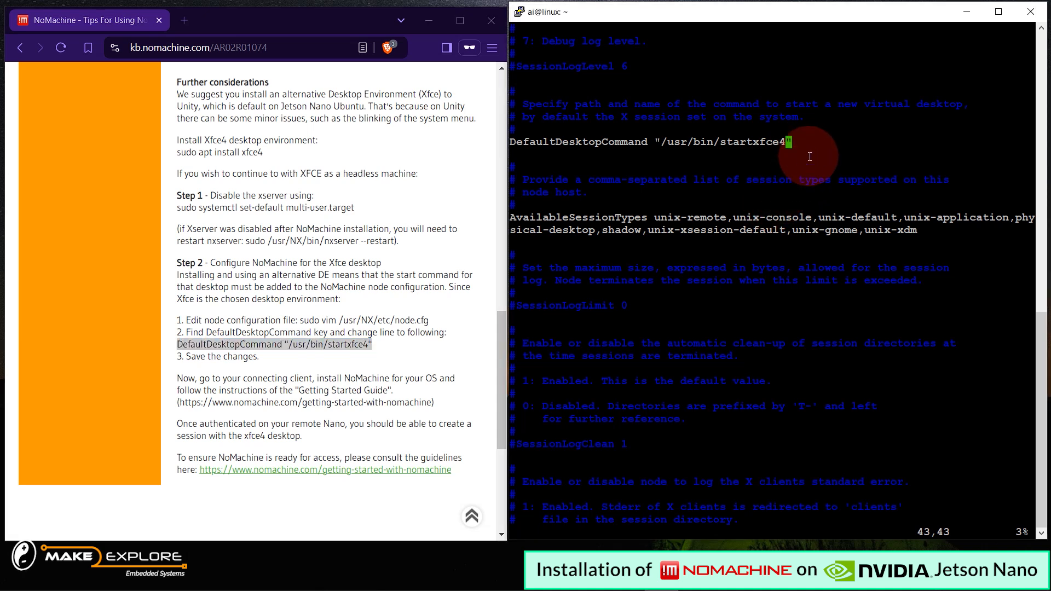
key(Escape)
text(:)
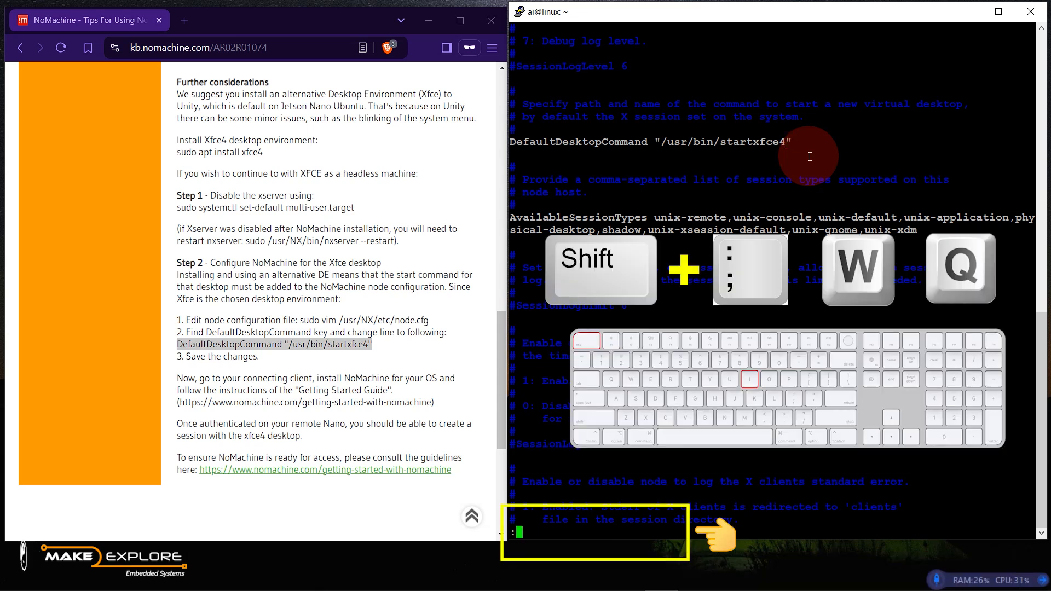
text(w)
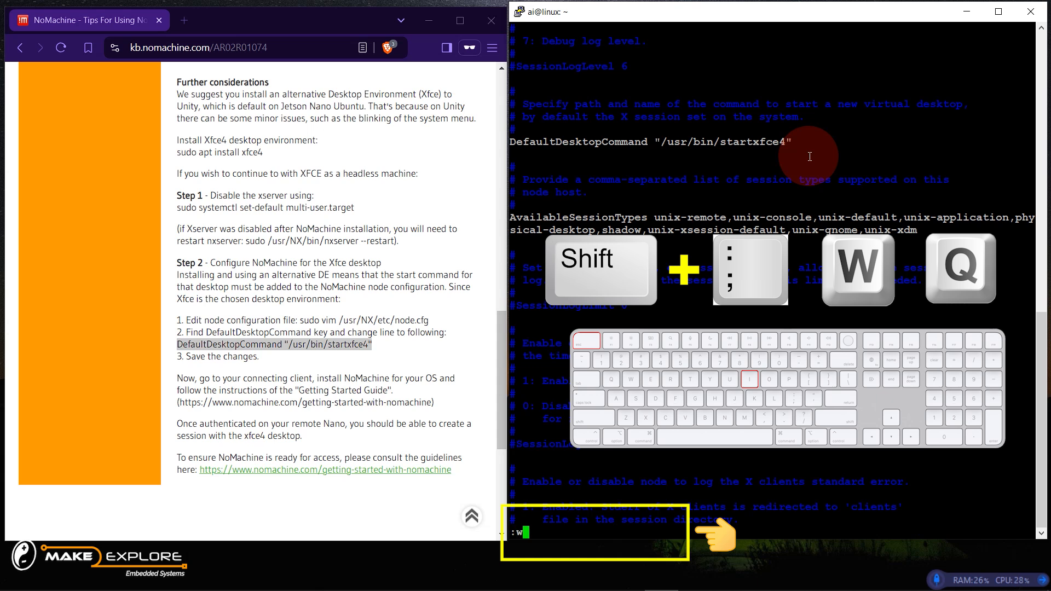
text(q)
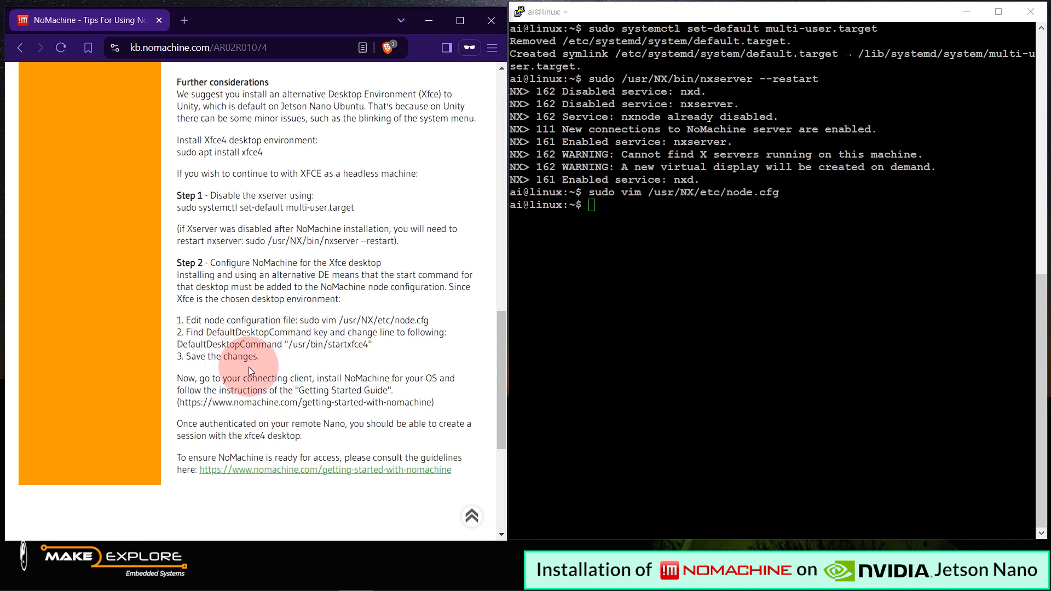
- From the getting-started guide reach the NoMachine downloads page and start a desktop client download
scroll(down, 3)
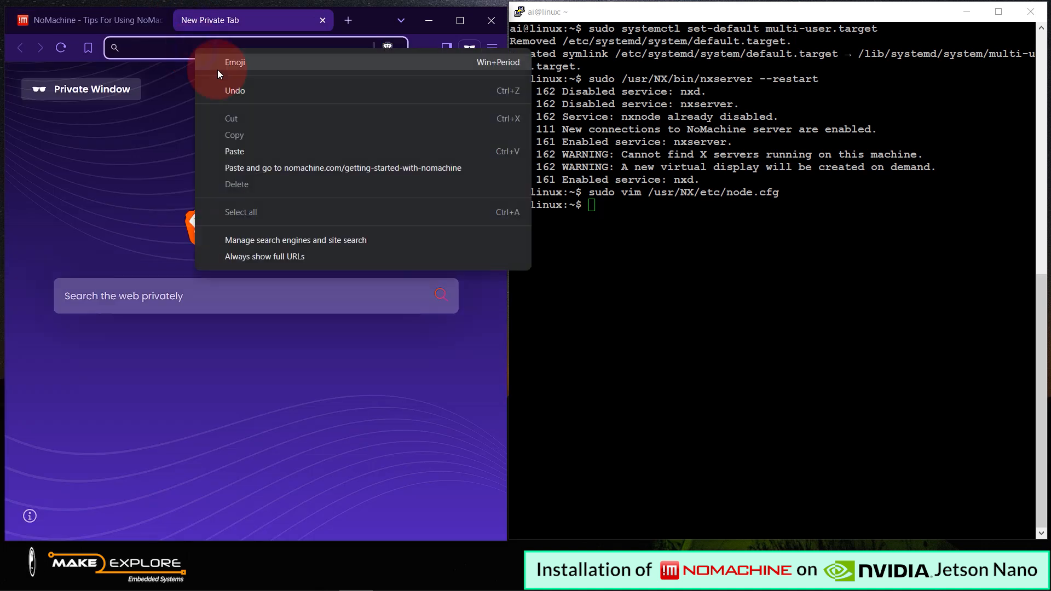
click(342, 167)
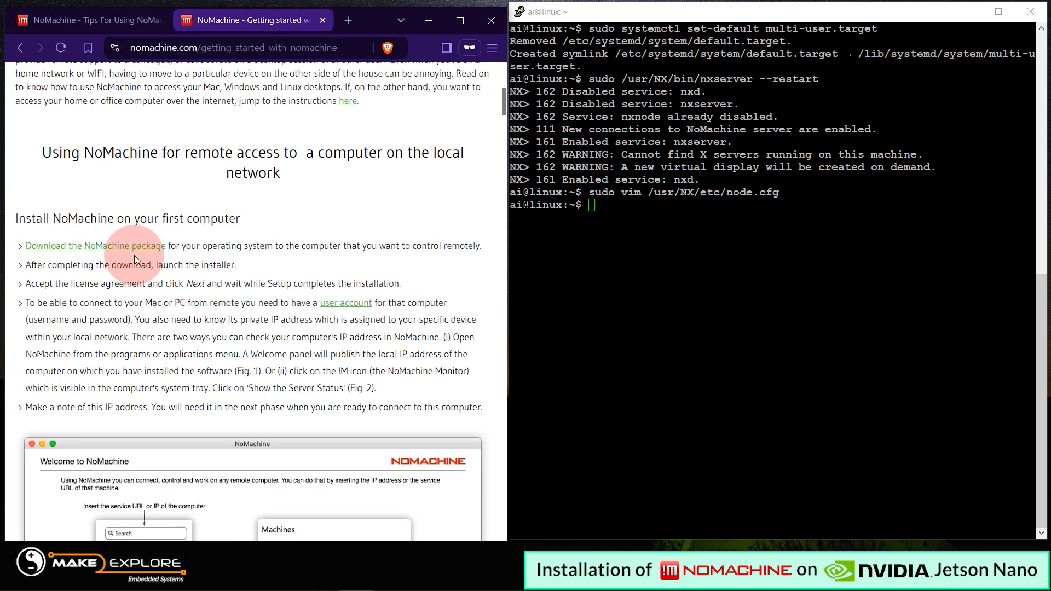
click(94, 245)
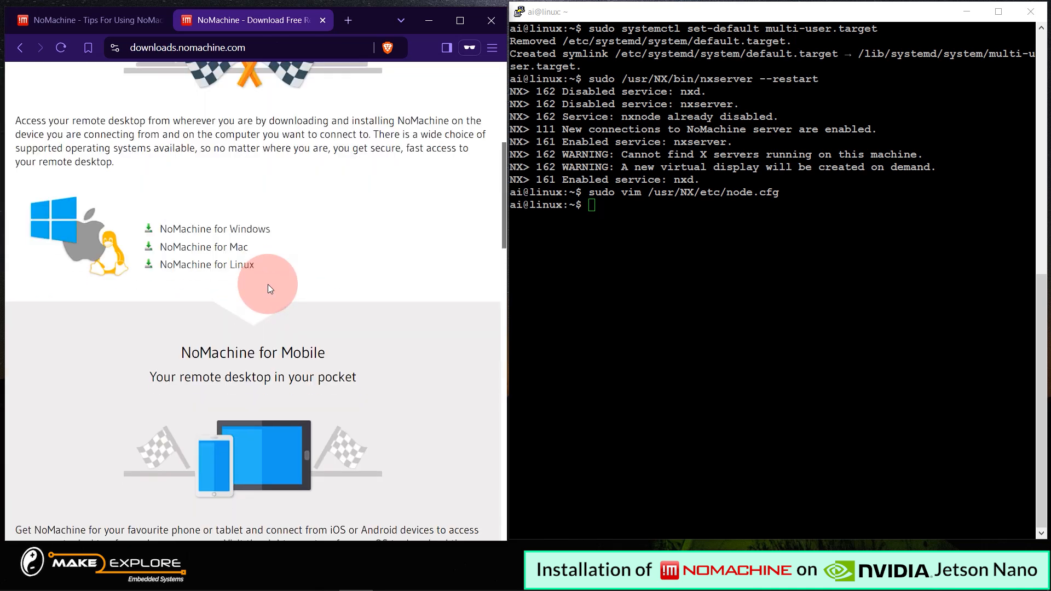
scroll(down, 3)
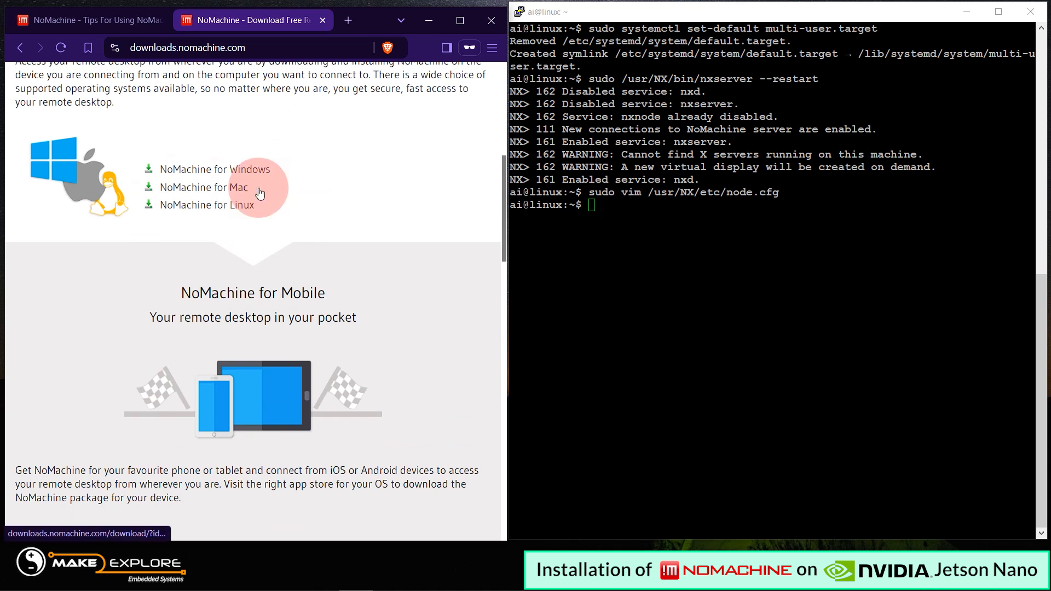
click(221, 169)
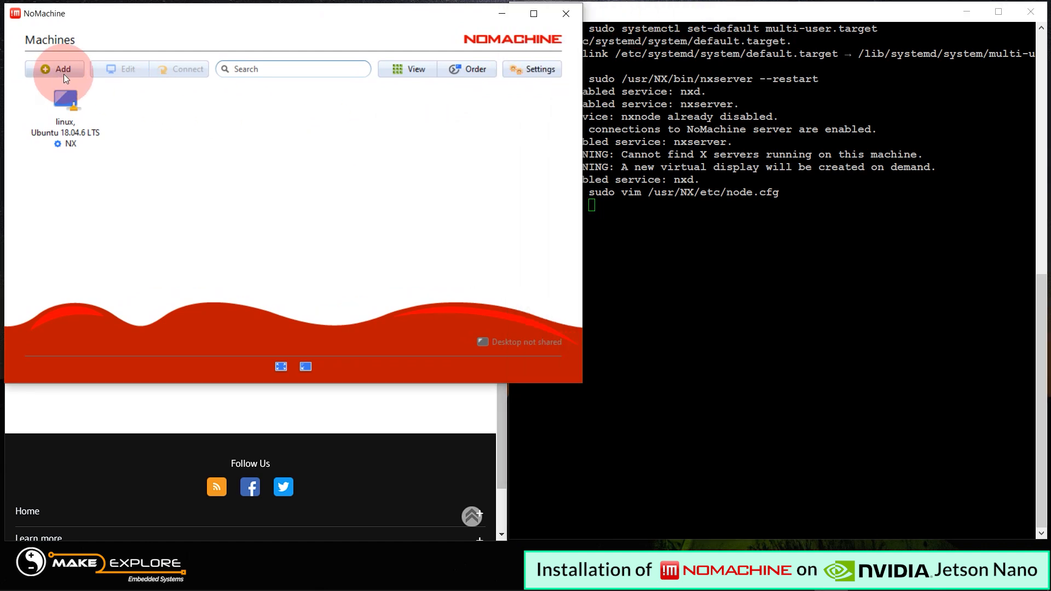
- Add a new machine connection and name it JetsonNano
click(57, 68)
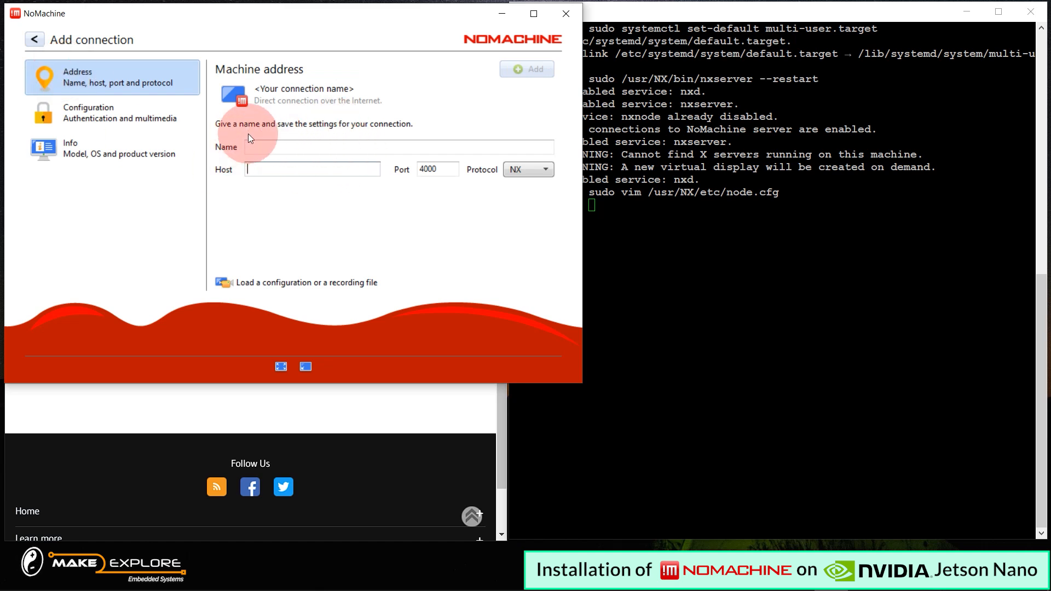
mouse_move(400, 139)
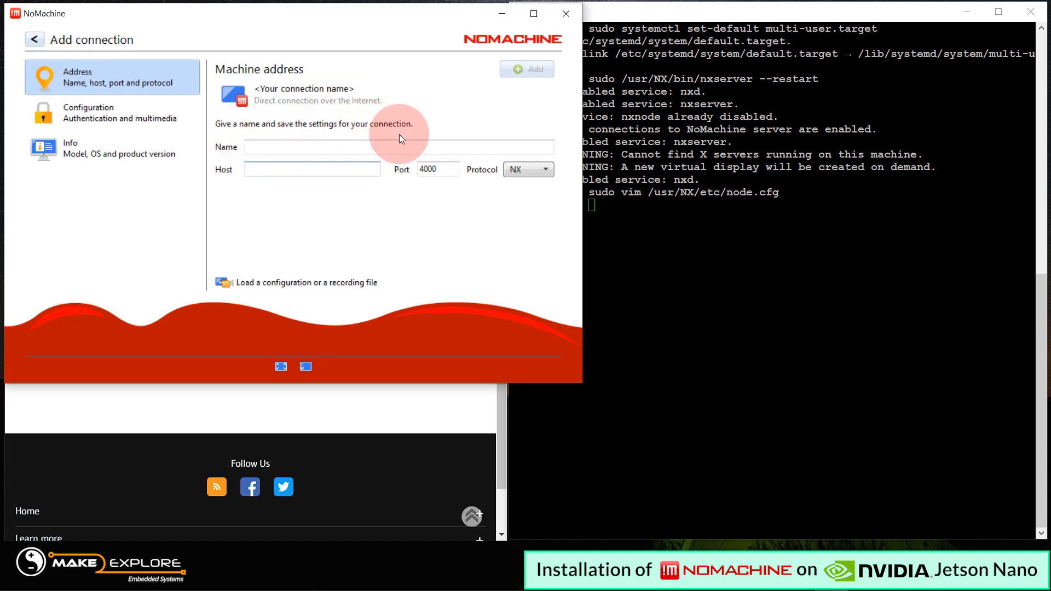
click(311, 147)
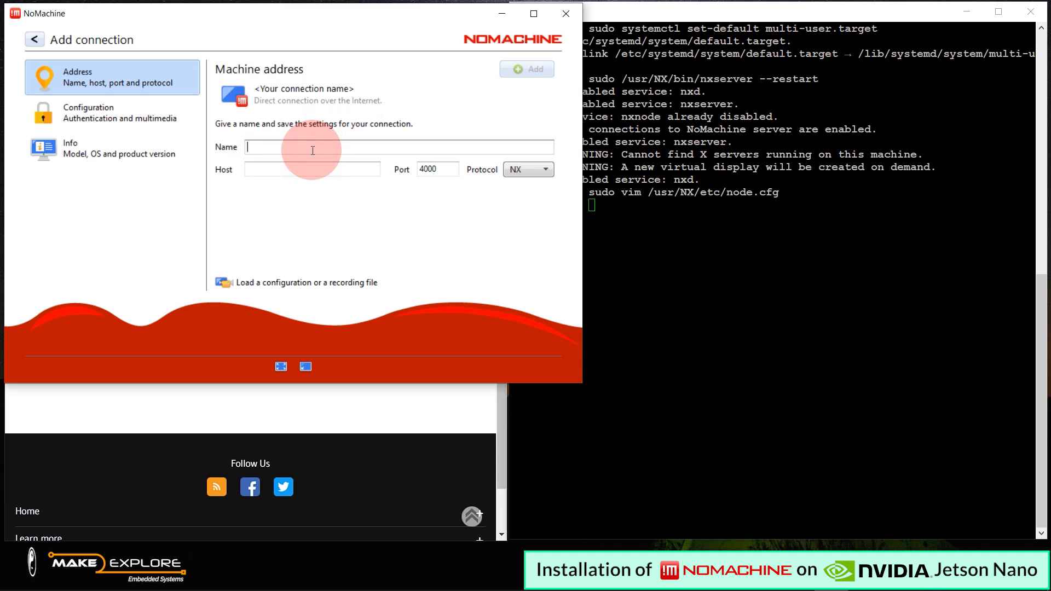
text(Jetson)
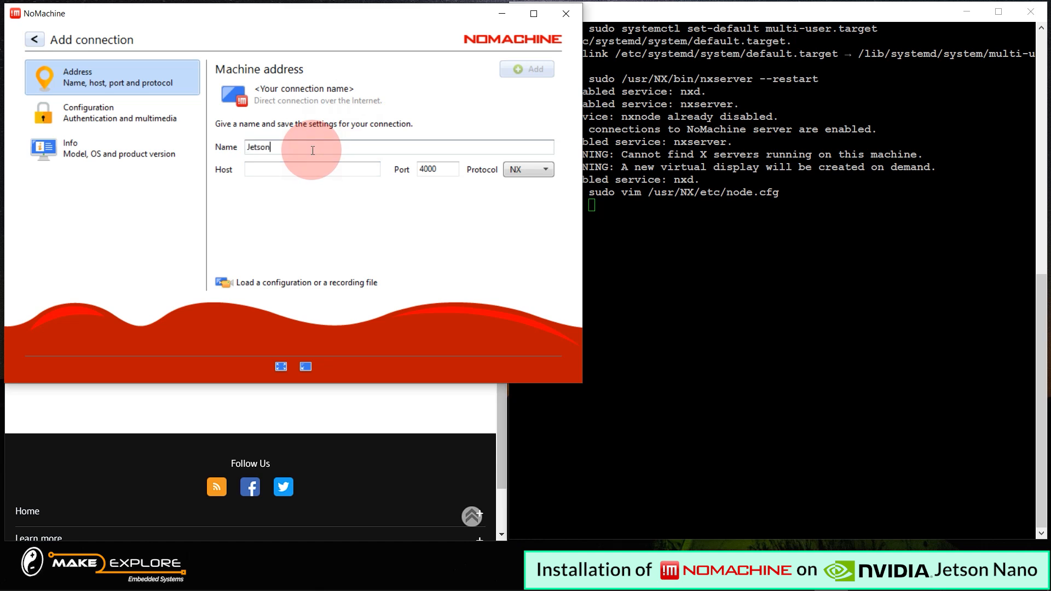
text(Nano)
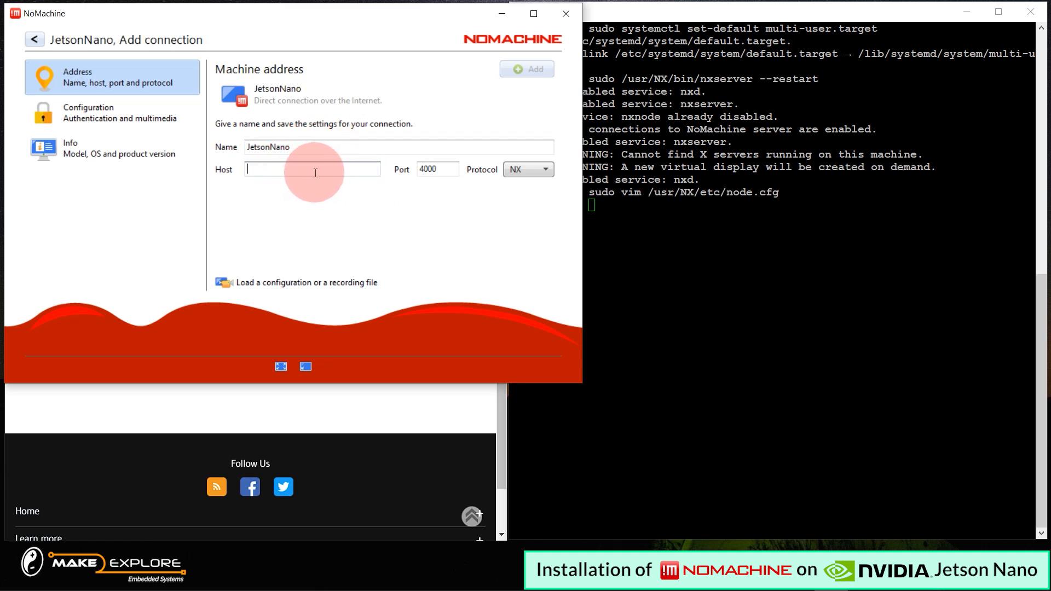
mouse_move(654, 222)
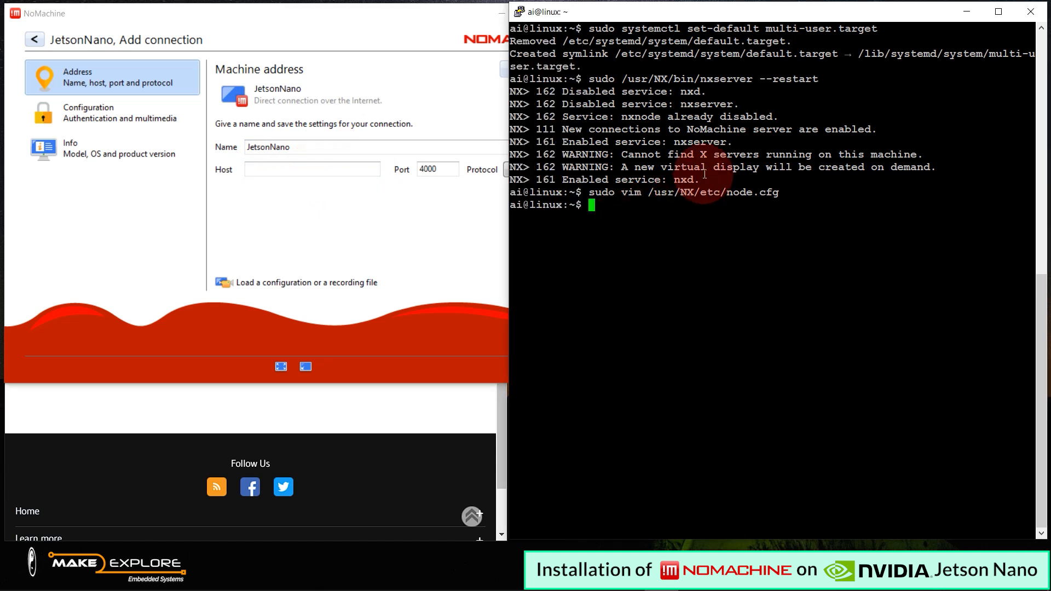
- Get the wlan0 IP 192.168.0.105 via ifconfig and paste it as the connection's host
text(ifconfig)
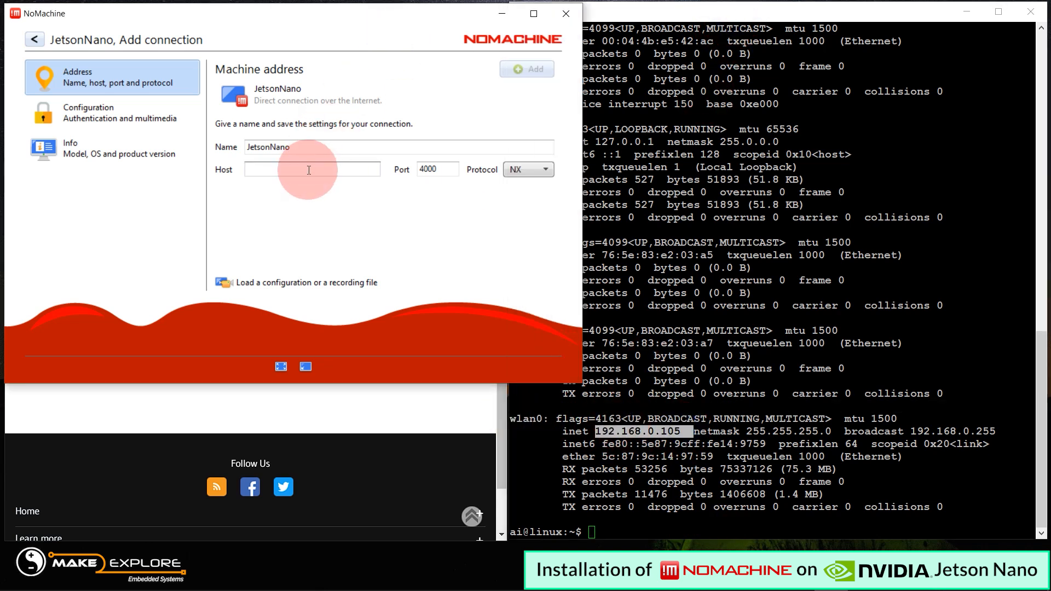
right_click(311, 169)
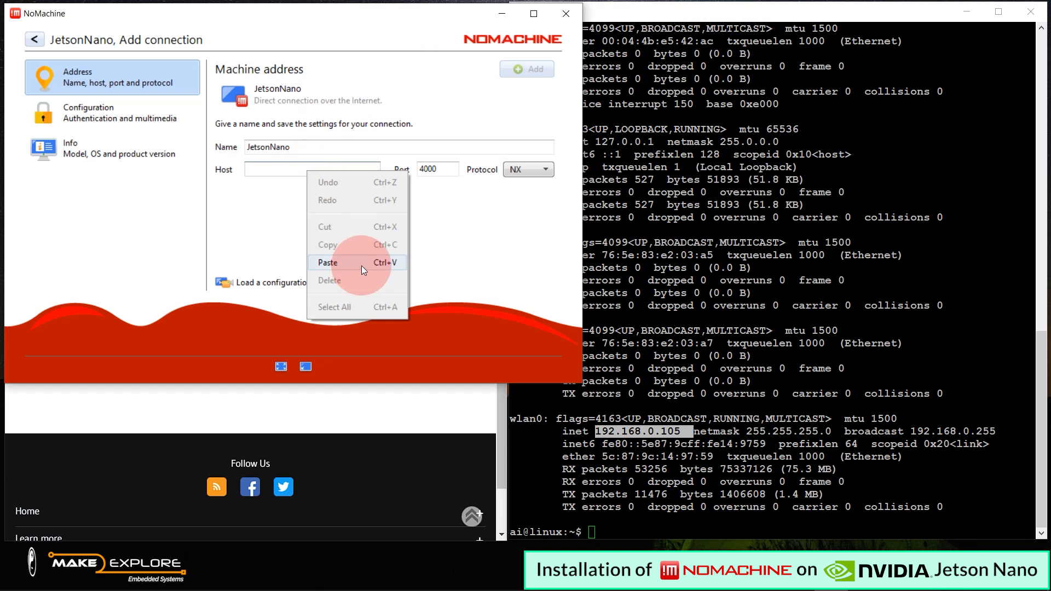
click(327, 261)
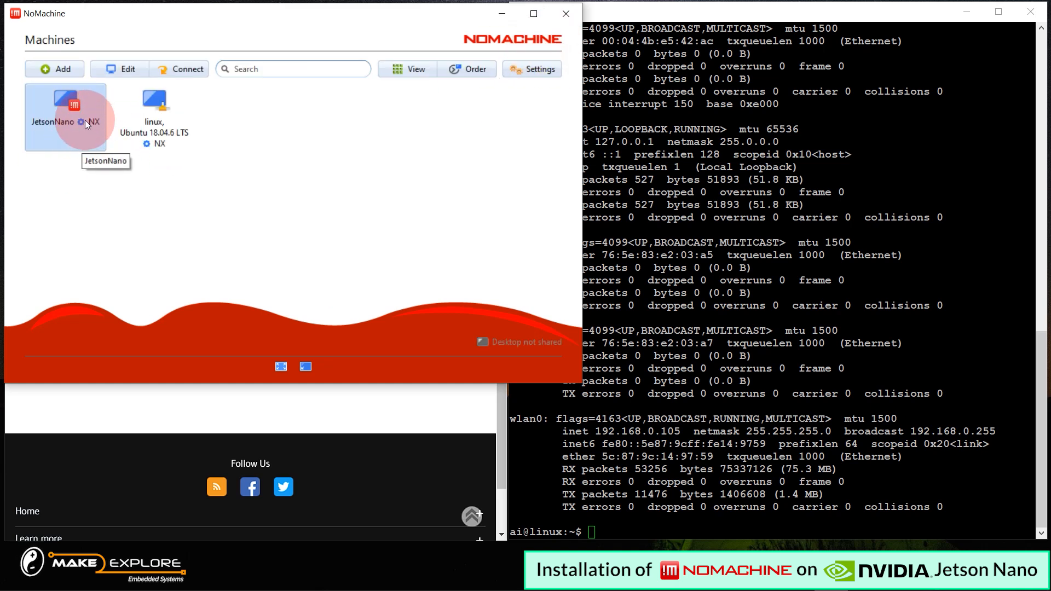
mouse_move(67, 138)
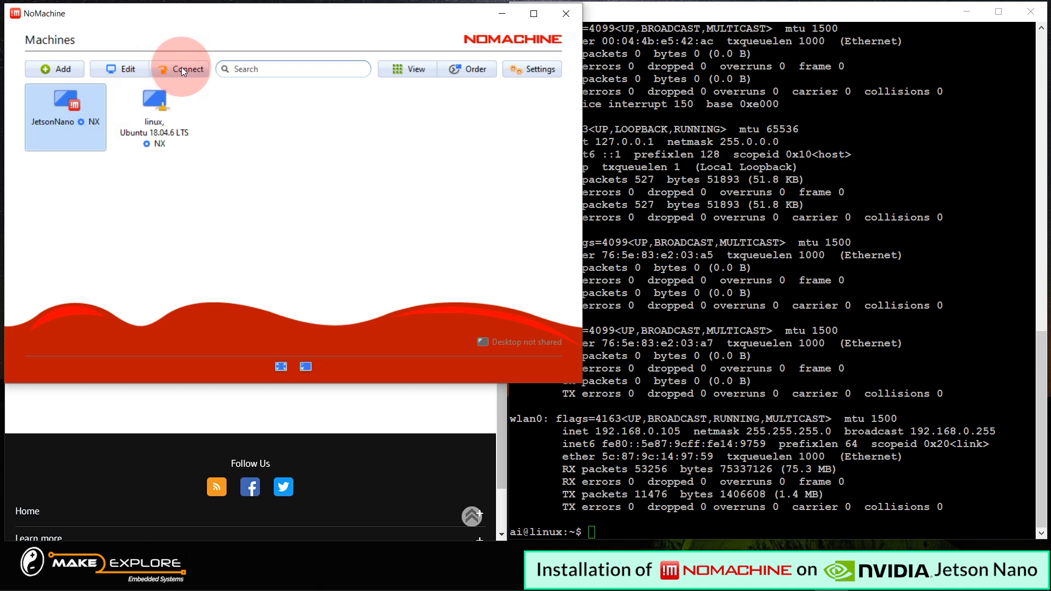
- Start the JetsonNano connection and accept its host certificate fingerprint
click(188, 69)
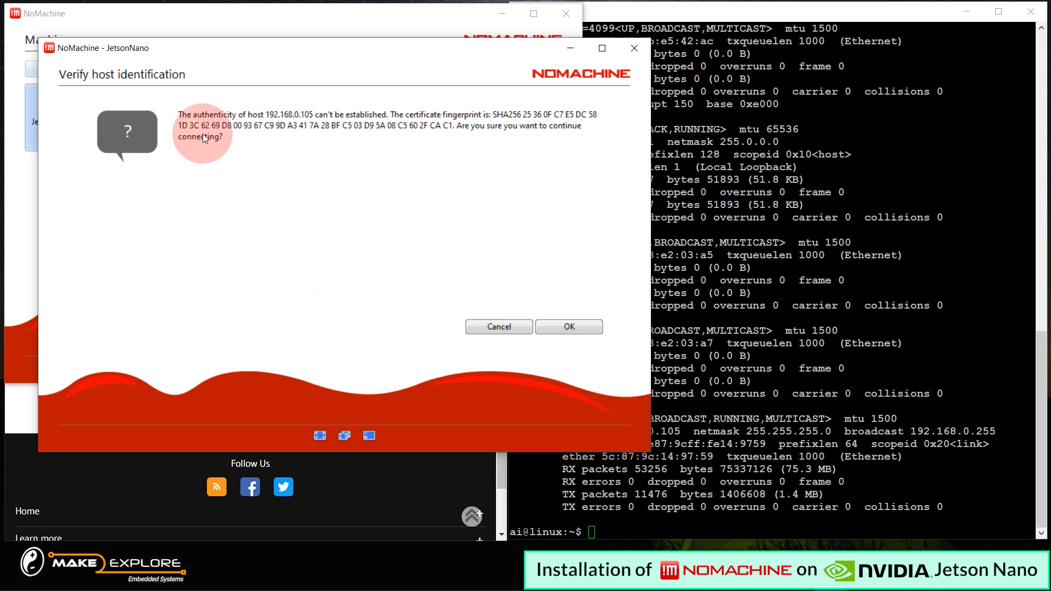
mouse_move(240, 137)
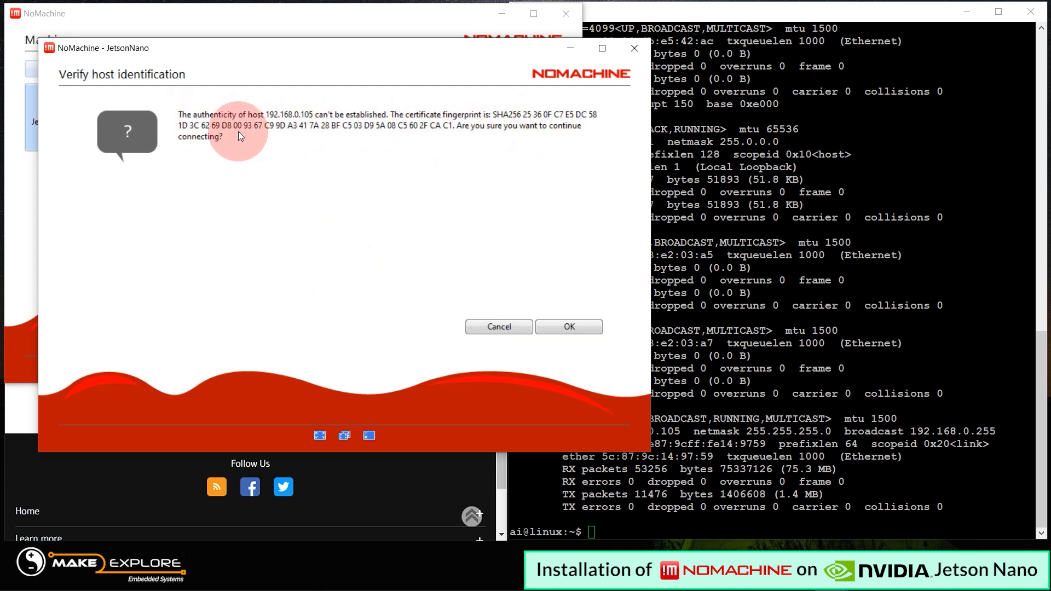
click(568, 327)
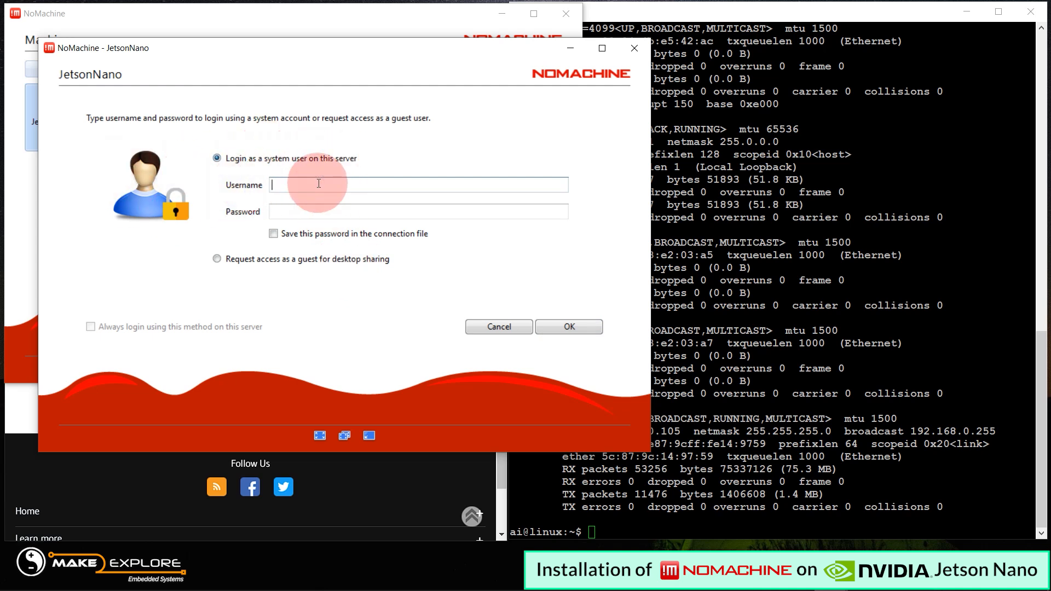
- Log in as system user 'ai' with the password saved for this connection
text(ai)
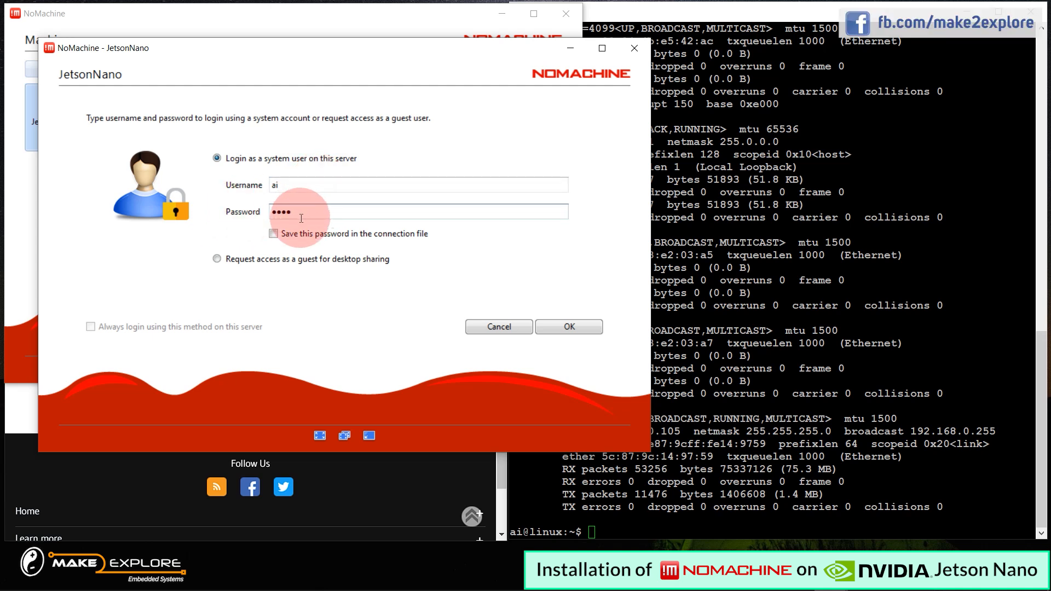
click(272, 233)
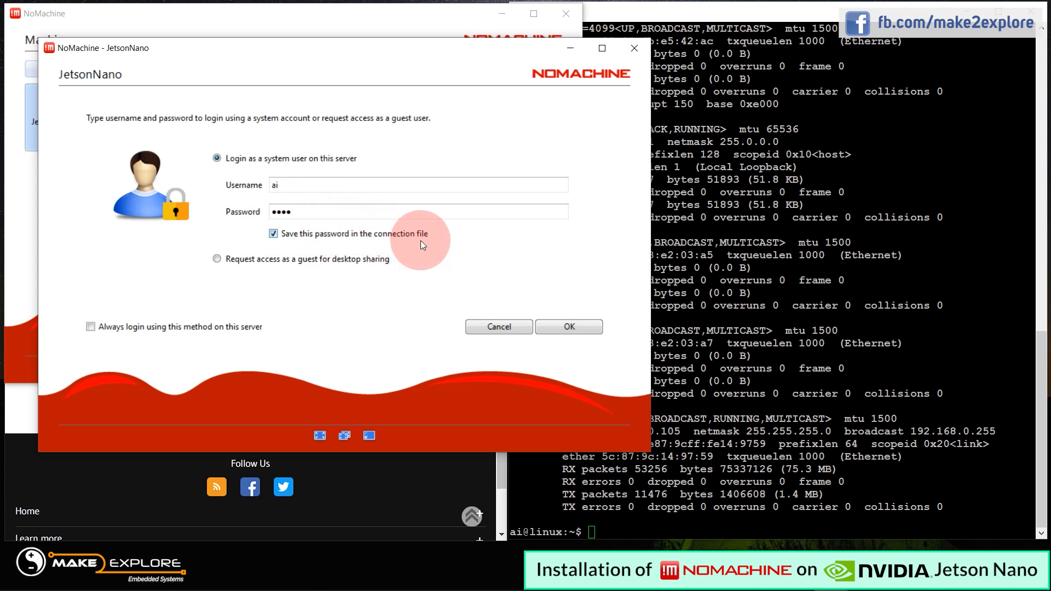
mouse_move(275, 231)
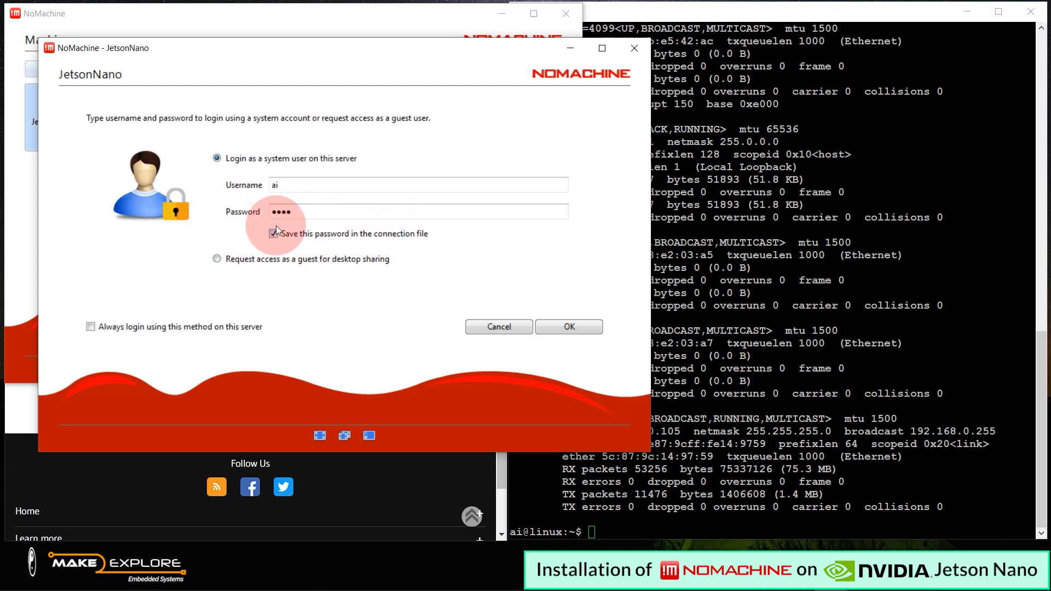
click(273, 233)
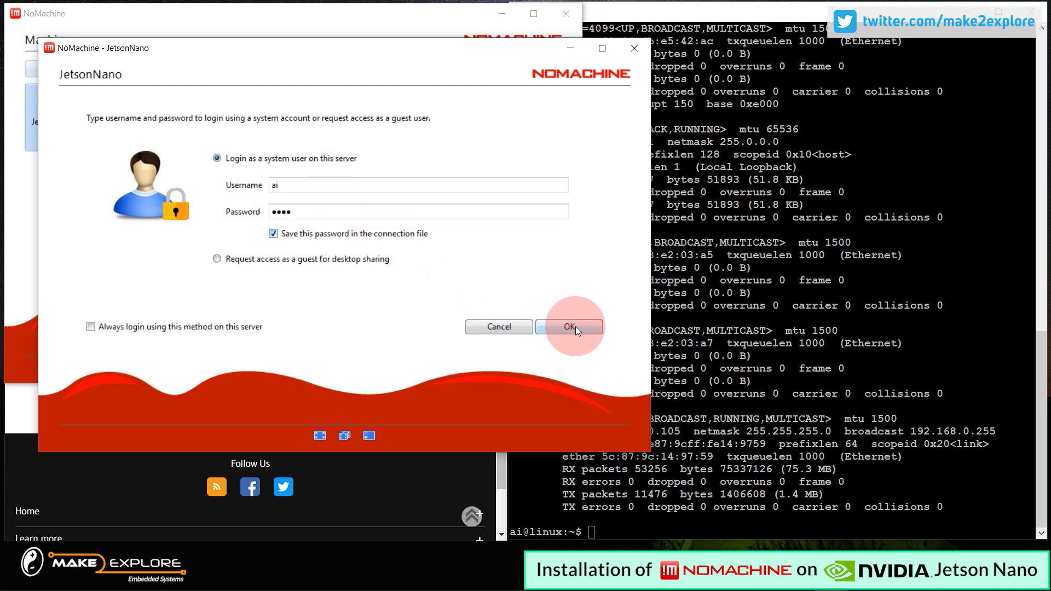
click(569, 328)
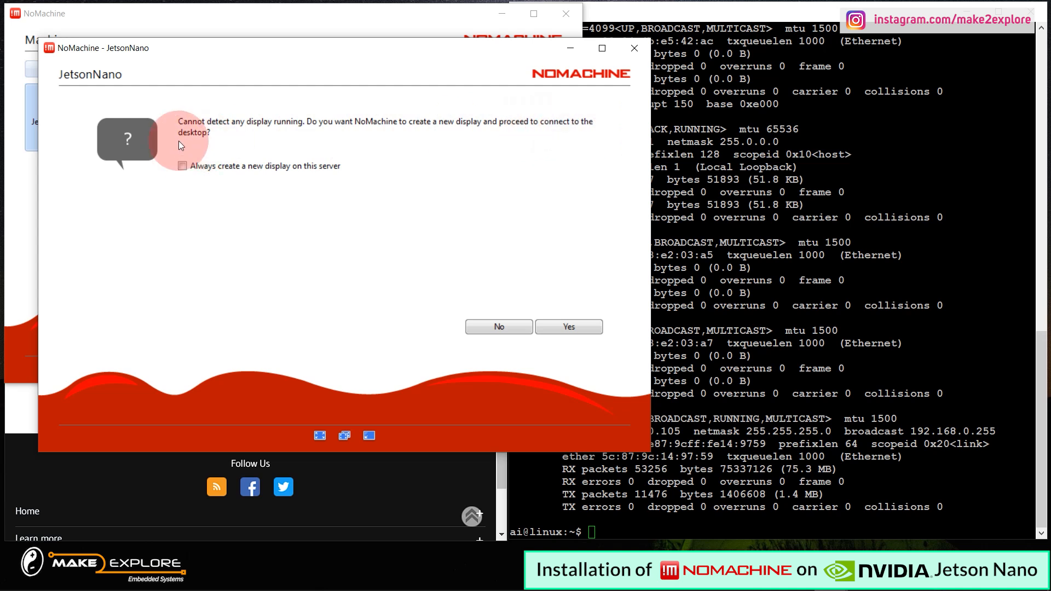
mouse_move(214, 186)
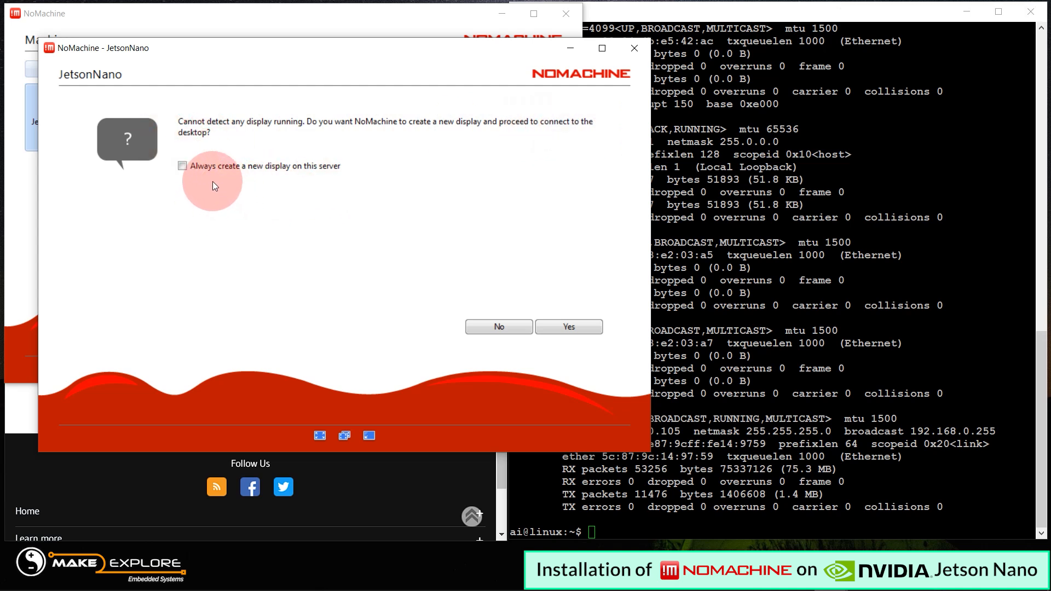
mouse_move(392, 252)
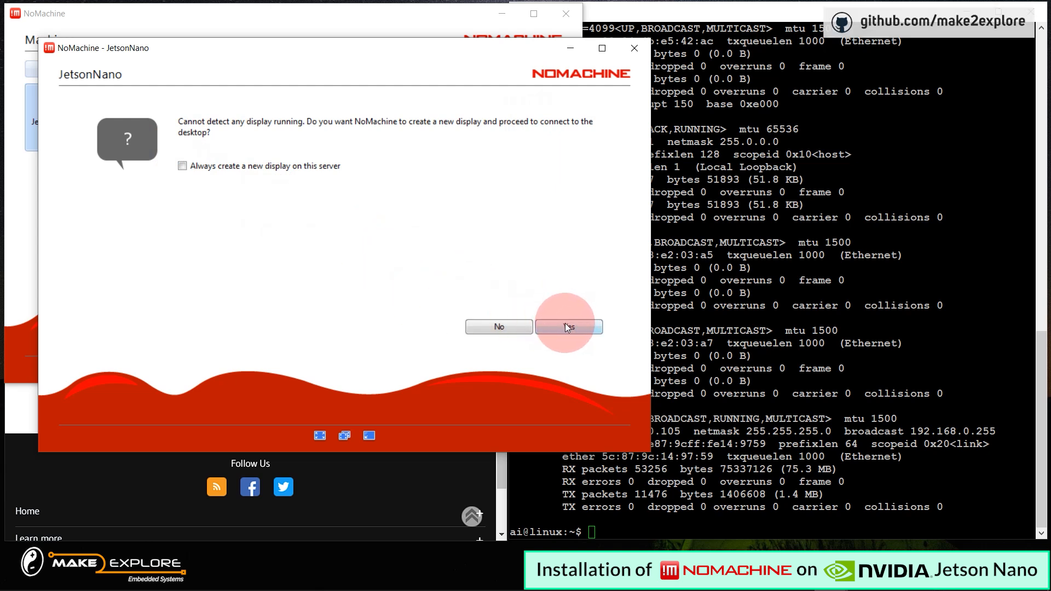
- Answer Yes to create a new display on the JetsonNano server
click(568, 327)
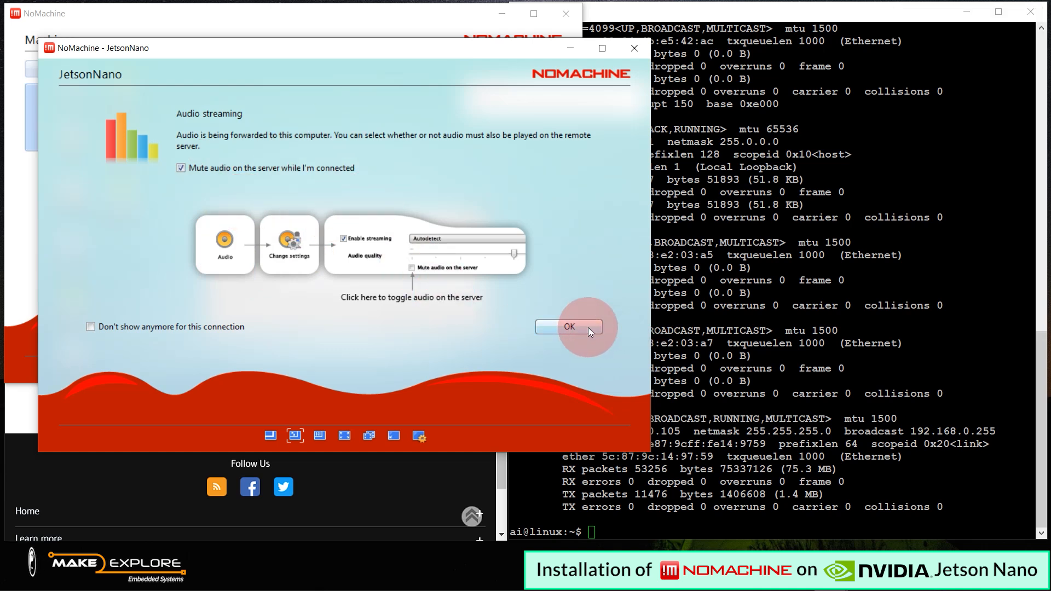
- Dismiss the audio streaming notice and resize the remote display to match the client monitor
click(568, 326)
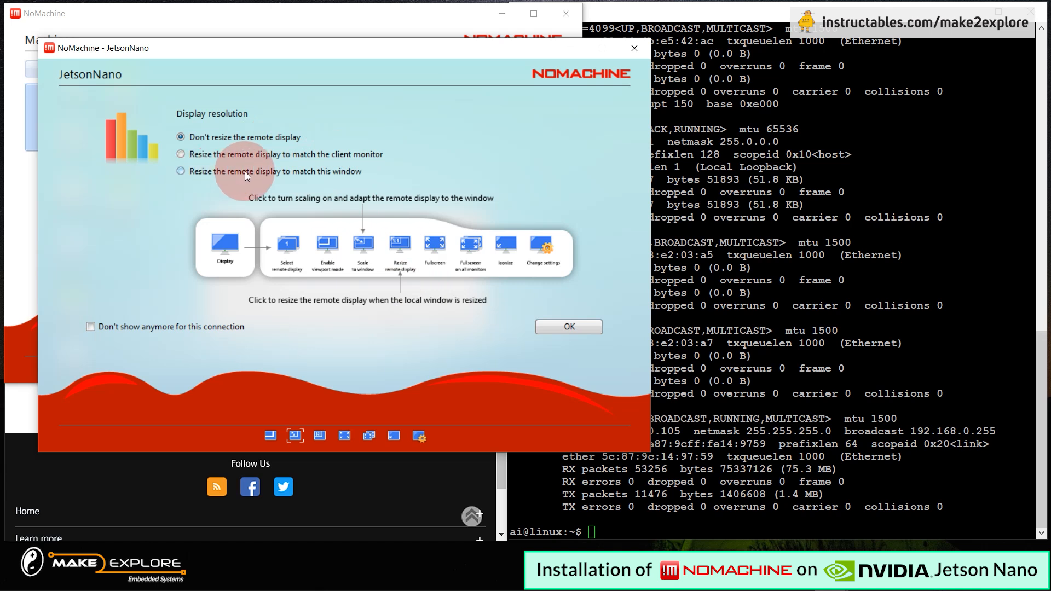
mouse_move(322, 168)
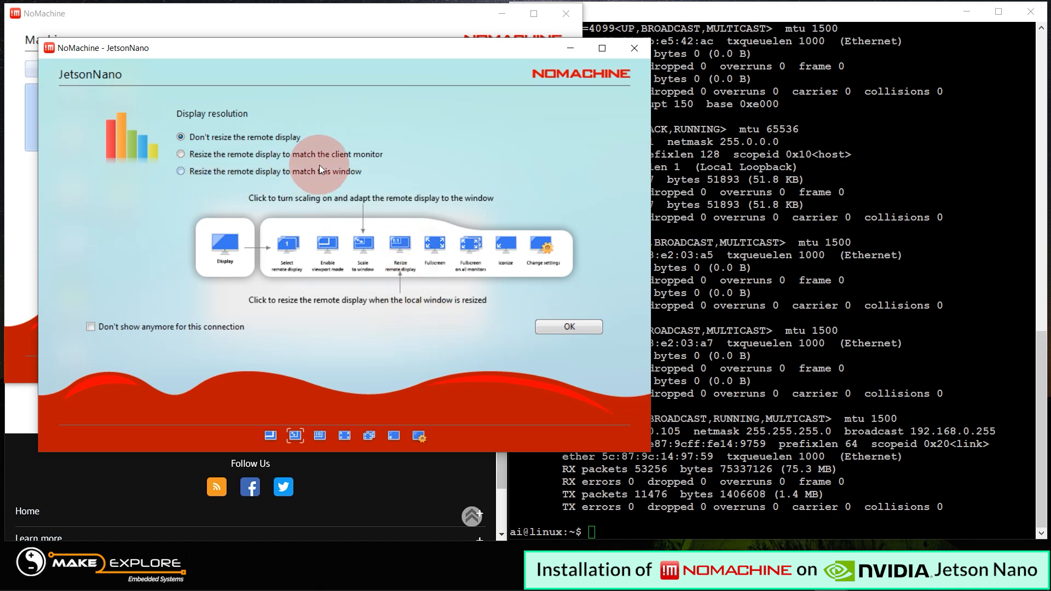
click(181, 154)
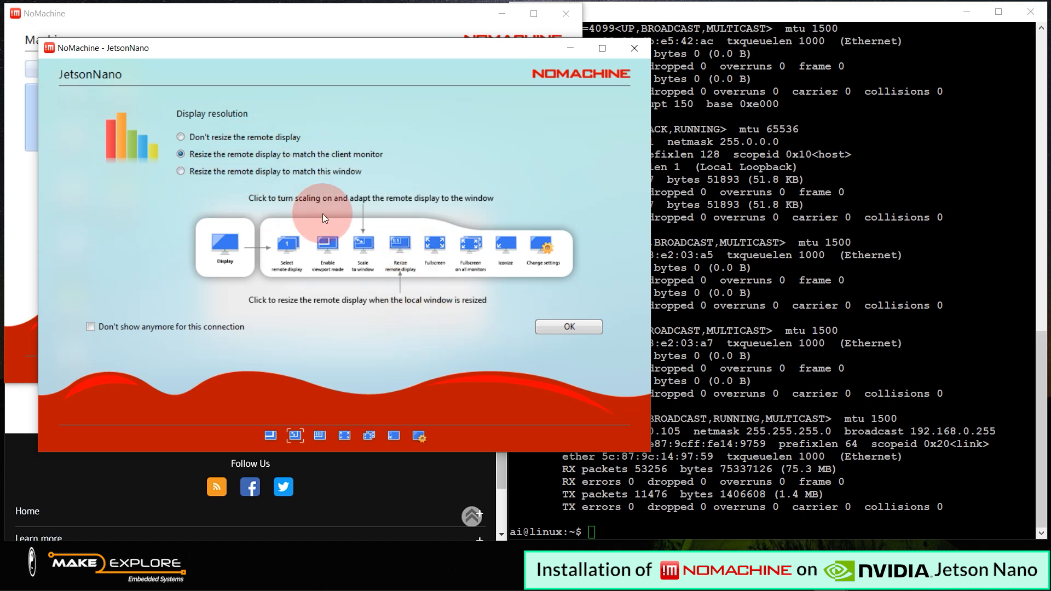
click(569, 326)
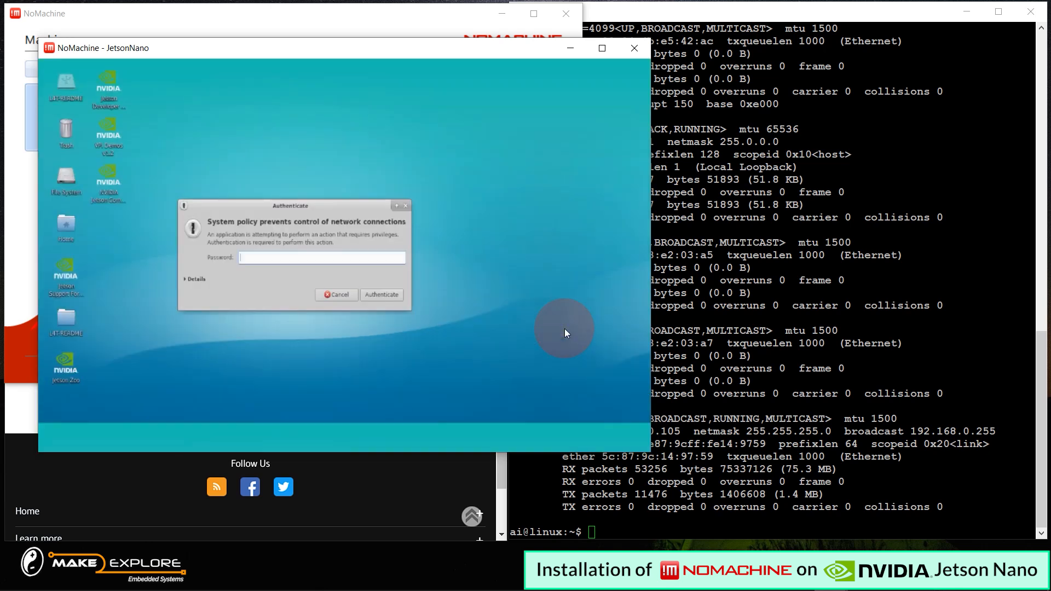
- Handle the Authenticate prompt and start the Xfce panel with its default configuration
click(322, 258)
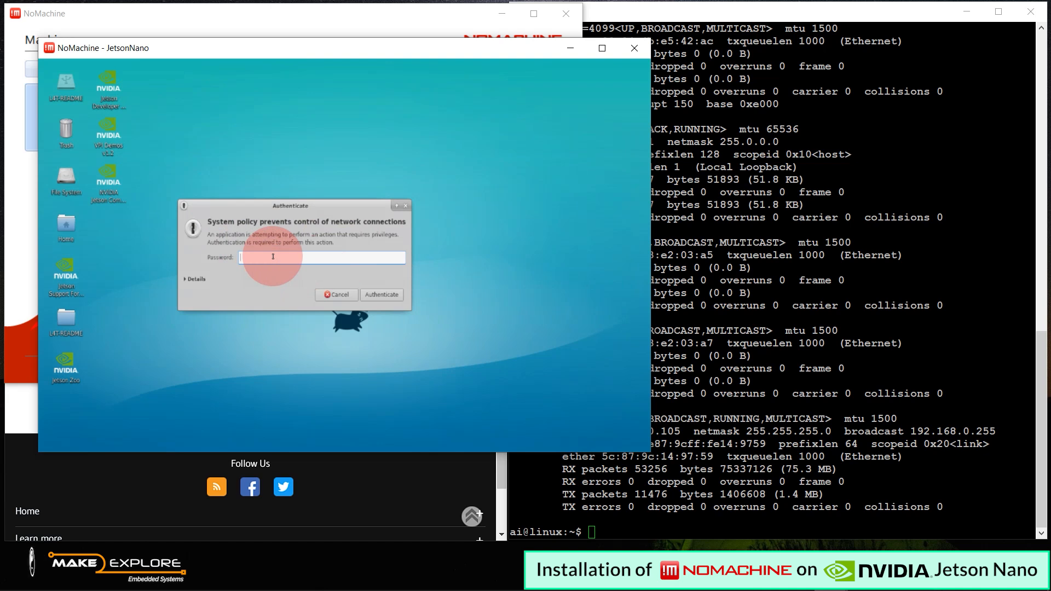
click(336, 294)
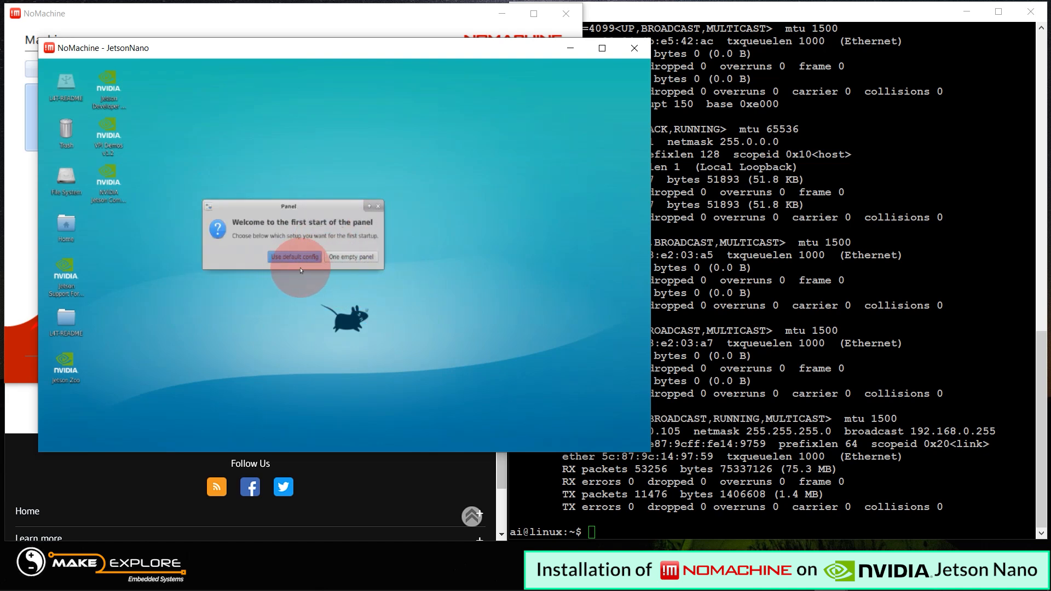
click(296, 256)
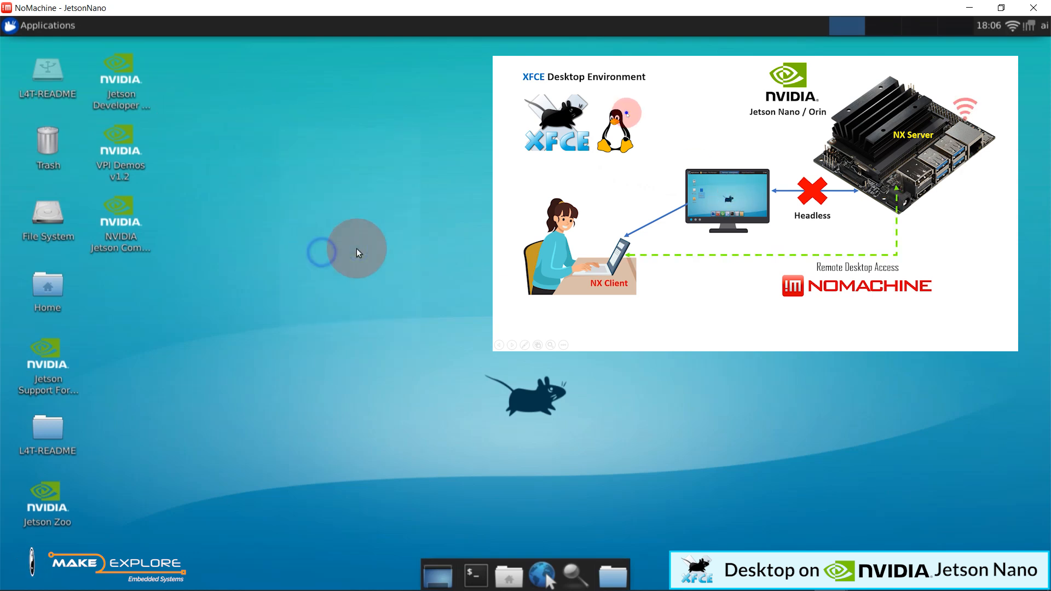
click(475, 575)
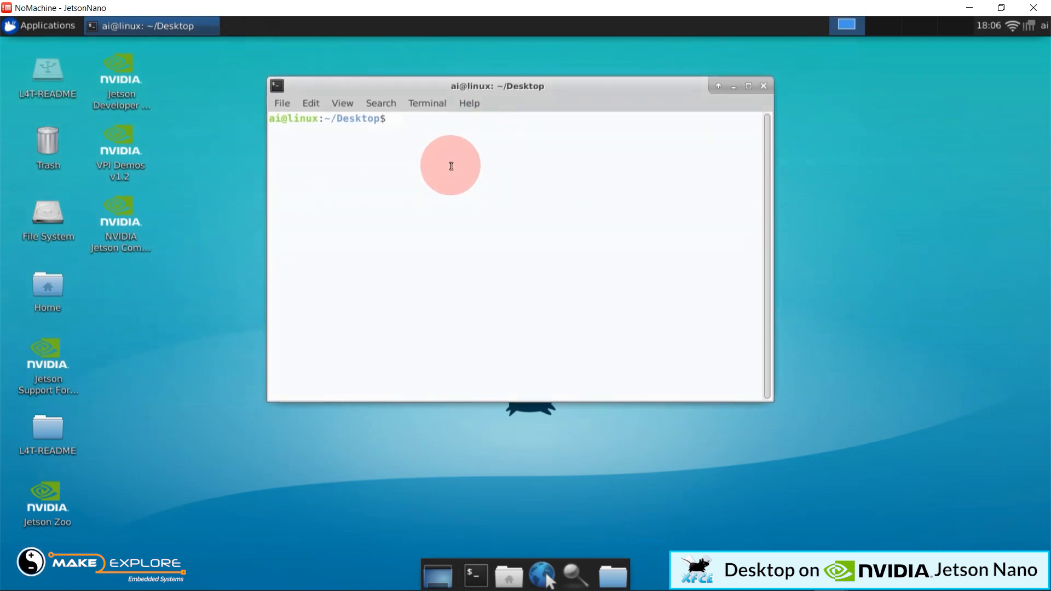
mouse_move(467, 127)
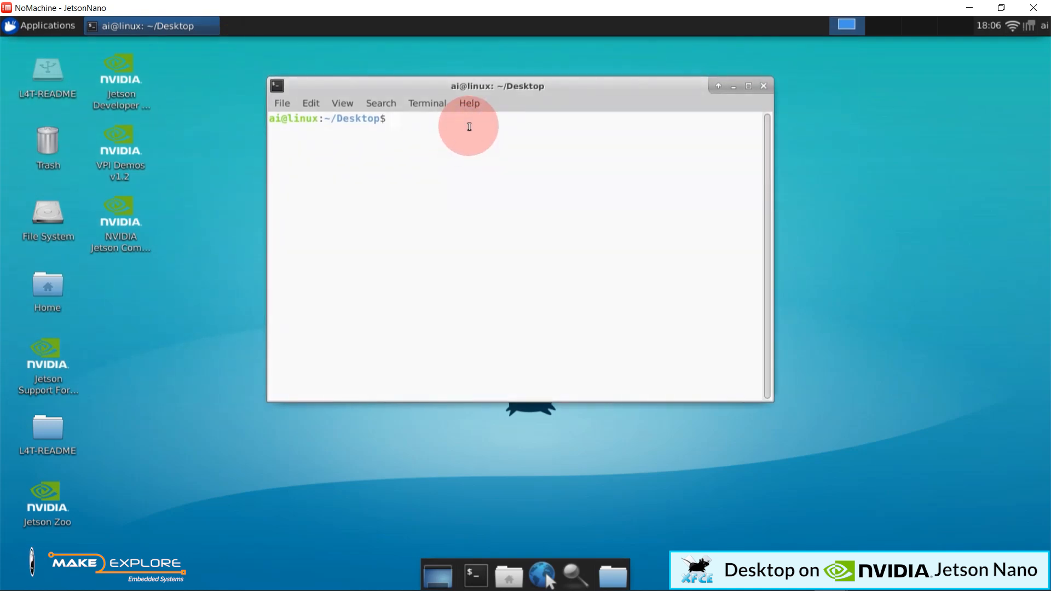
text(jtop)
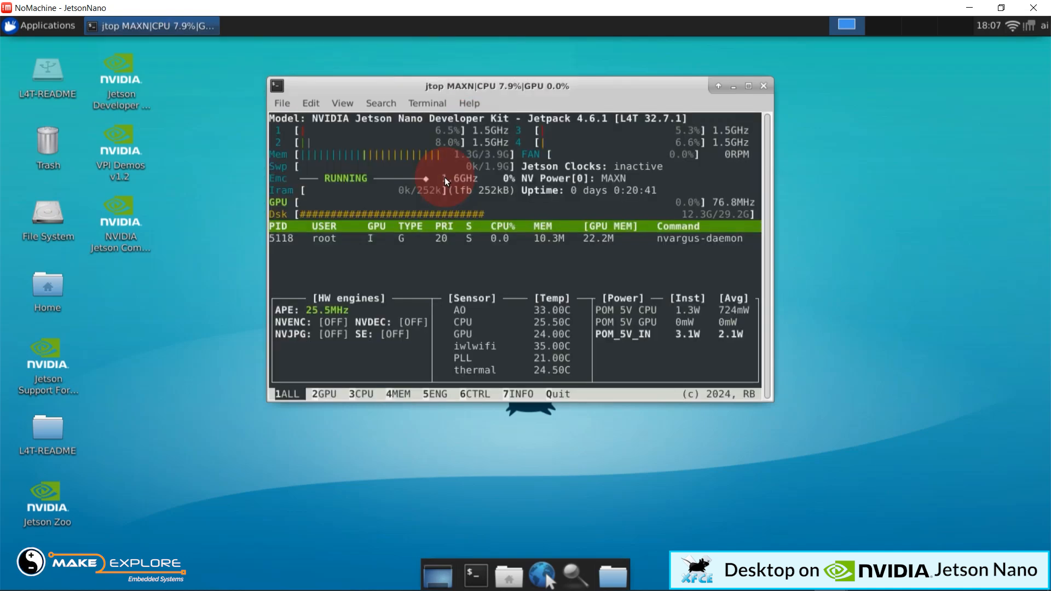
mouse_move(587, 118)
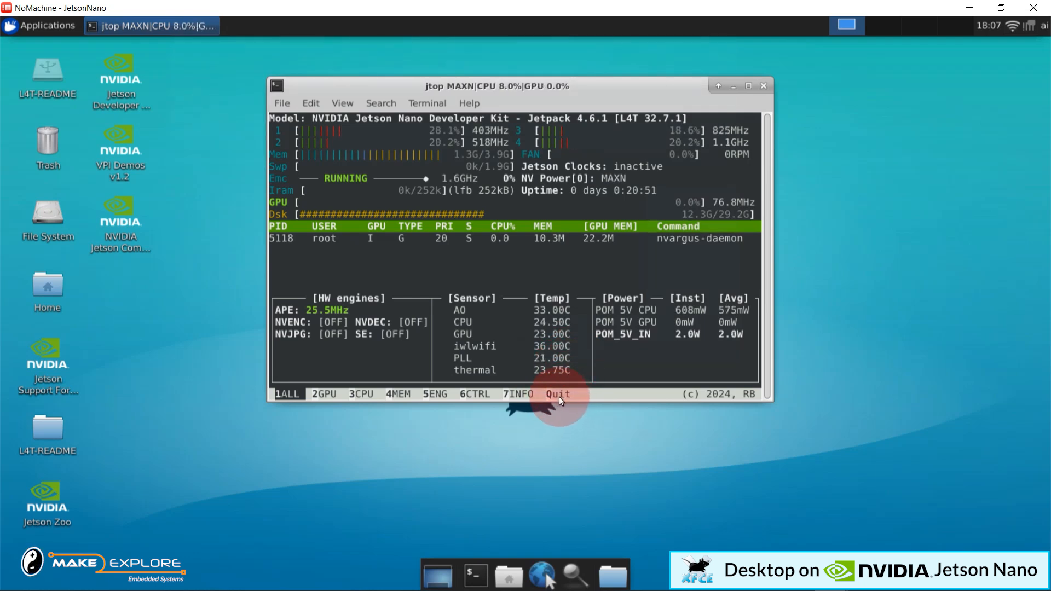
click(556, 393)
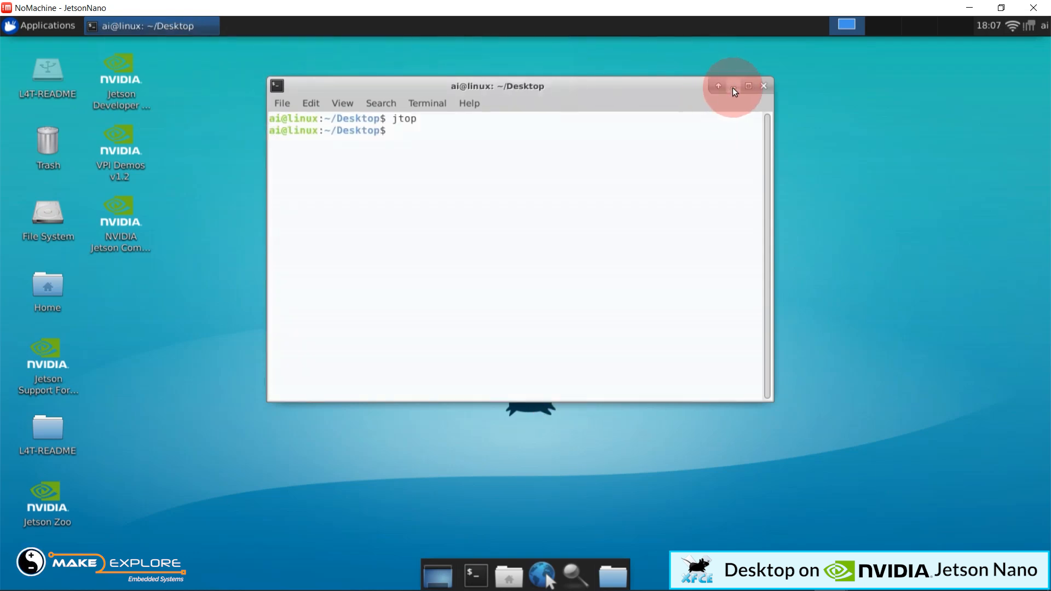
mouse_move(547, 94)
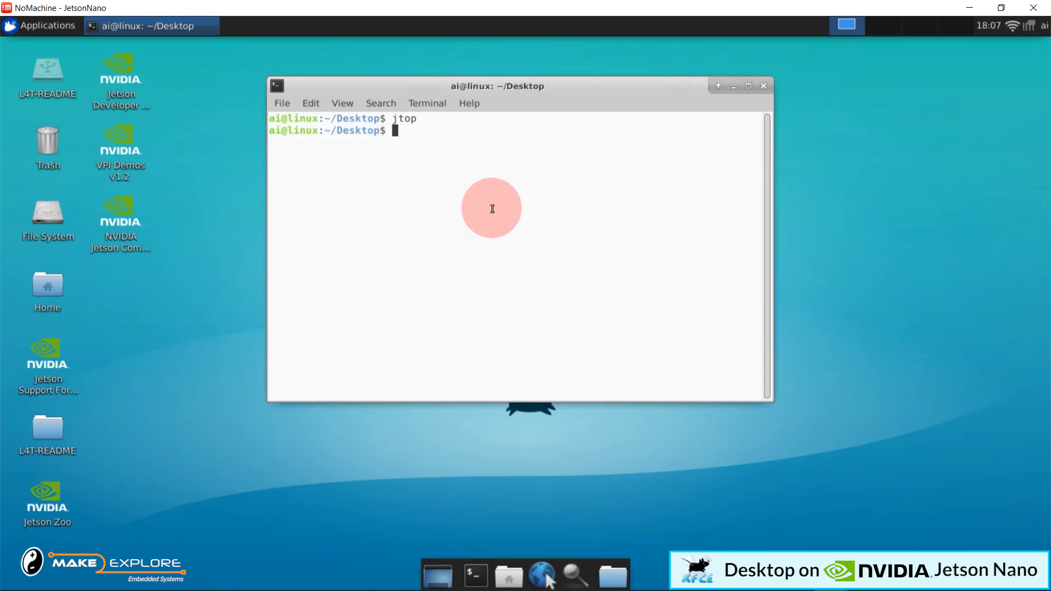
mouse_move(819, 55)
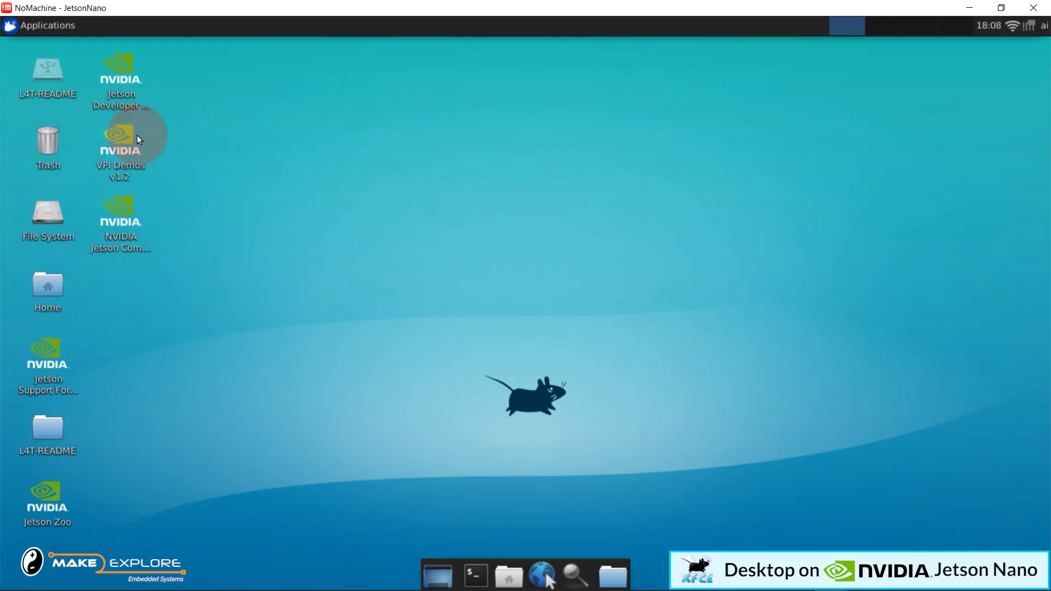
click(38, 26)
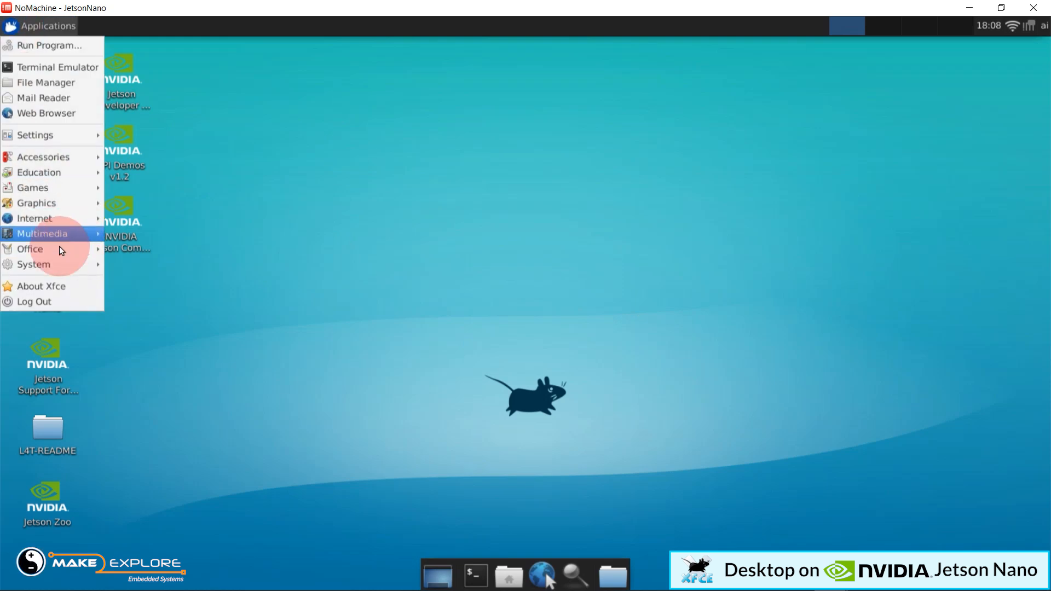
click(40, 286)
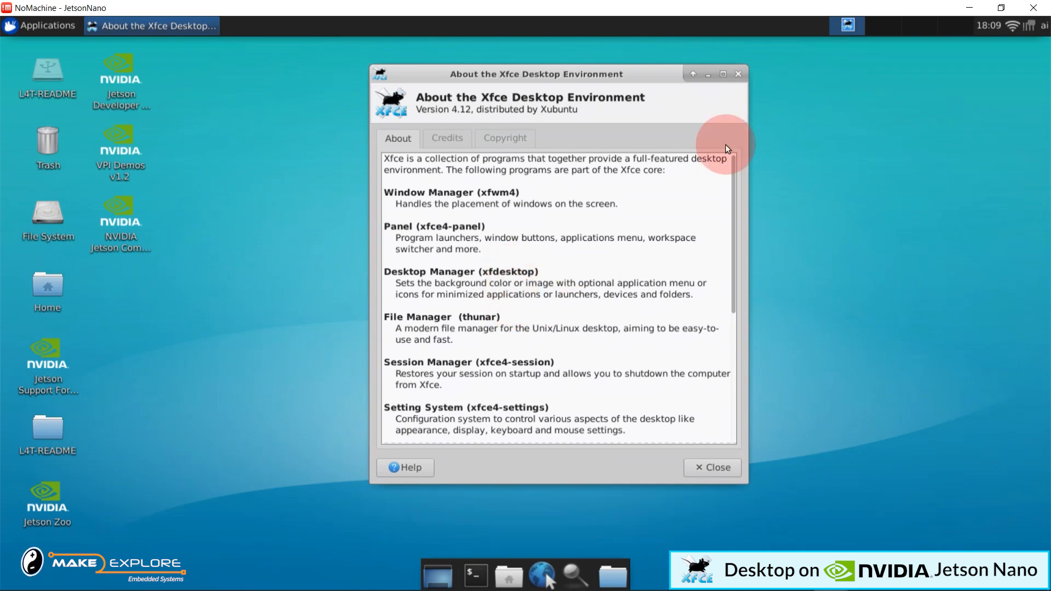
click(712, 467)
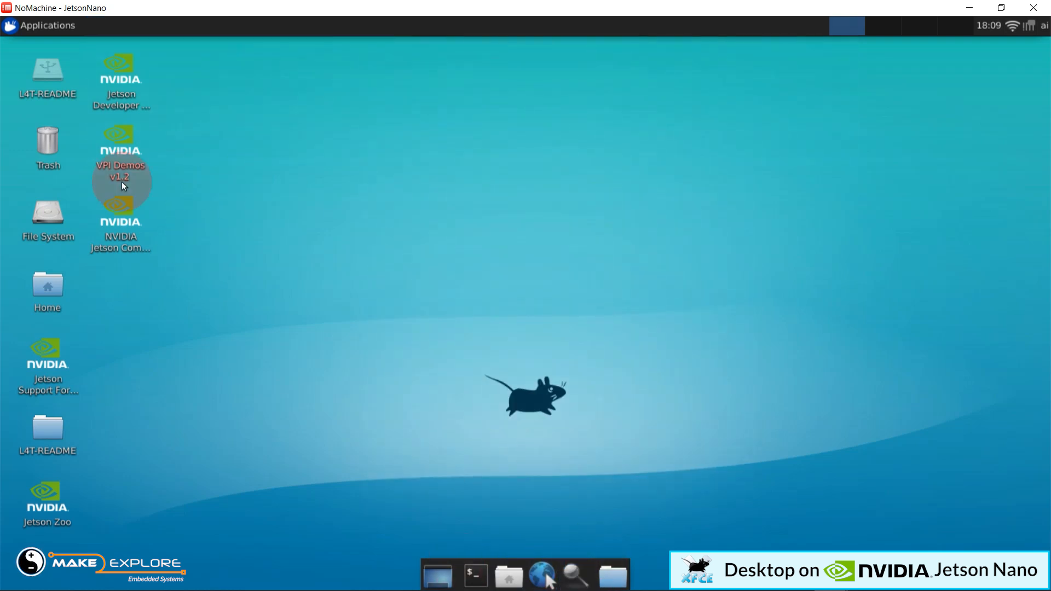